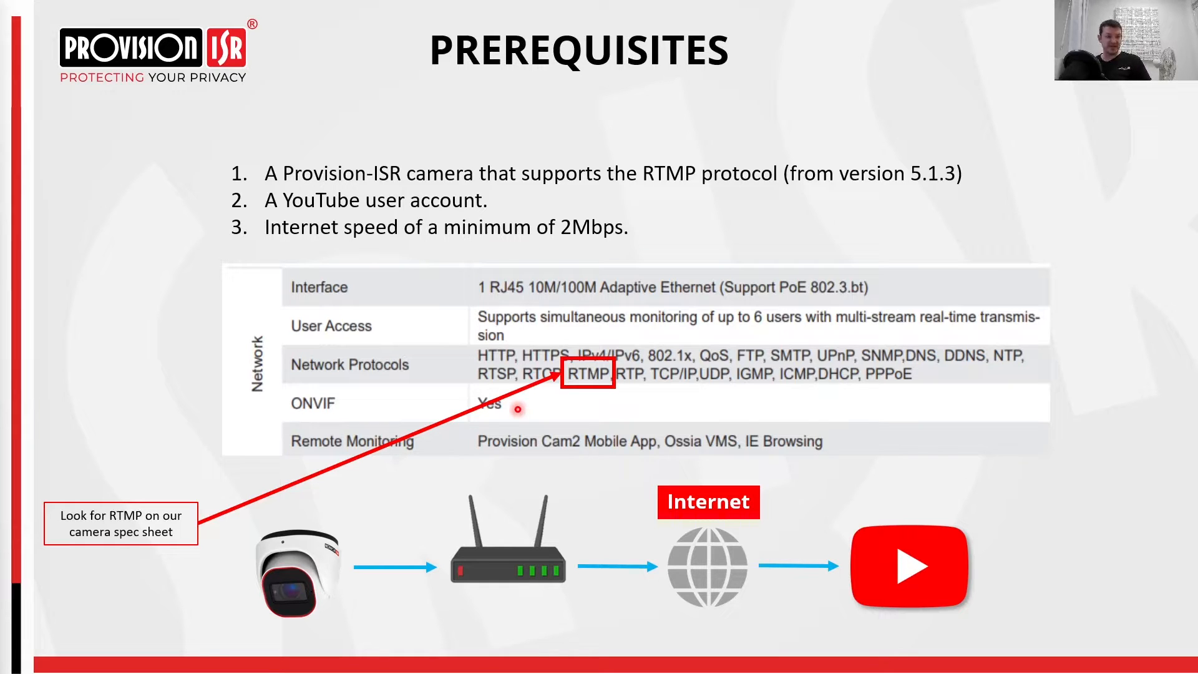
{"action": "mouse_move", "coordinate": [283, 216]}
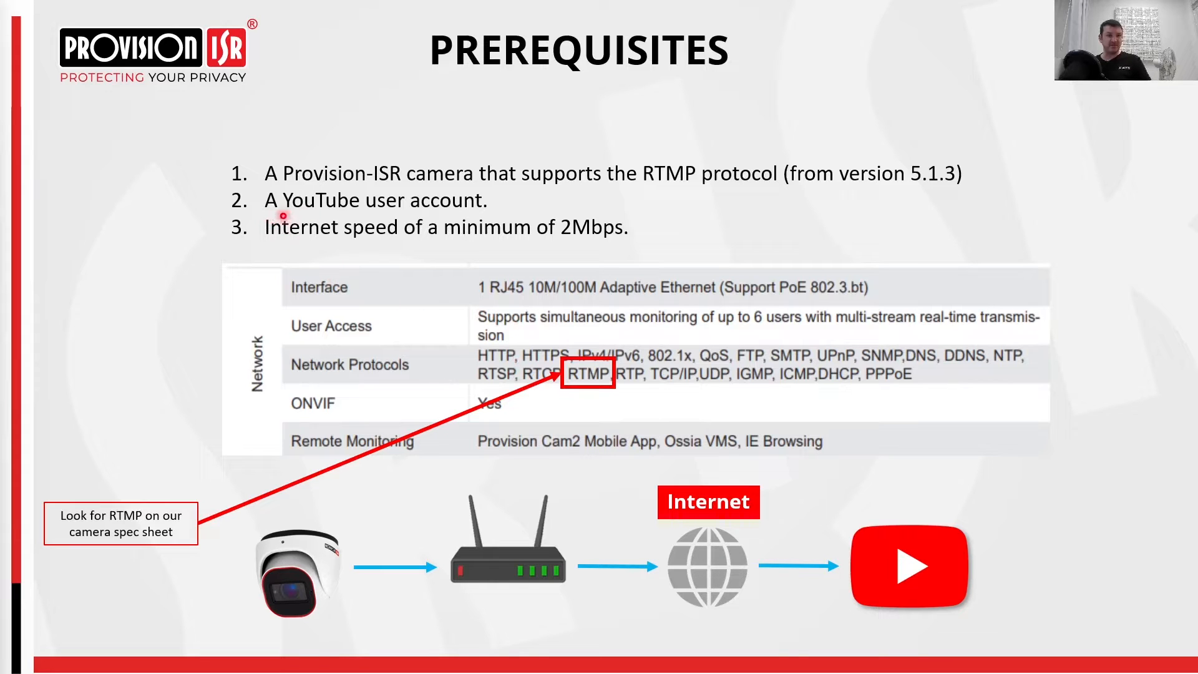
{"action": "mouse_move", "coordinate": [644, 197]}
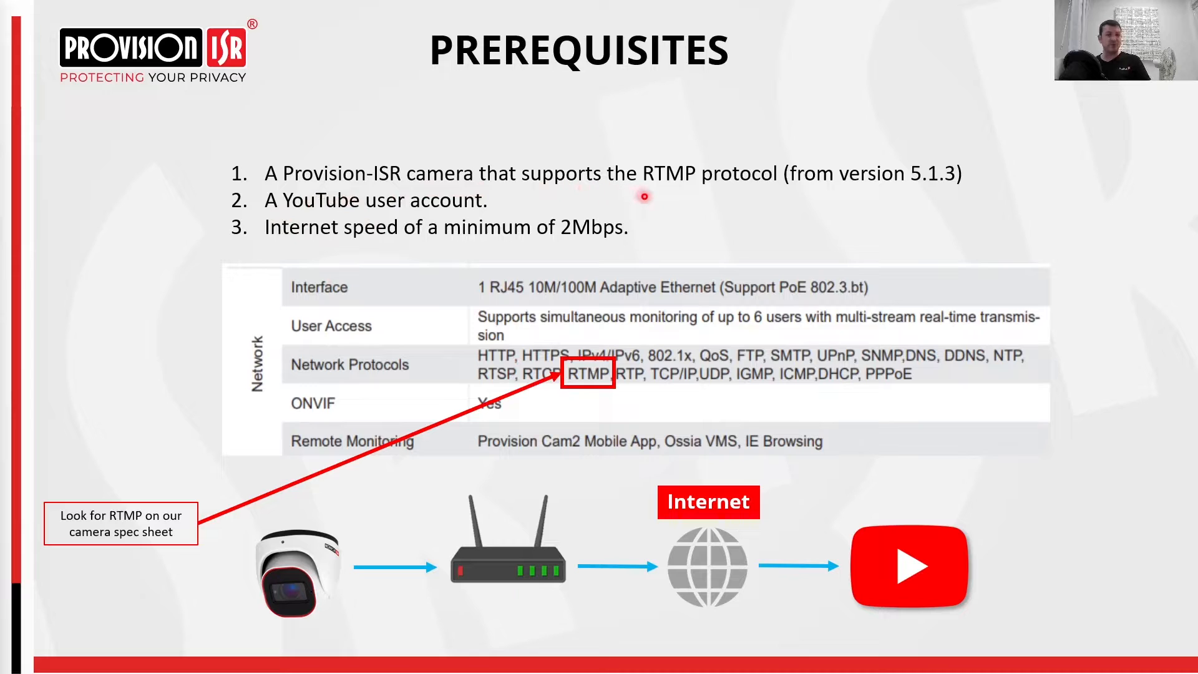
{"action": "mouse_move", "coordinate": [688, 198]}
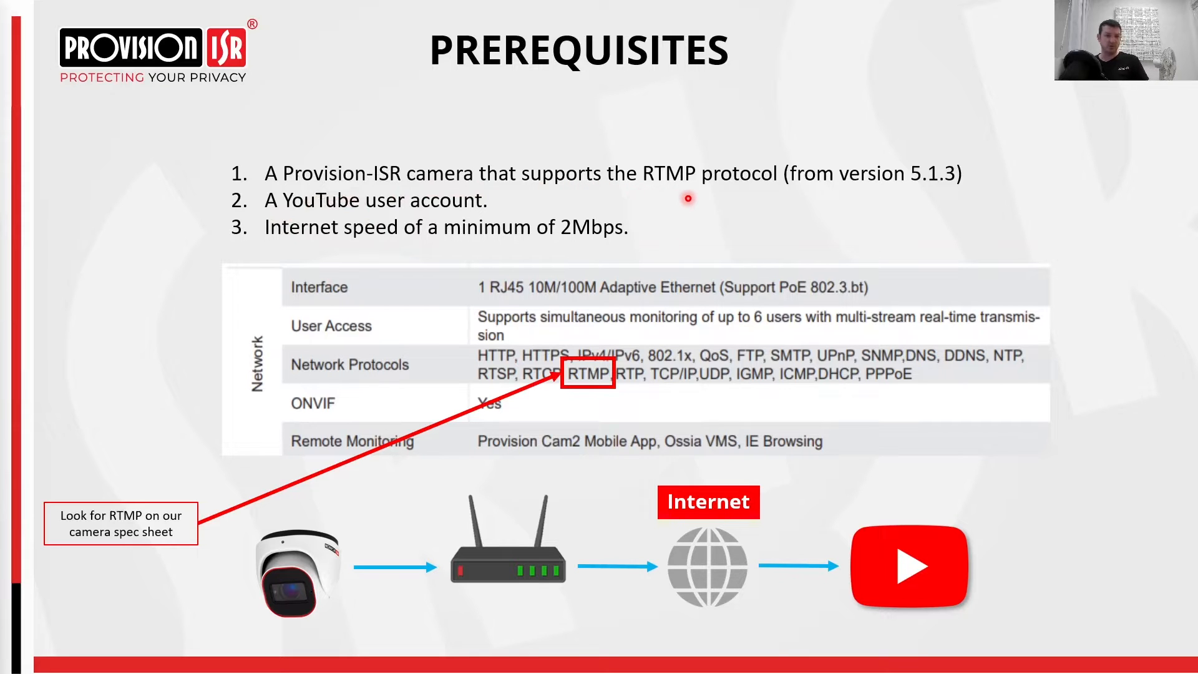
{"action": "mouse_move", "coordinate": [874, 188]}
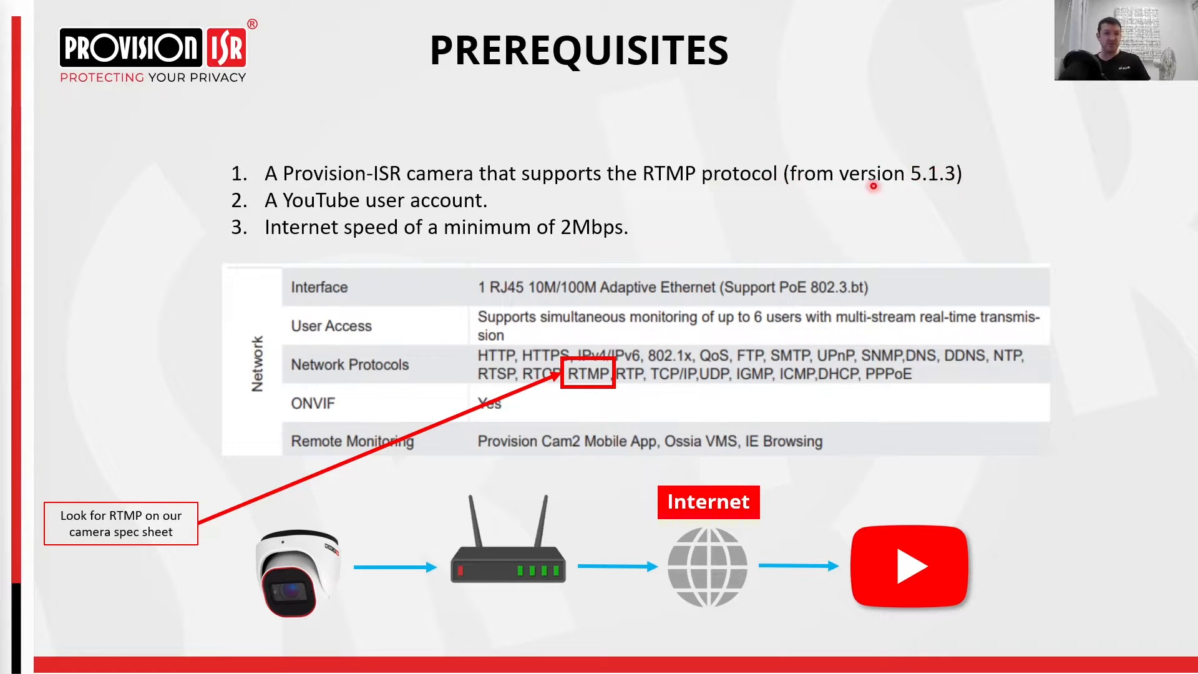
{"action": "mouse_move", "coordinate": [431, 325]}
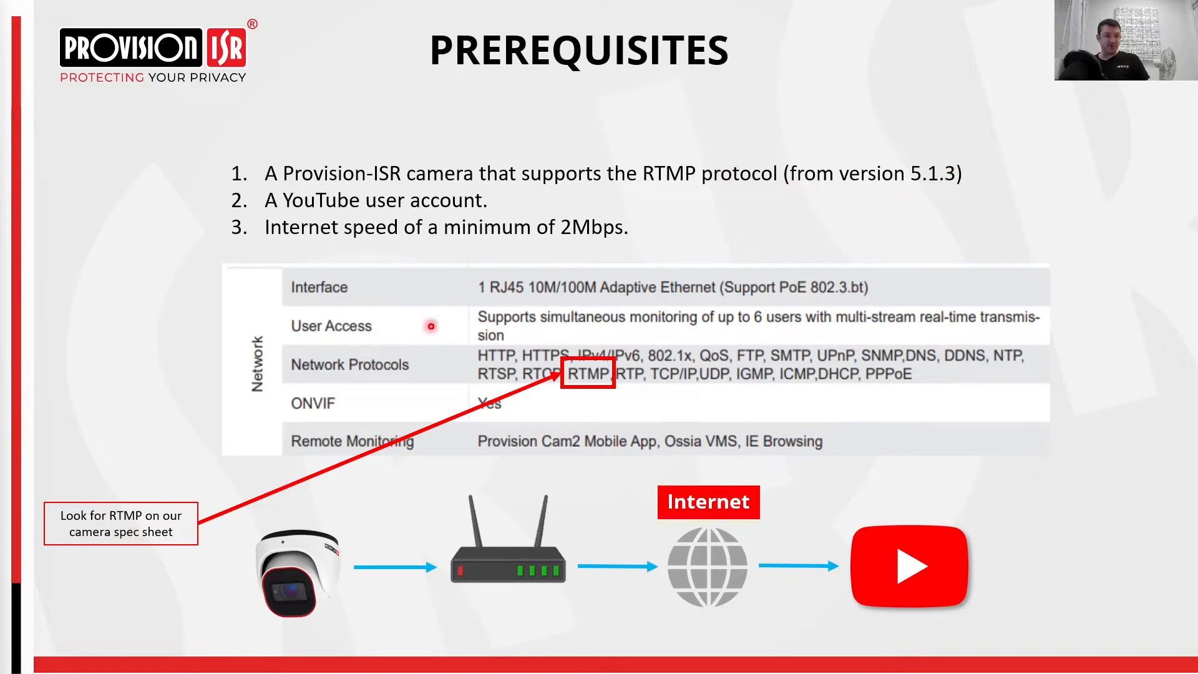
{"action": "mouse_move", "coordinate": [410, 364]}
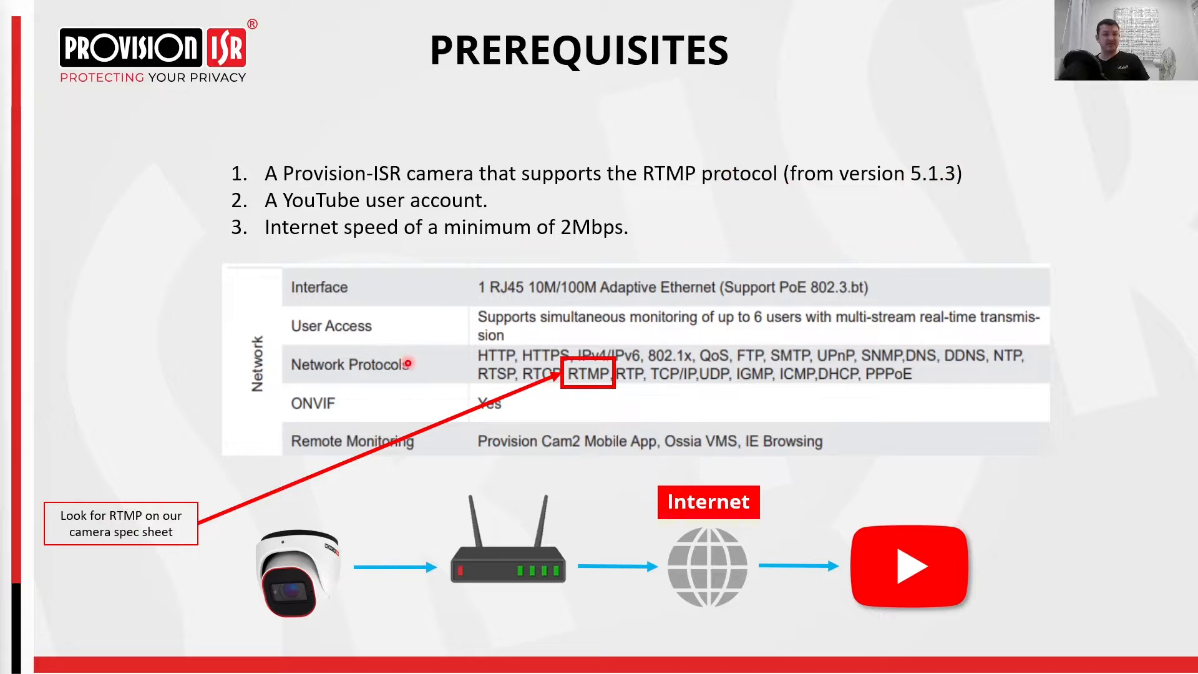
{"action": "mouse_move", "coordinate": [433, 293]}
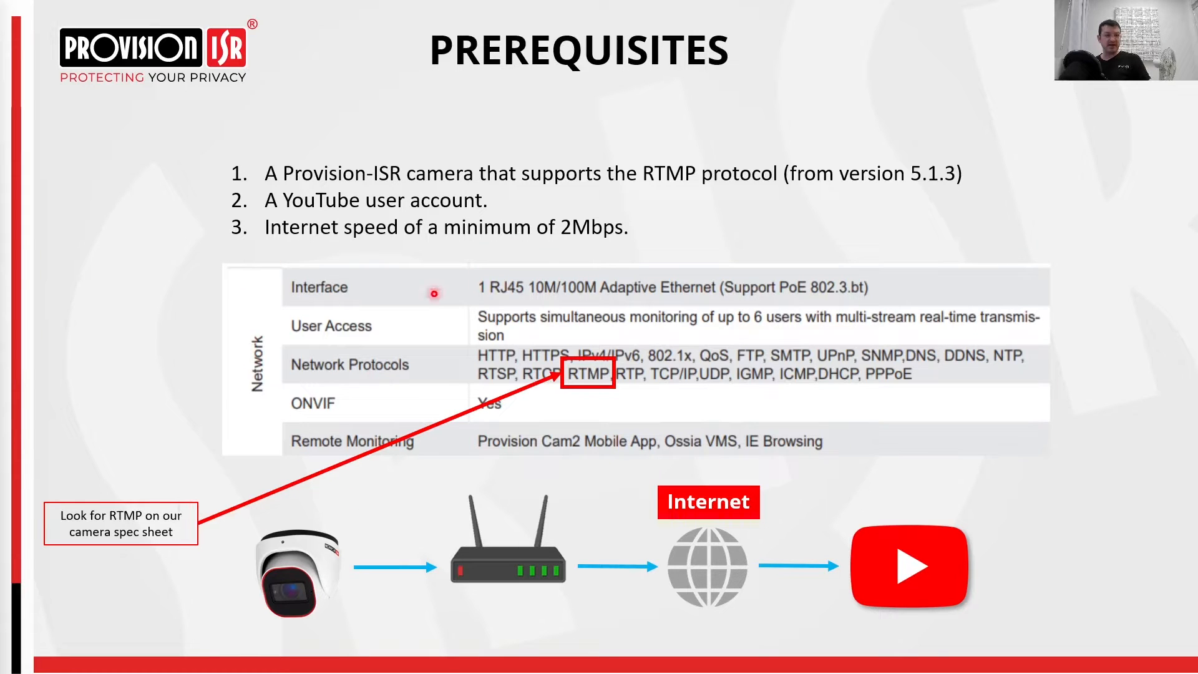
{"action": "mouse_move", "coordinate": [519, 393]}
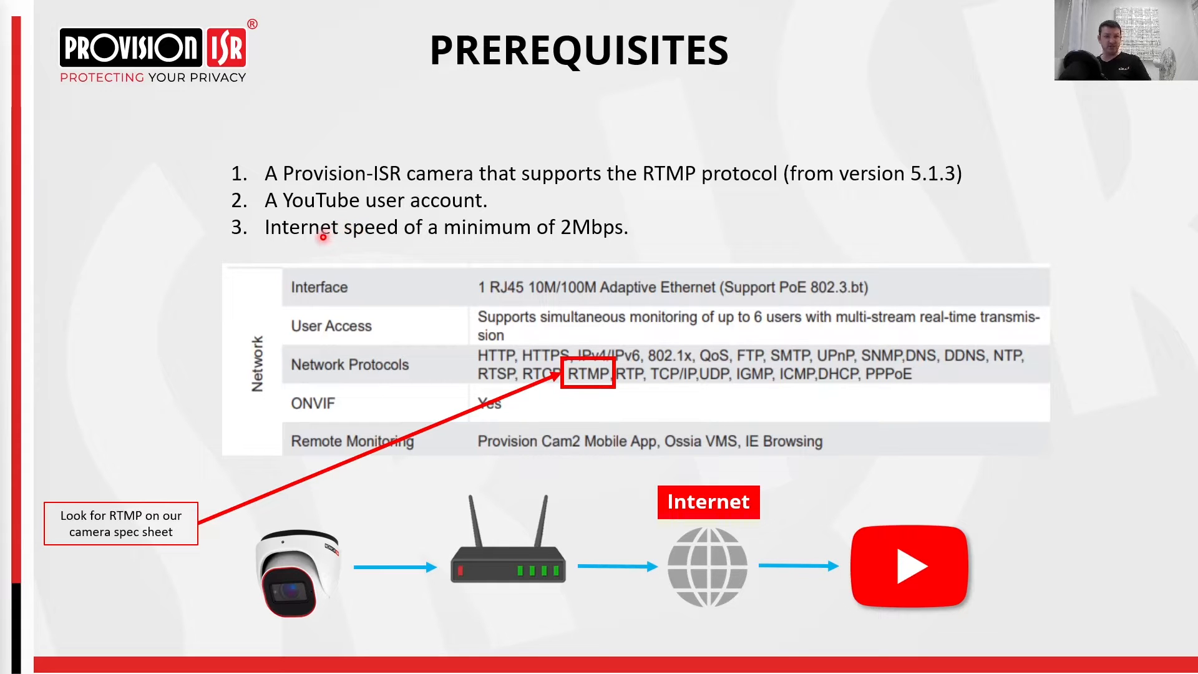
{"action": "mouse_move", "coordinate": [353, 285]}
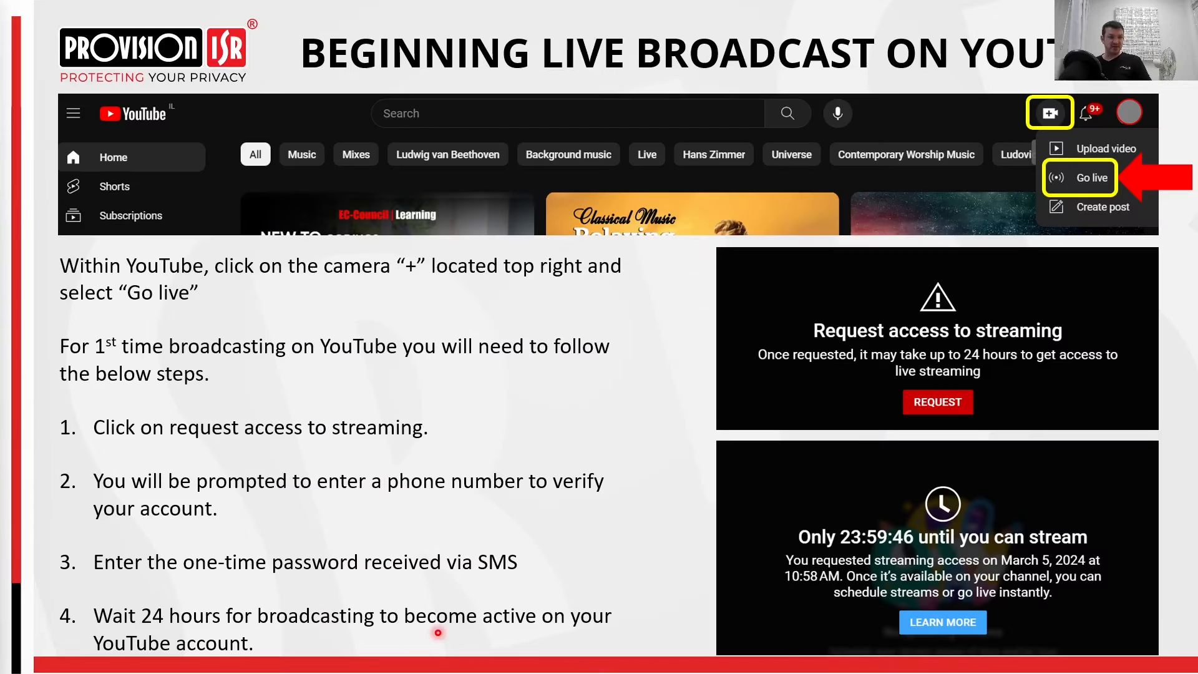
{"action": "mouse_move", "coordinate": [632, 287]}
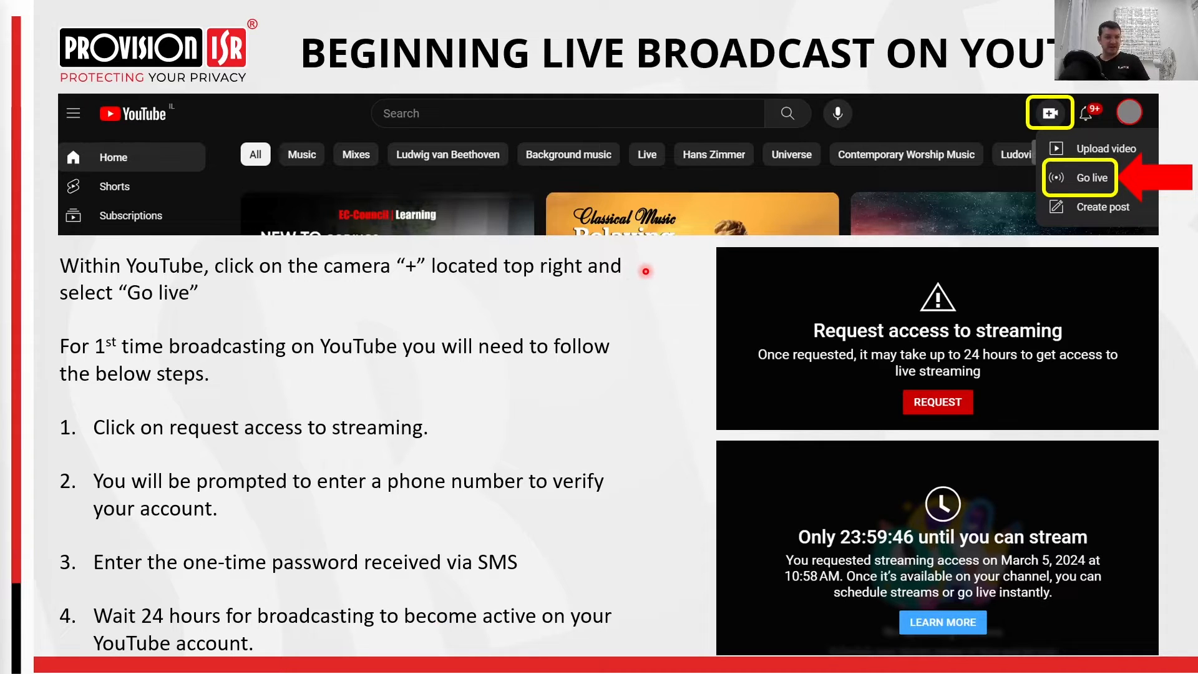
{"action": "mouse_move", "coordinate": [541, 308]}
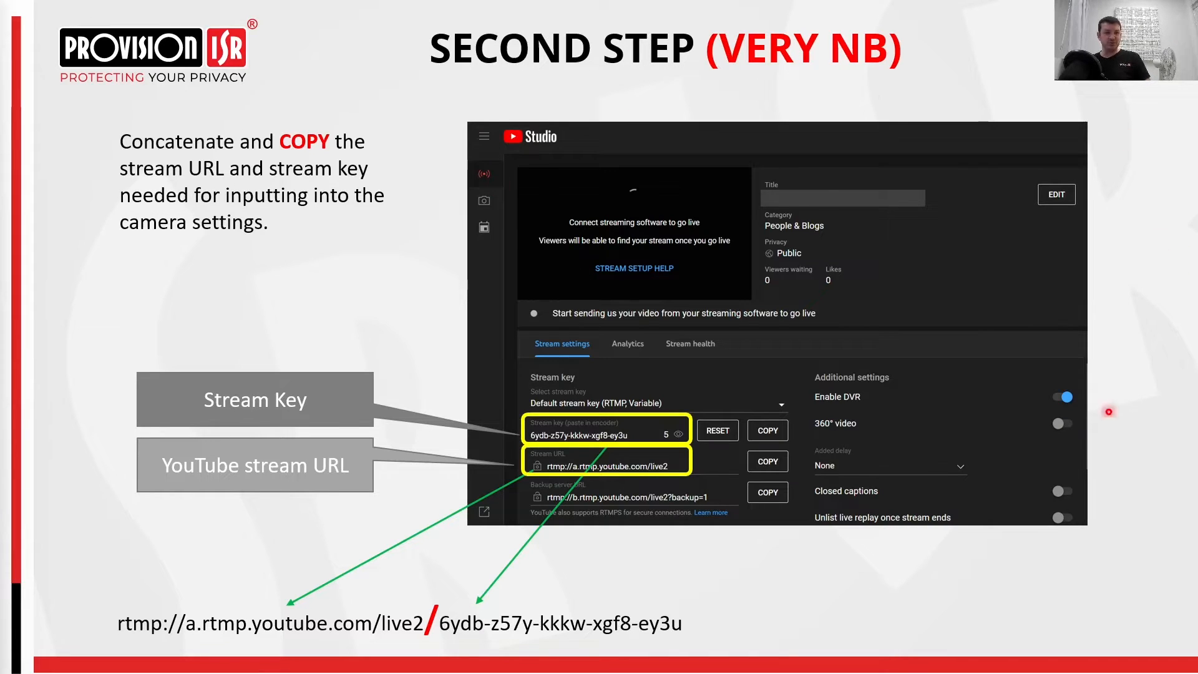
{"action": "mouse_move", "coordinate": [462, 150]}
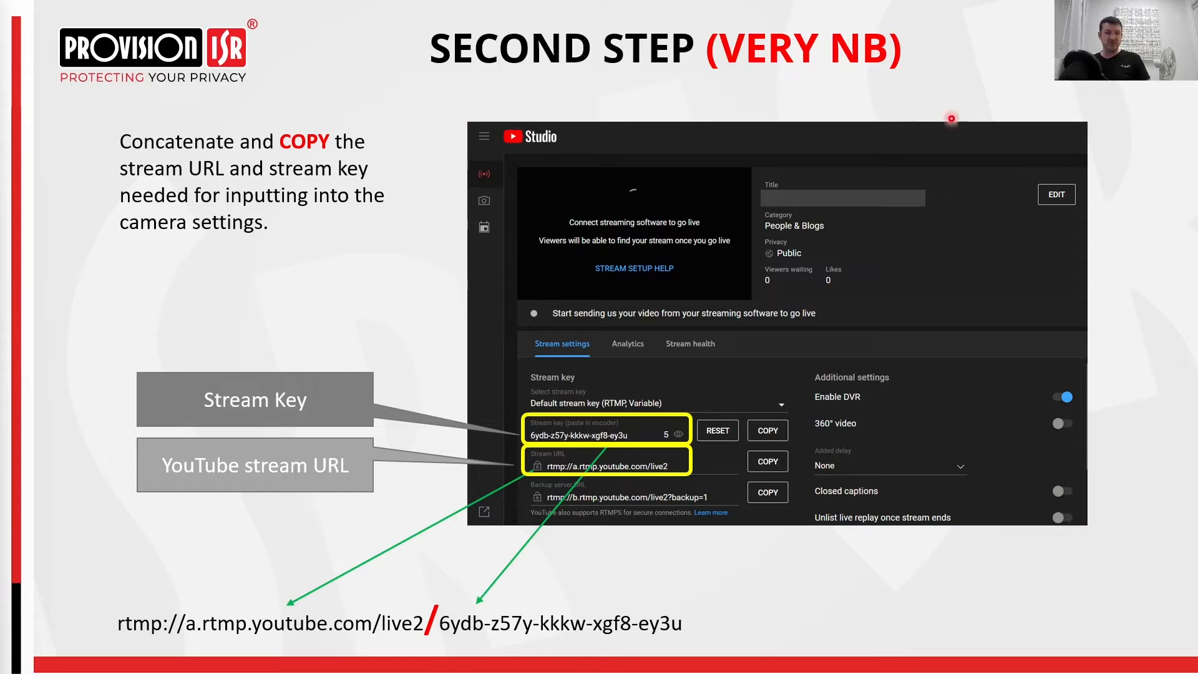
{"action": "mouse_move", "coordinate": [818, 403]}
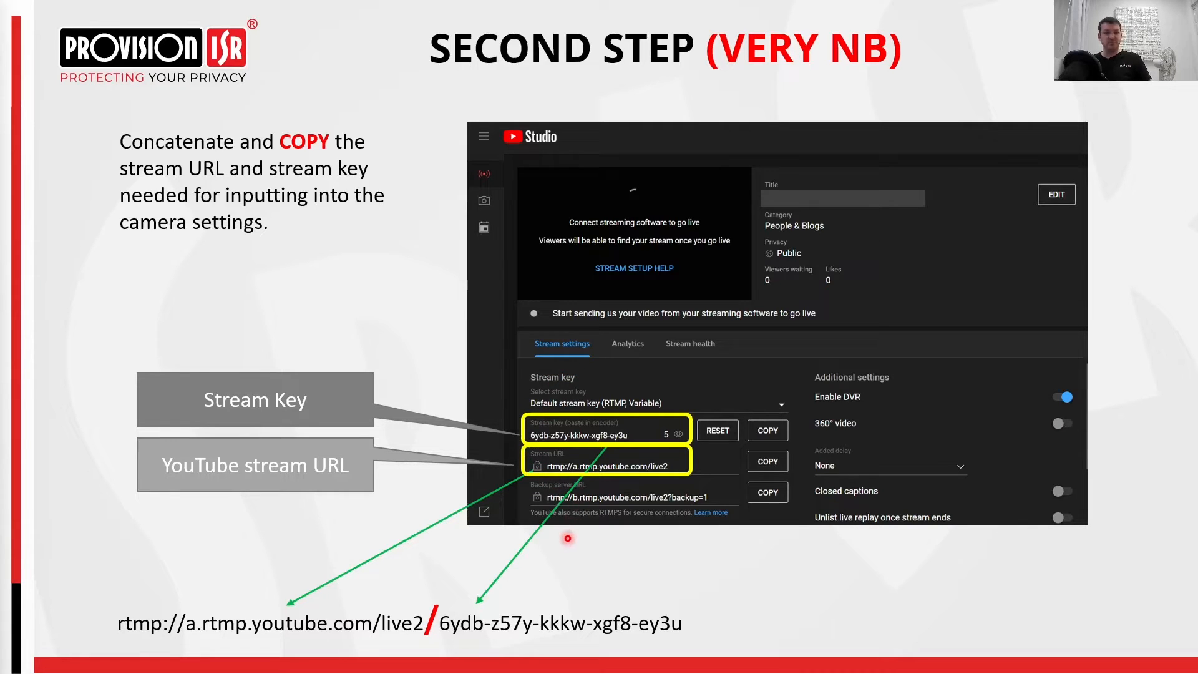
{"action": "mouse_move", "coordinate": [559, 559]}
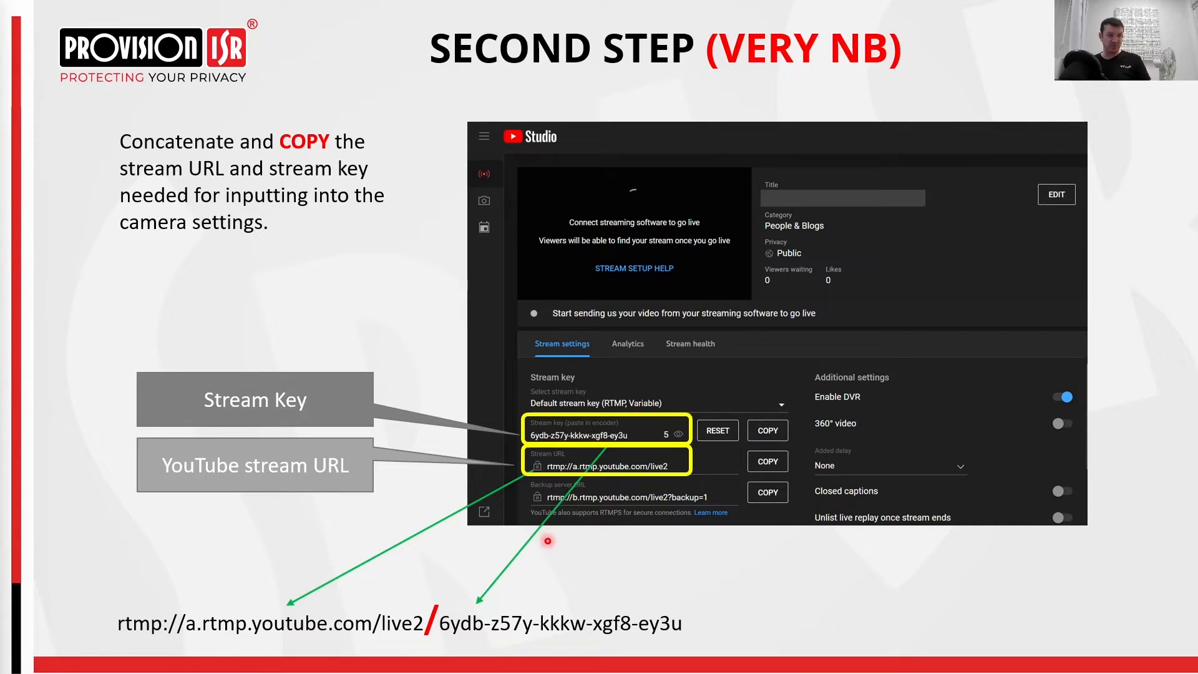
{"action": "mouse_move", "coordinate": [536, 566]}
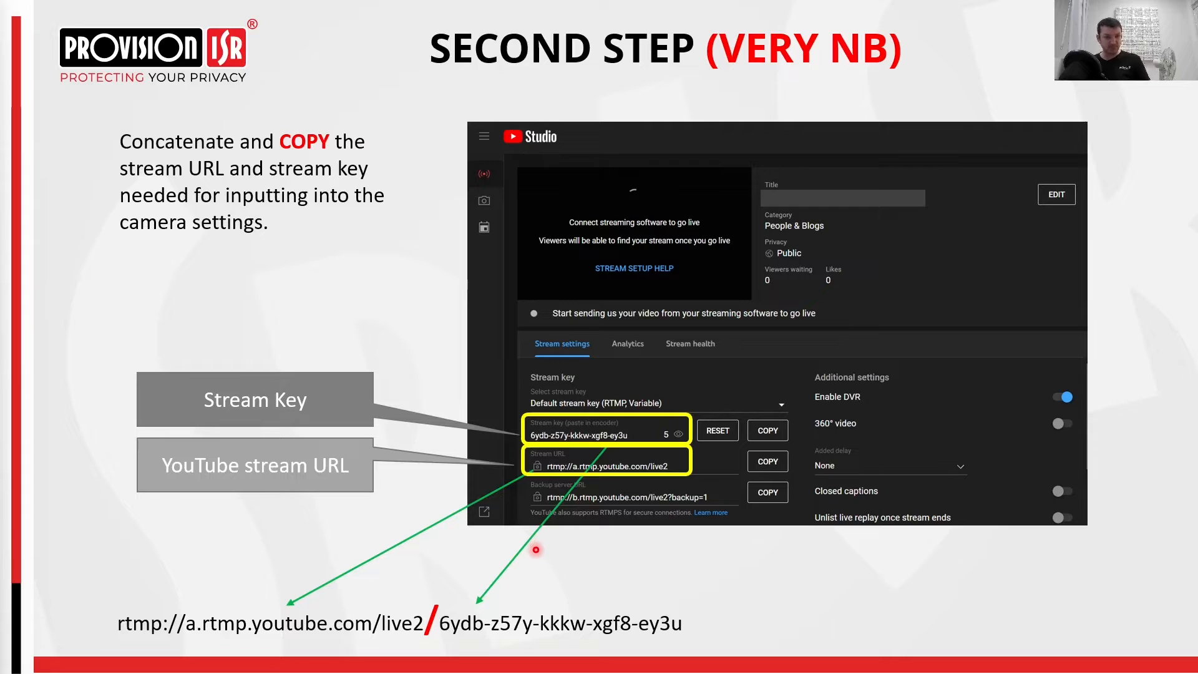
{"action": "mouse_move", "coordinate": [180, 517]}
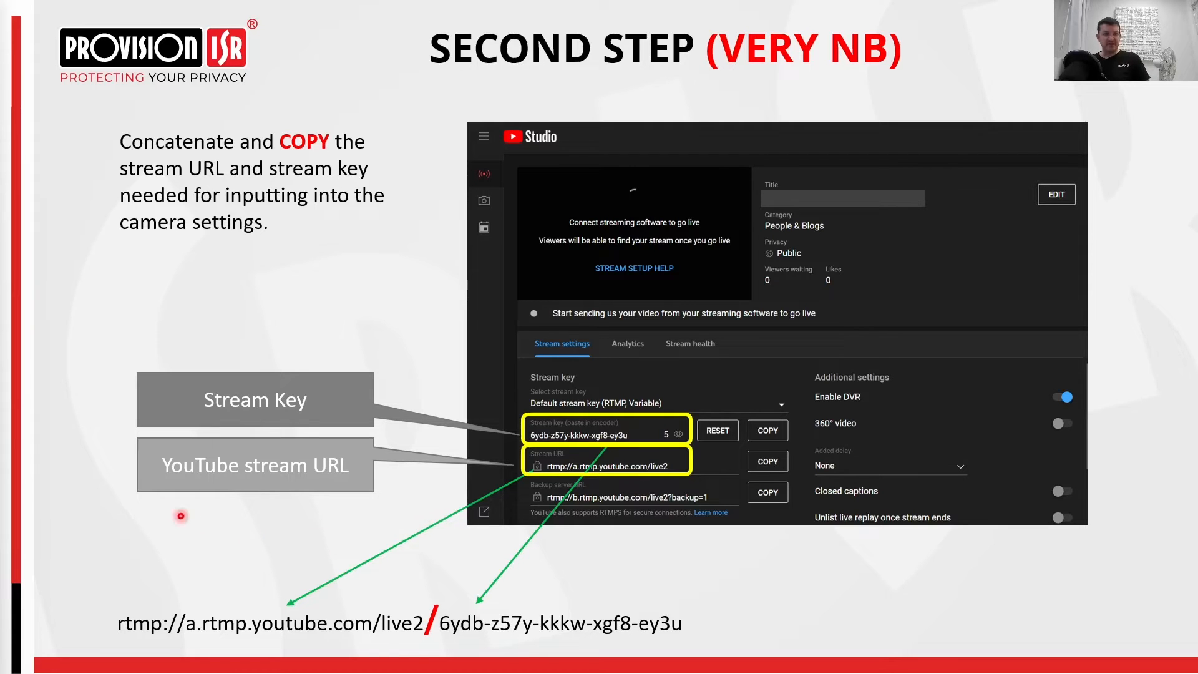
{"action": "mouse_move", "coordinate": [128, 484]}
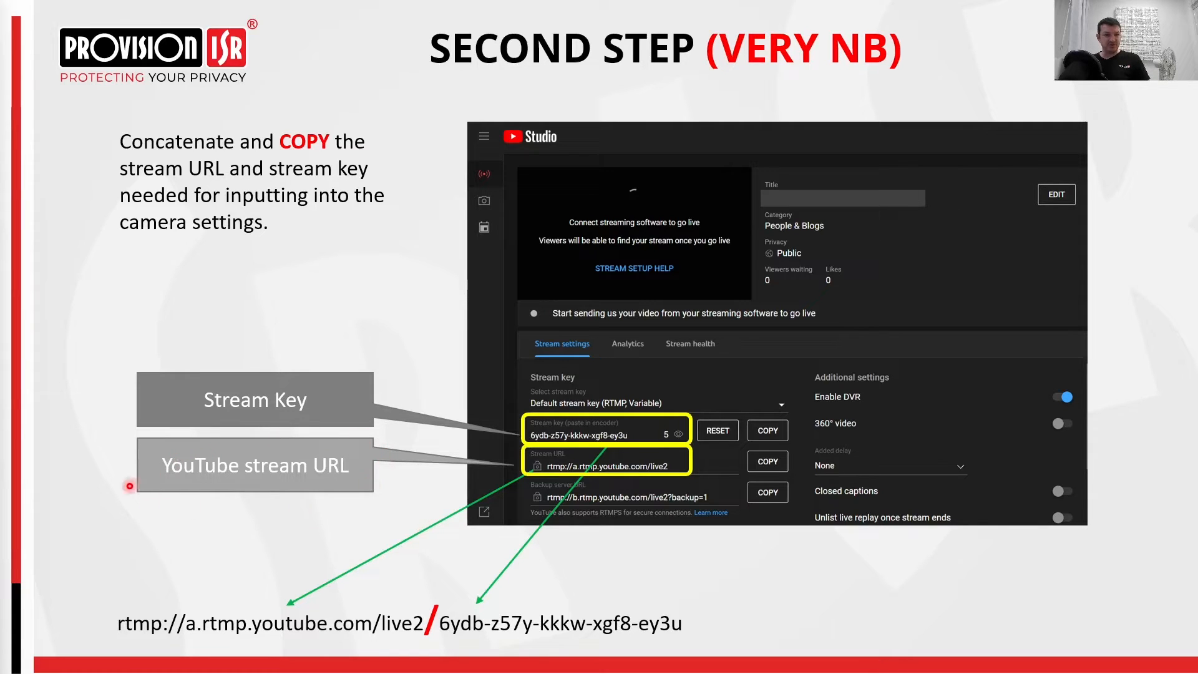
{"action": "mouse_move", "coordinate": [225, 437]}
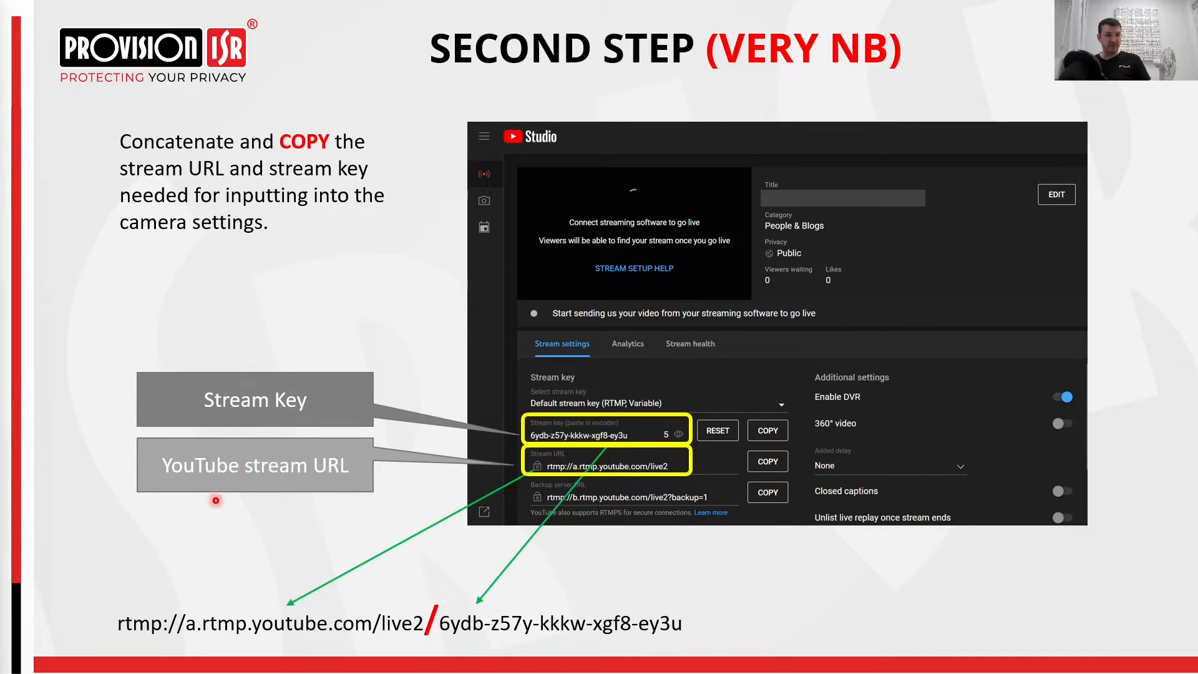
{"action": "mouse_move", "coordinate": [455, 469]}
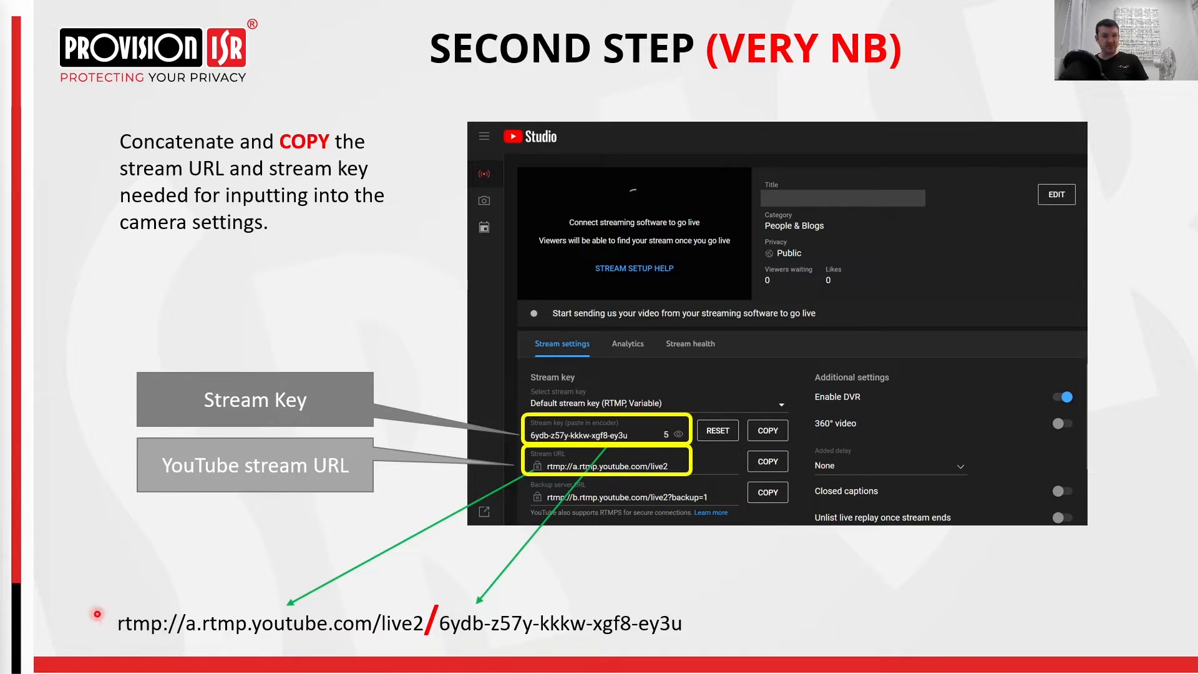
{"action": "mouse_move", "coordinate": [263, 567]}
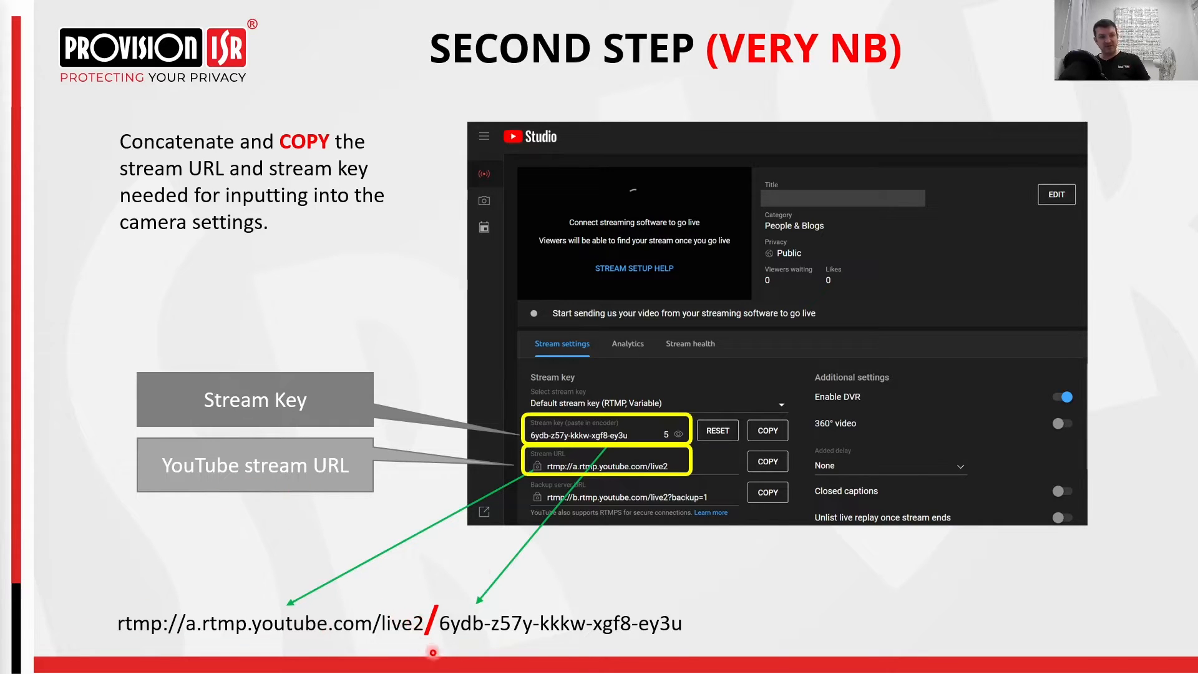
{"action": "mouse_move", "coordinate": [272, 429]}
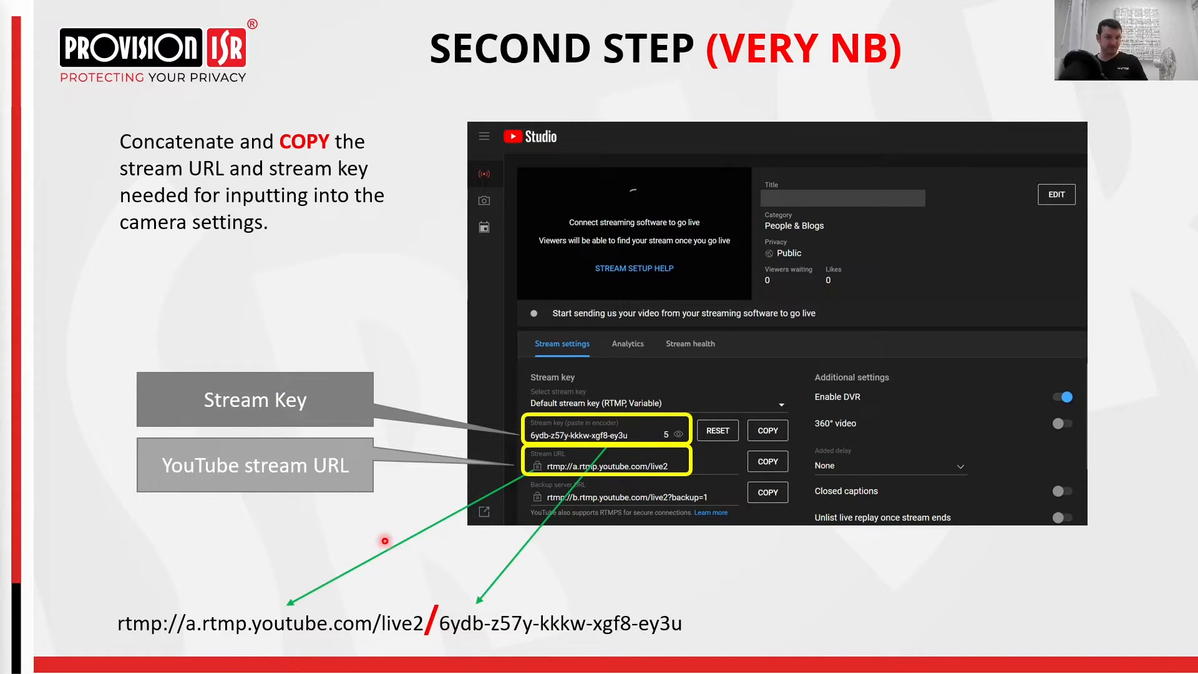
{"action": "mouse_move", "coordinate": [324, 525]}
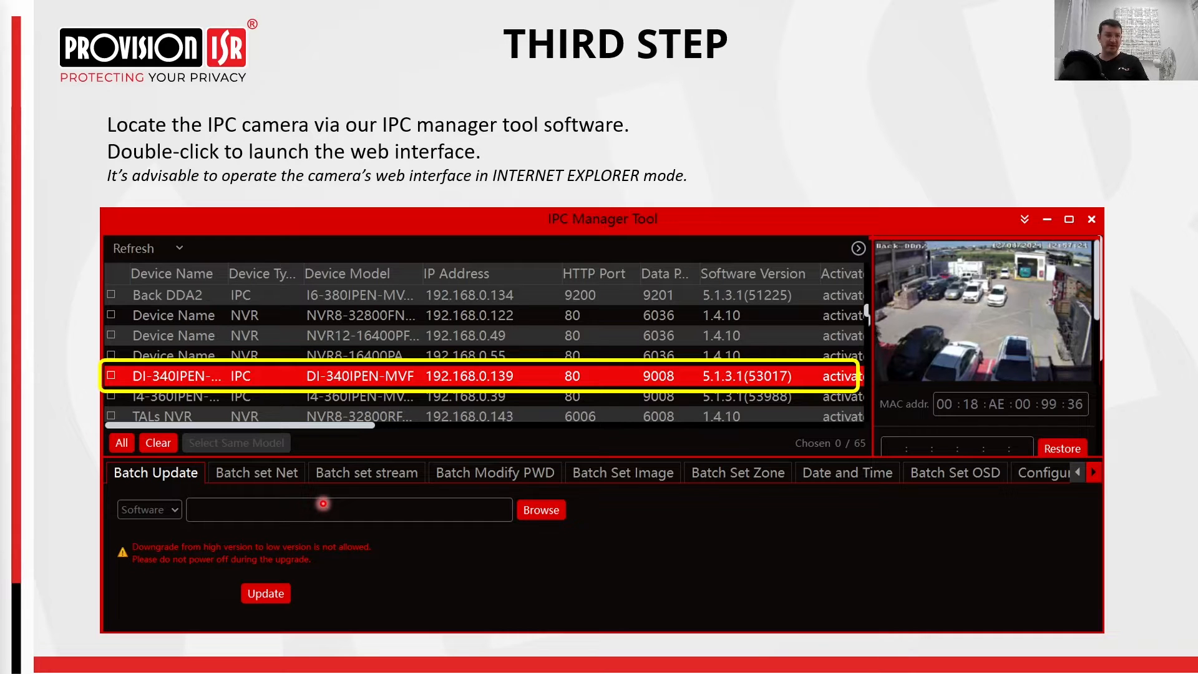
{"action": "mouse_move", "coordinate": [409, 401]}
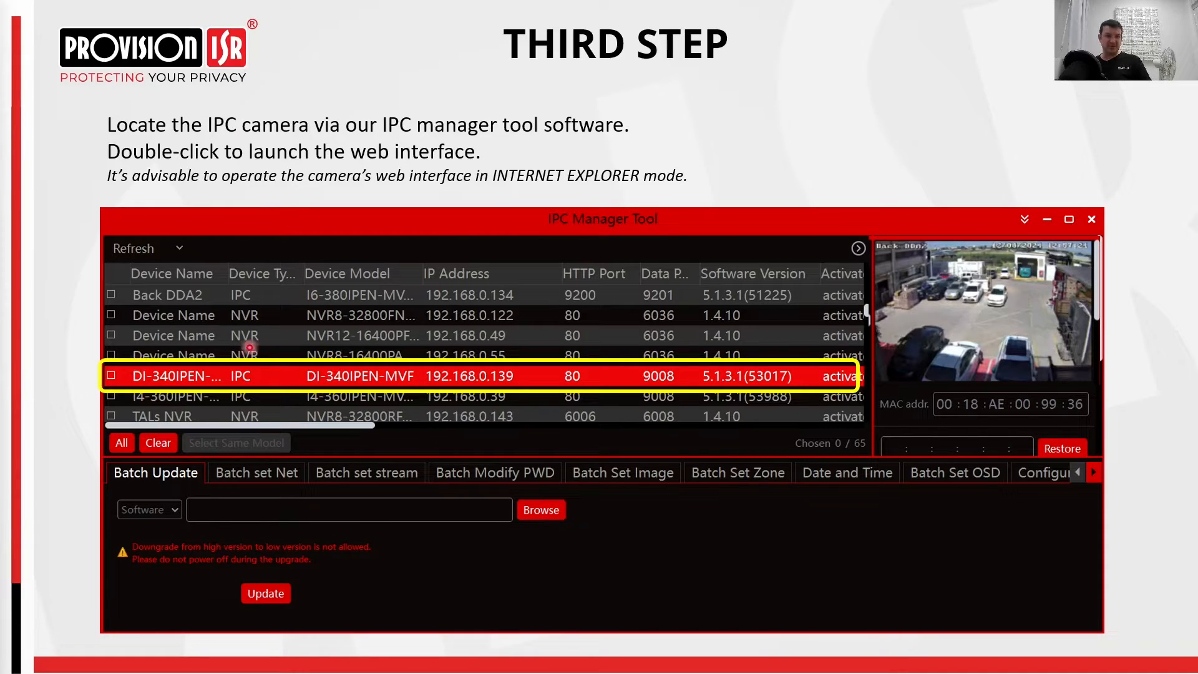
{"action": "mouse_move", "coordinate": [269, 404]}
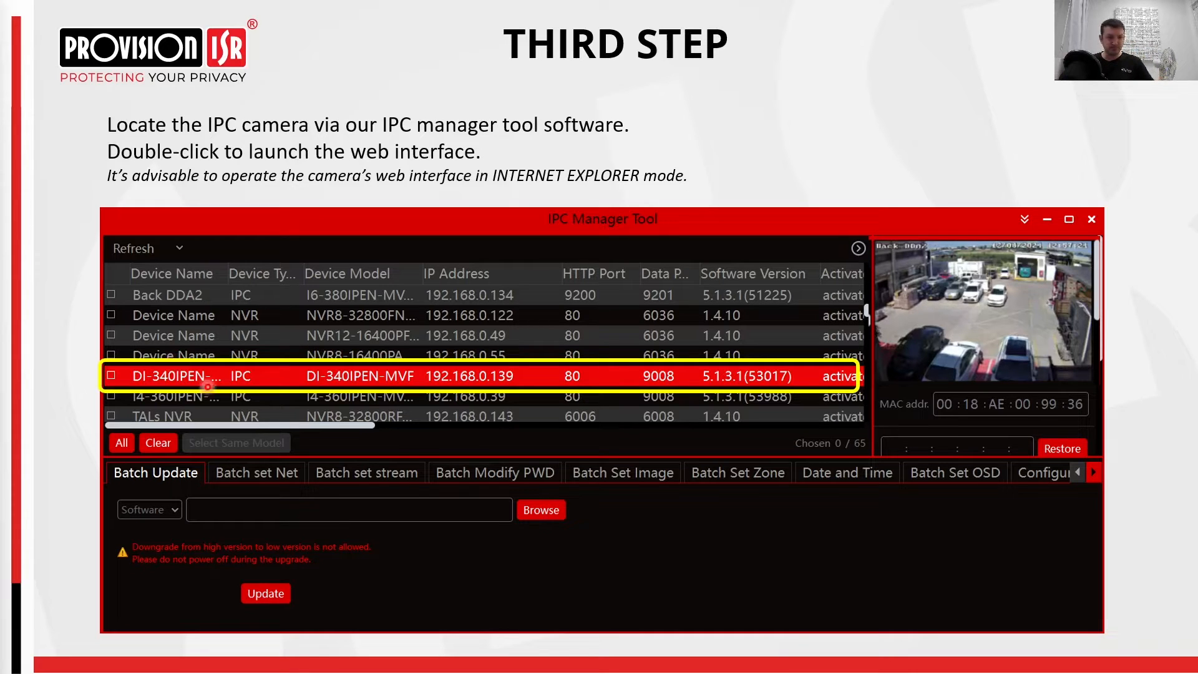
Show the Fourth Step slide covering main stream, 1920x1080, H264 and enabled audio.
{"action": "key", "text": "Right"}
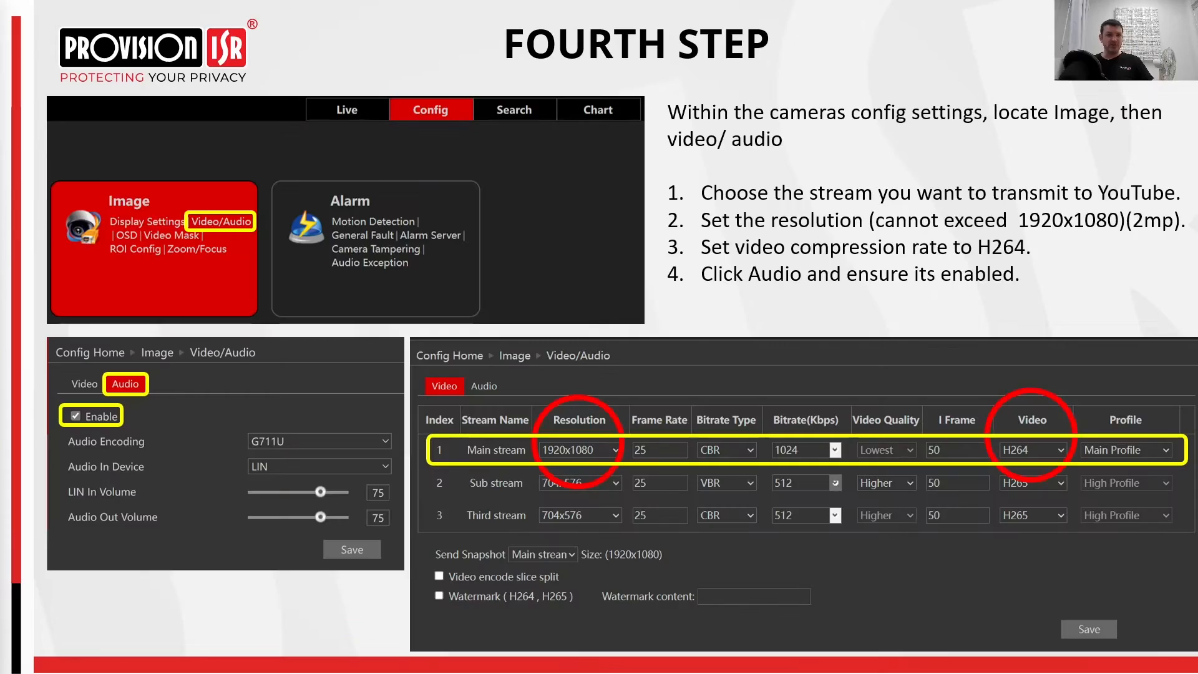
{"action": "mouse_move", "coordinate": [763, 308]}
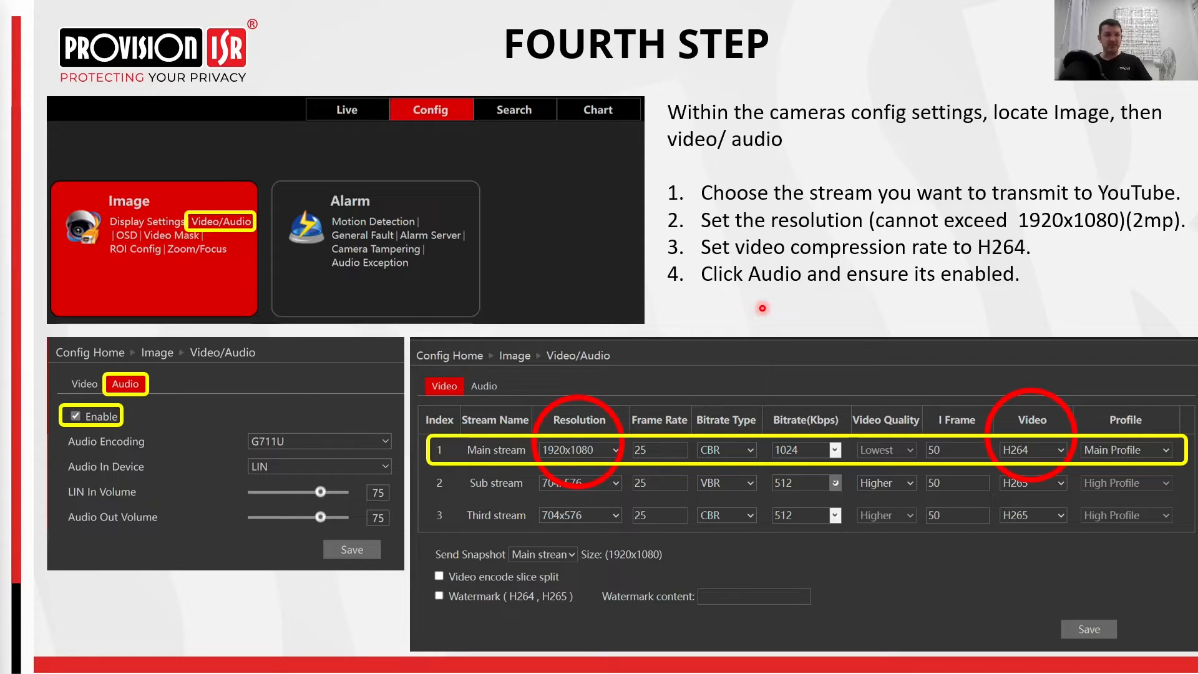
{"action": "mouse_move", "coordinate": [753, 247]}
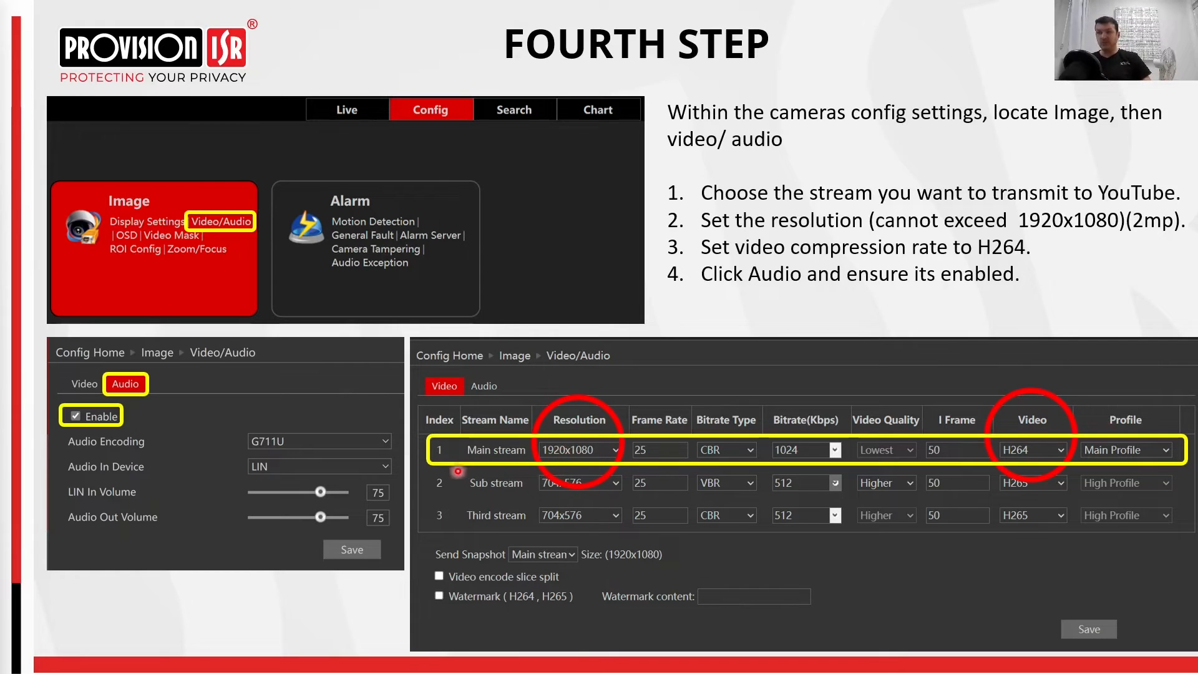
{"action": "mouse_move", "coordinate": [495, 516]}
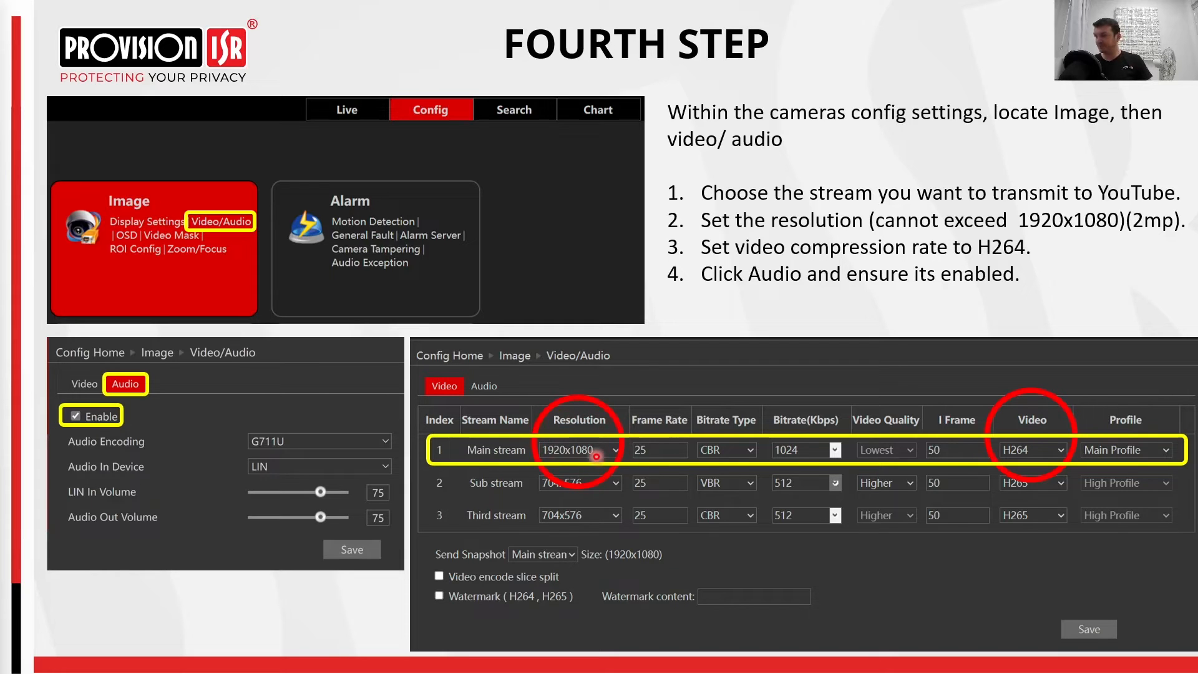
{"action": "mouse_move", "coordinate": [705, 435]}
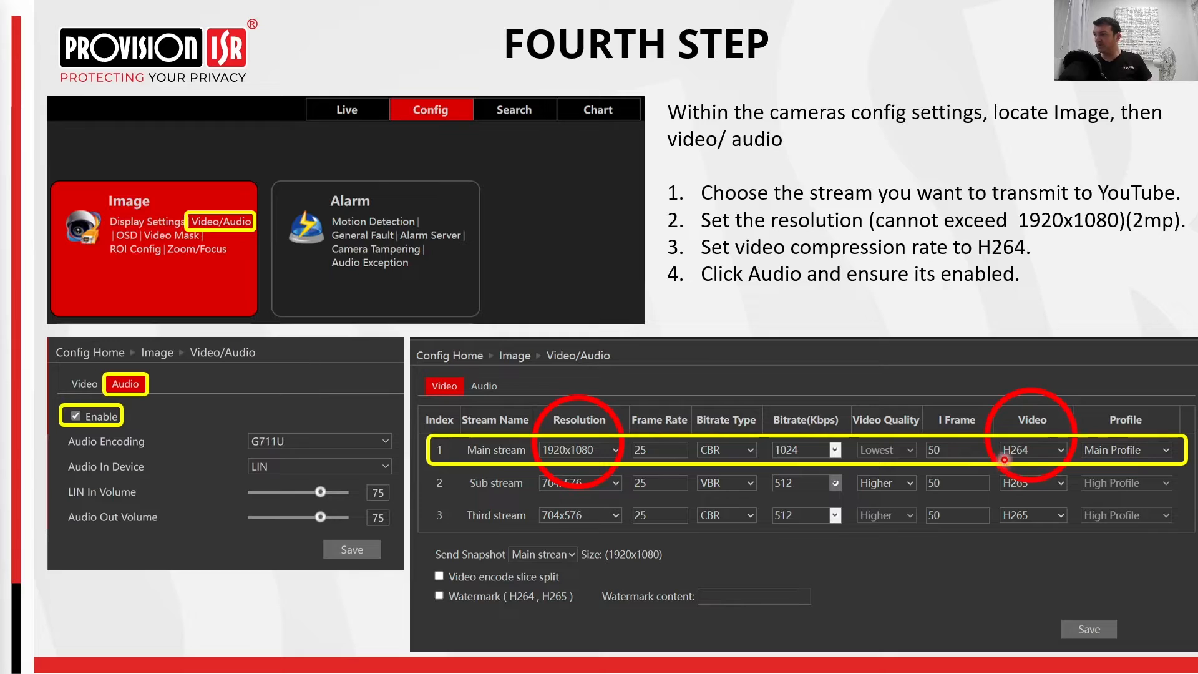
{"action": "mouse_move", "coordinate": [886, 531]}
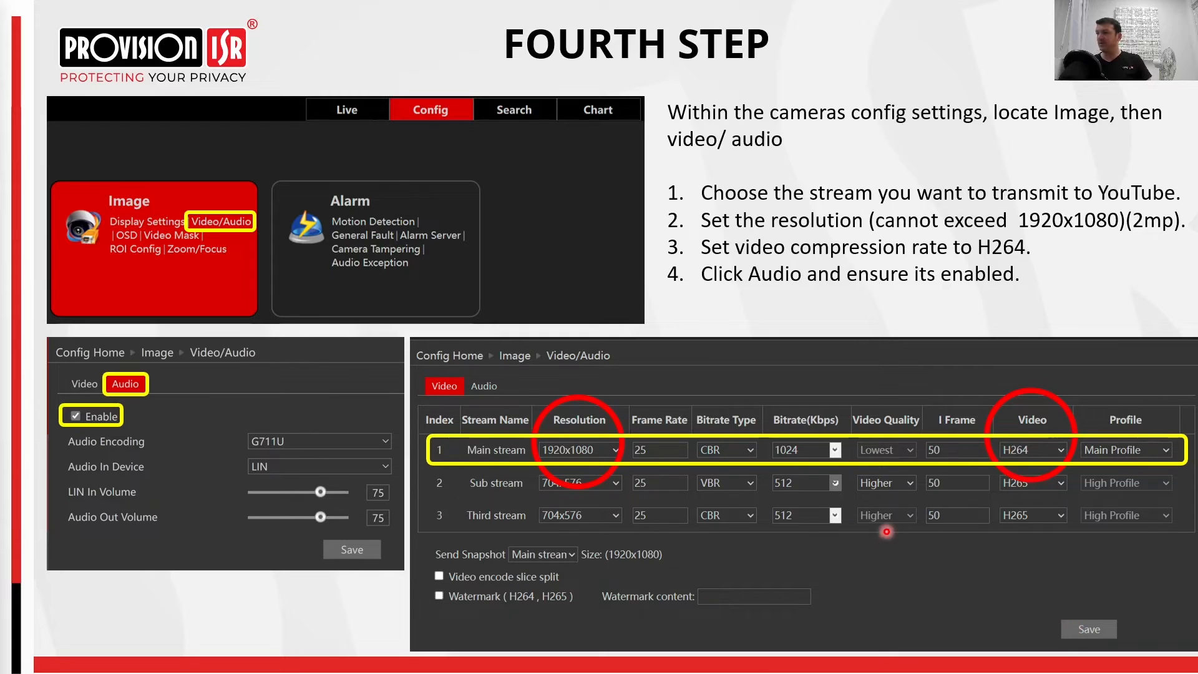
{"action": "mouse_move", "coordinate": [496, 502]}
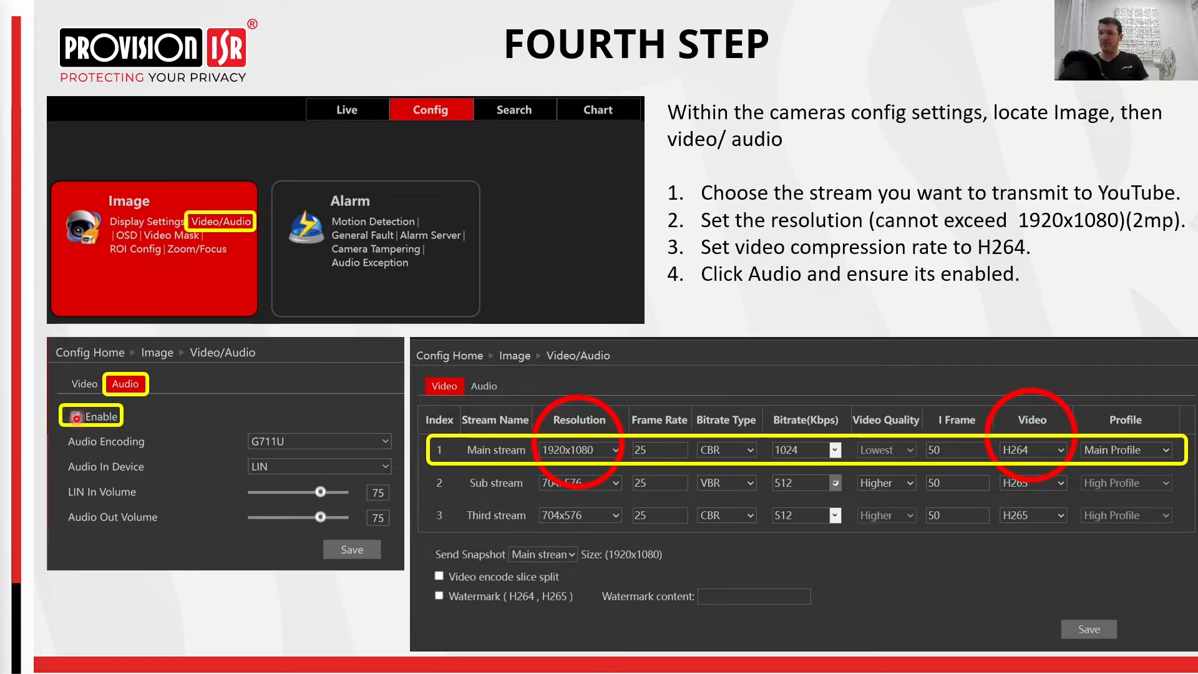
{"action": "left_click", "coordinate": [74, 415]}
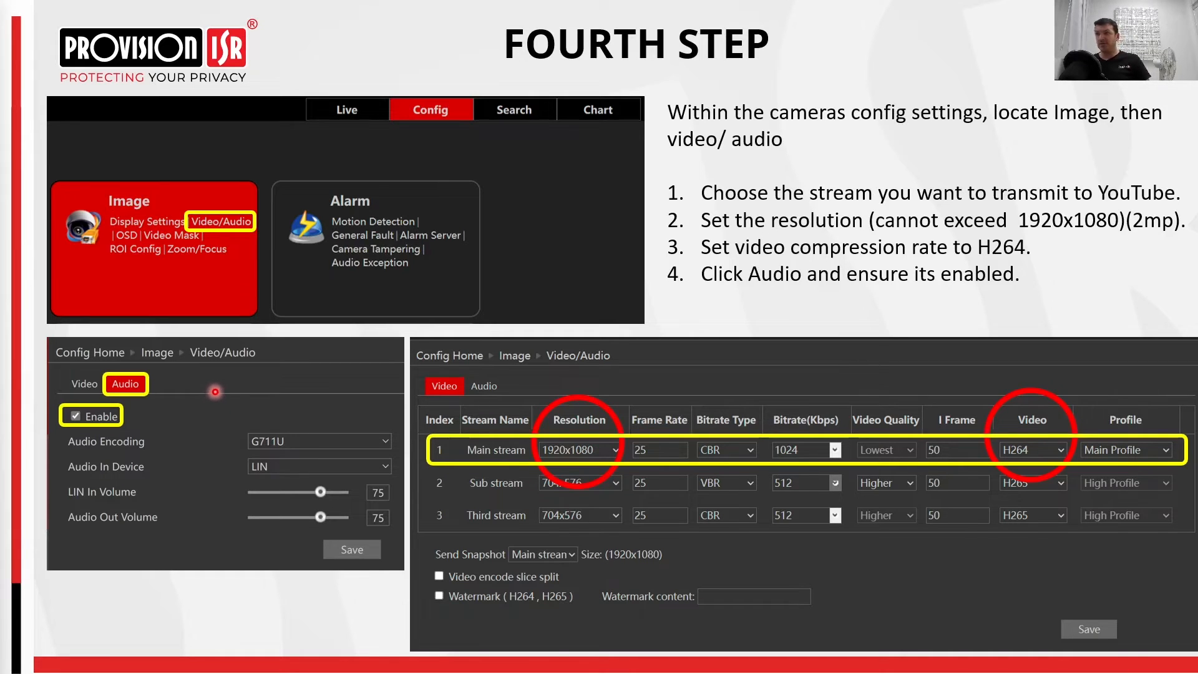
Advance to the Sixth Step slide on enabling RTMP with YouTube URL and key.
{"action": "key", "text": "Right"}
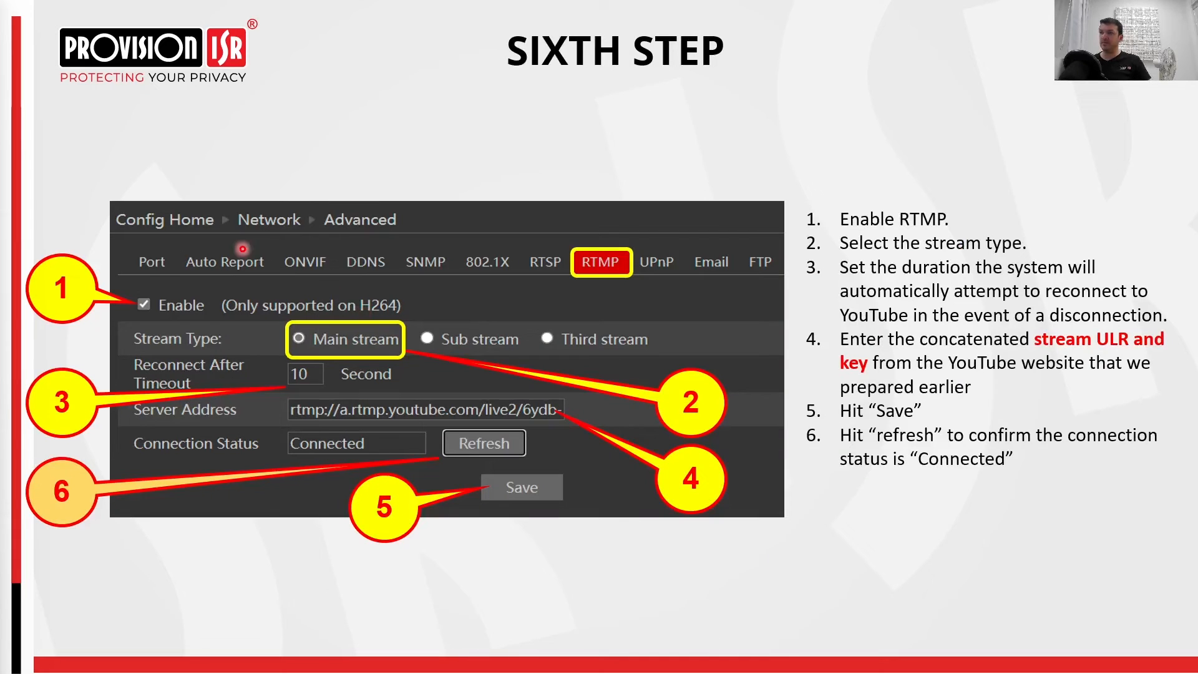
{"action": "mouse_move", "coordinate": [767, 365]}
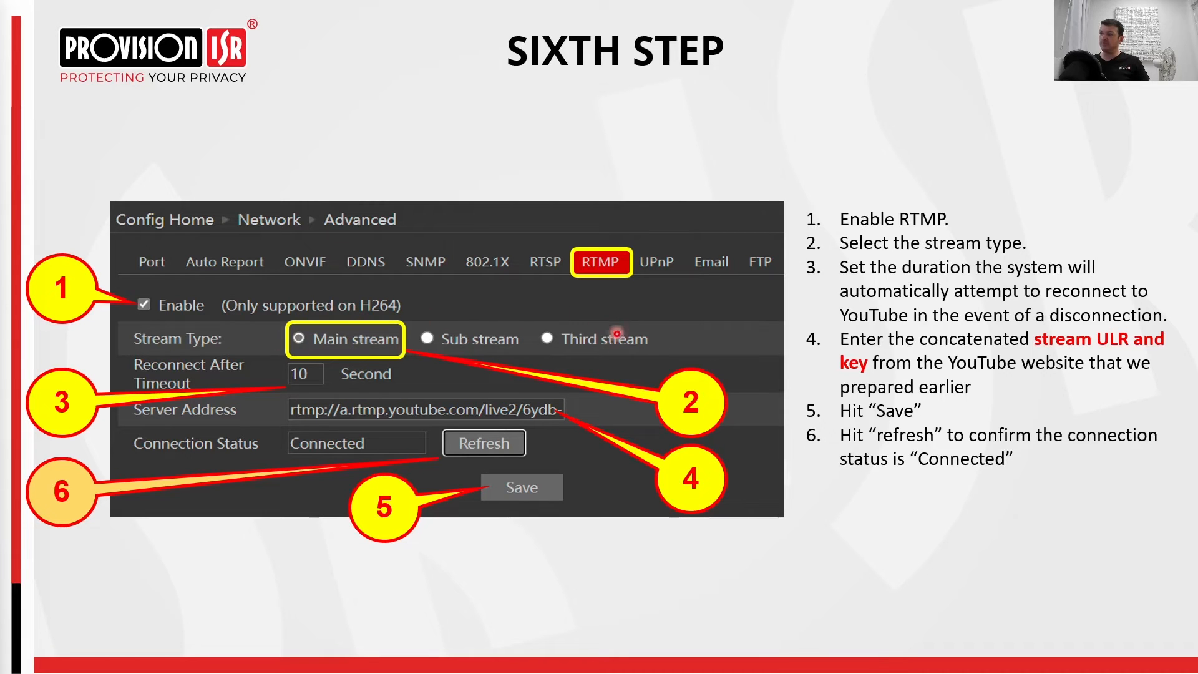
{"action": "mouse_move", "coordinate": [200, 369]}
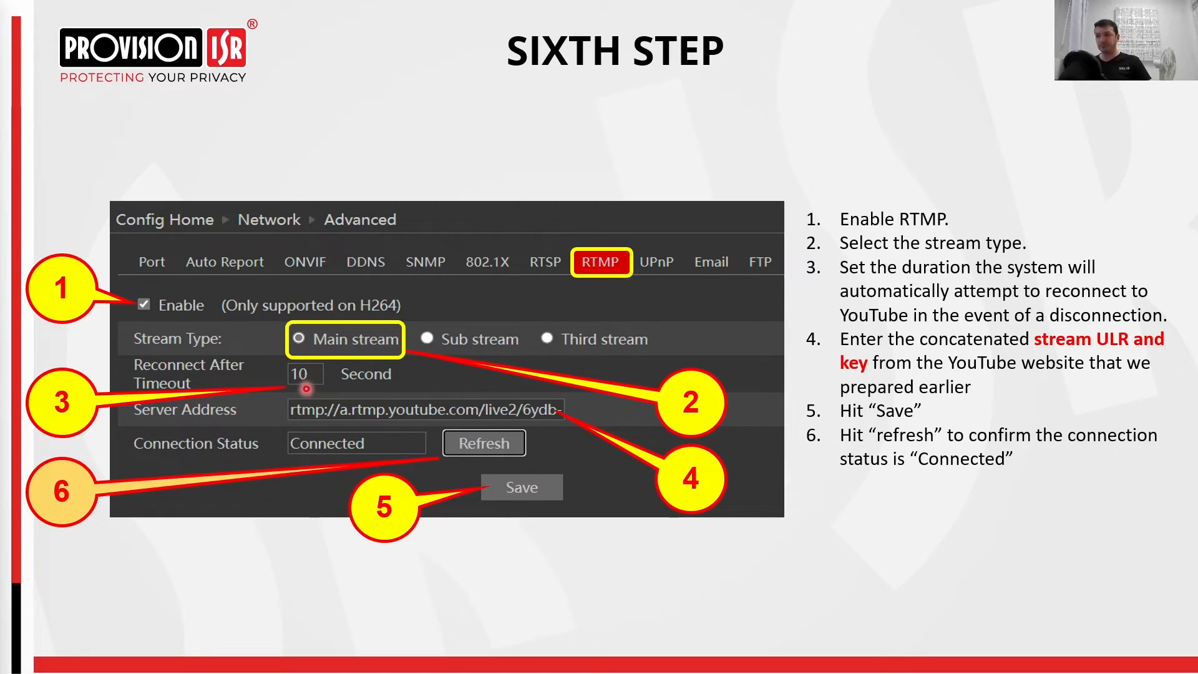
{"action": "mouse_move", "coordinate": [489, 432]}
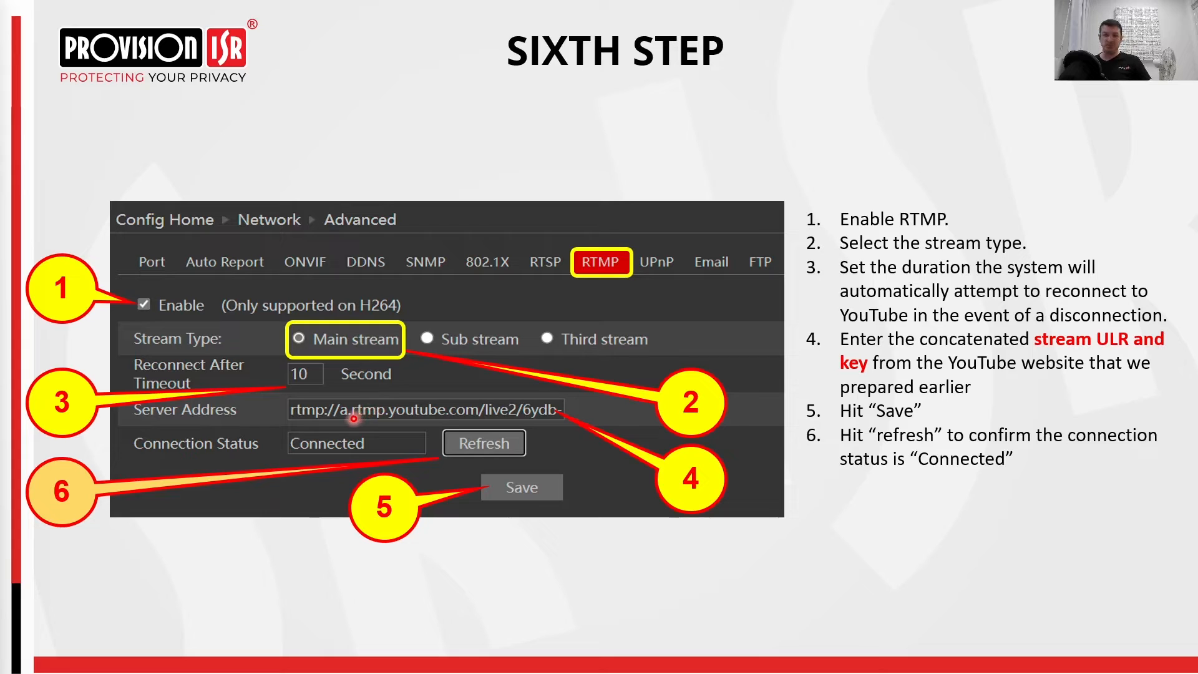
{"action": "mouse_move", "coordinate": [395, 383]}
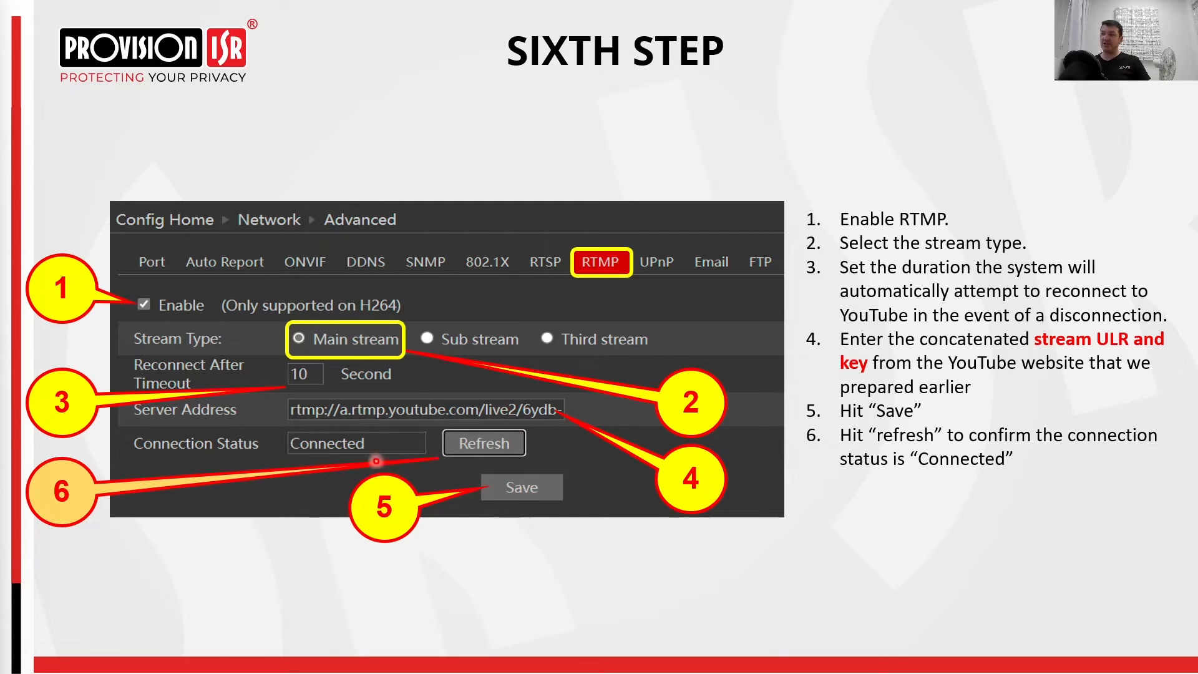
{"action": "mouse_move", "coordinate": [331, 456]}
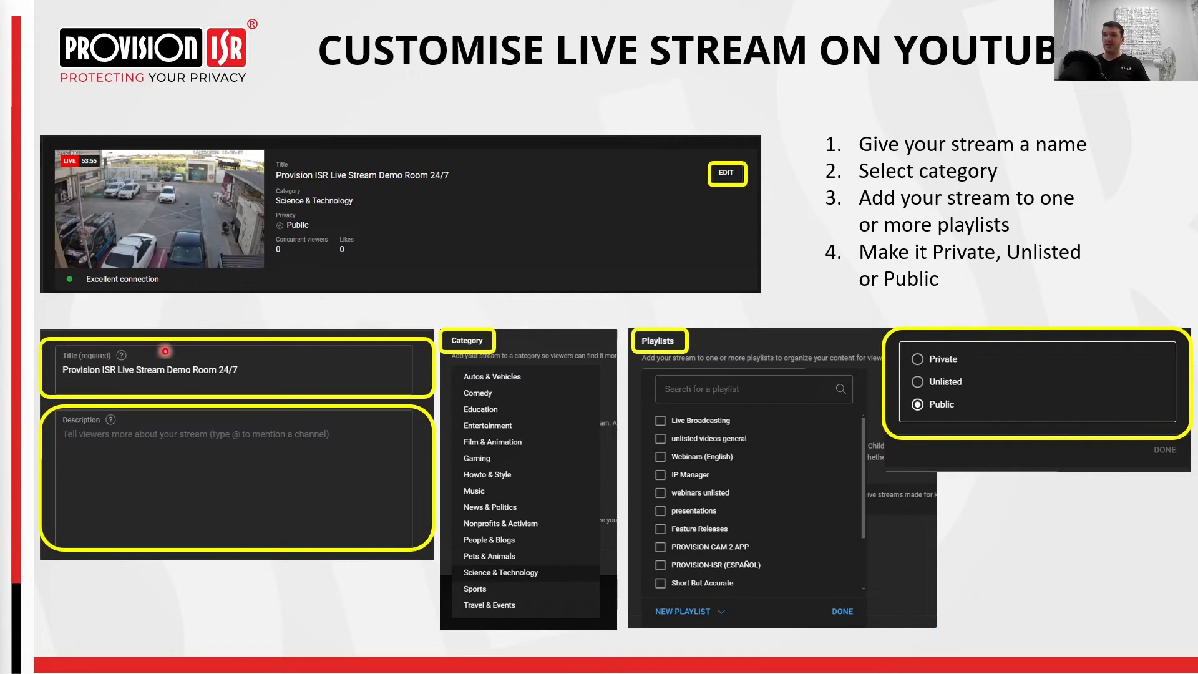
{"action": "mouse_move", "coordinate": [128, 445]}
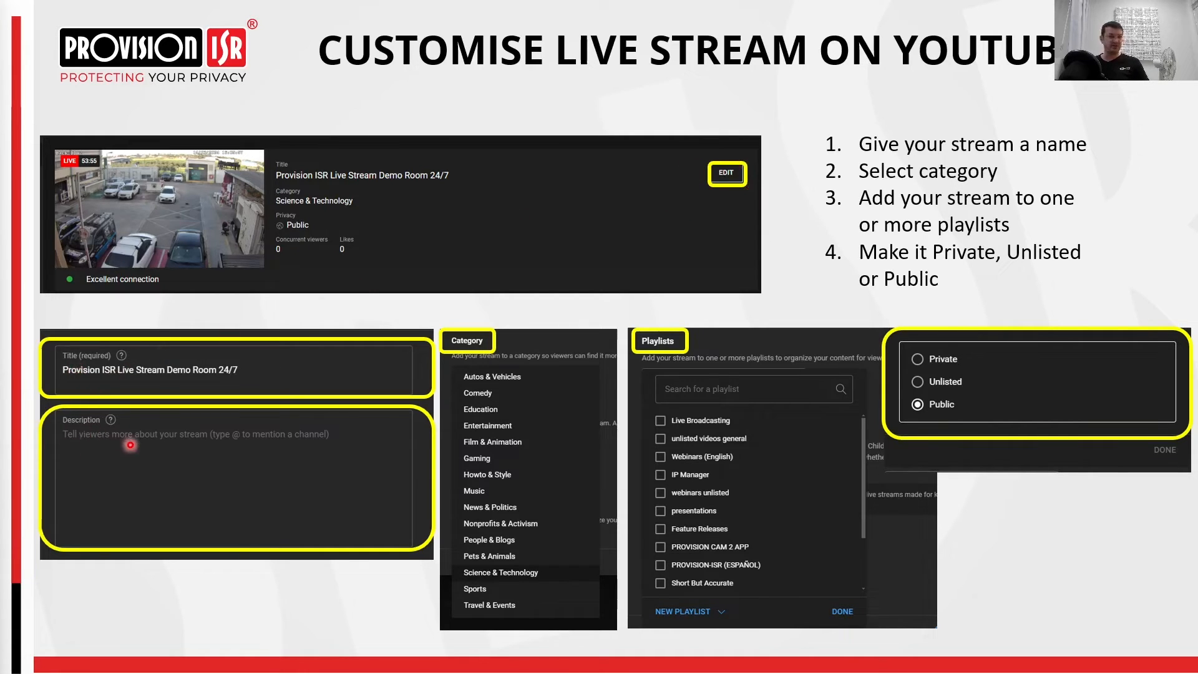
{"action": "mouse_move", "coordinate": [497, 369]}
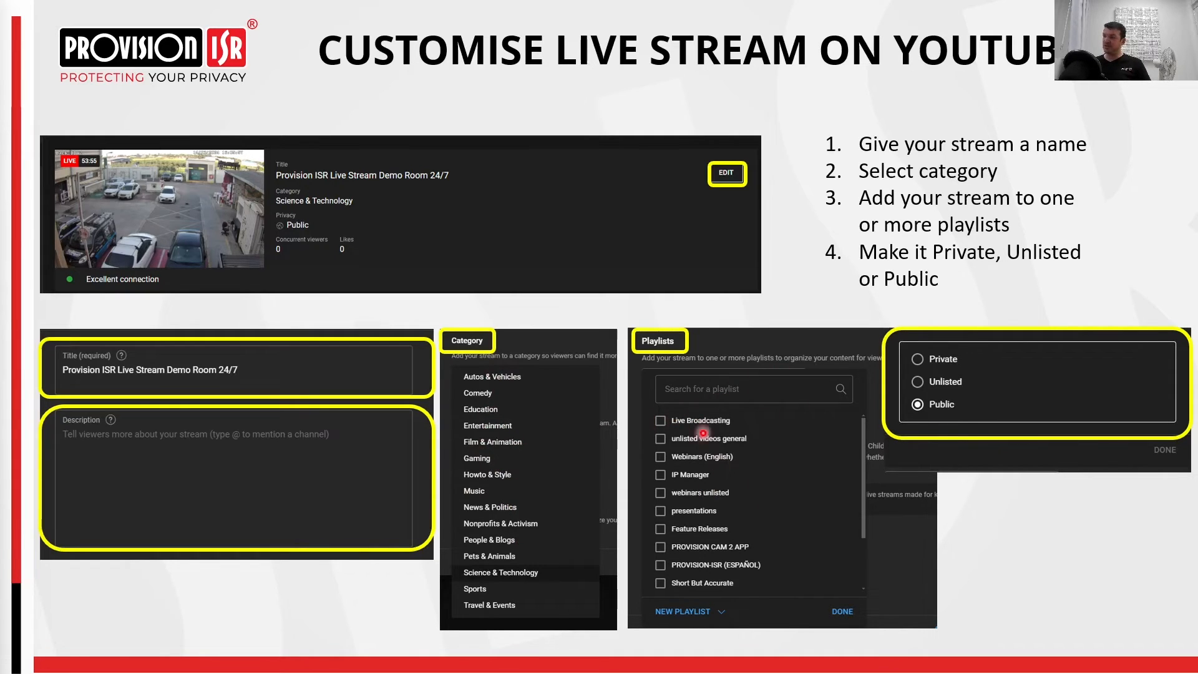
{"action": "mouse_move", "coordinate": [731, 447]}
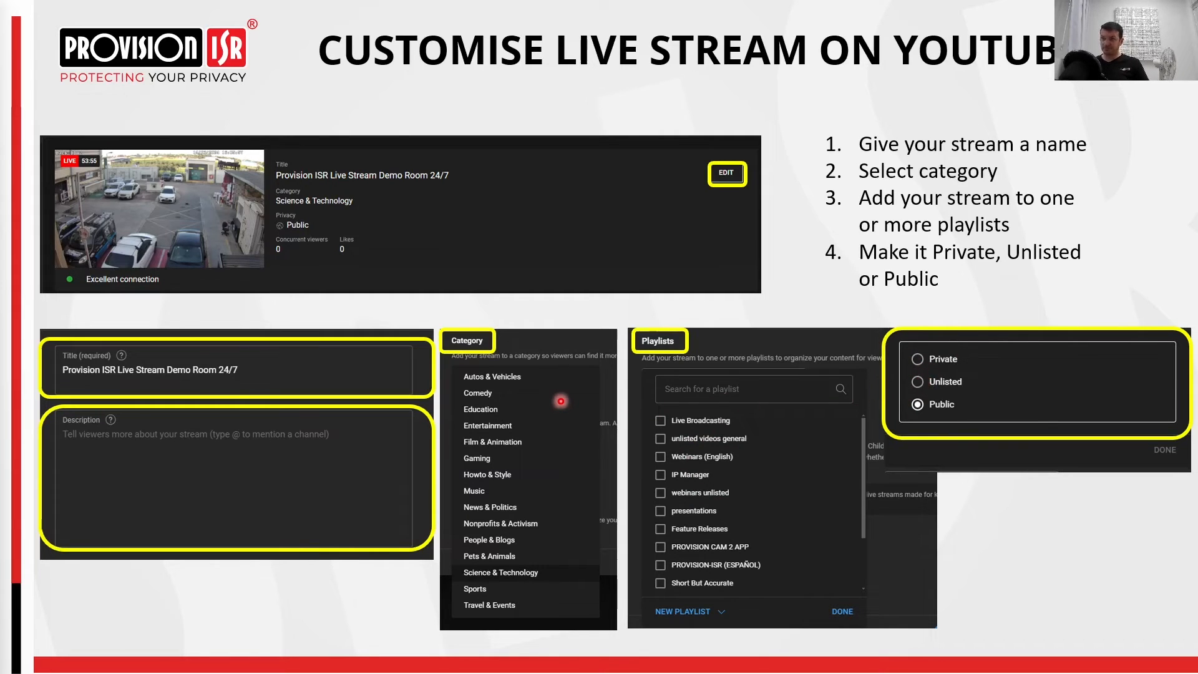
Advance to the 'Live Stream on YouTube' slide showing share options and video link.
{"action": "key", "text": "right"}
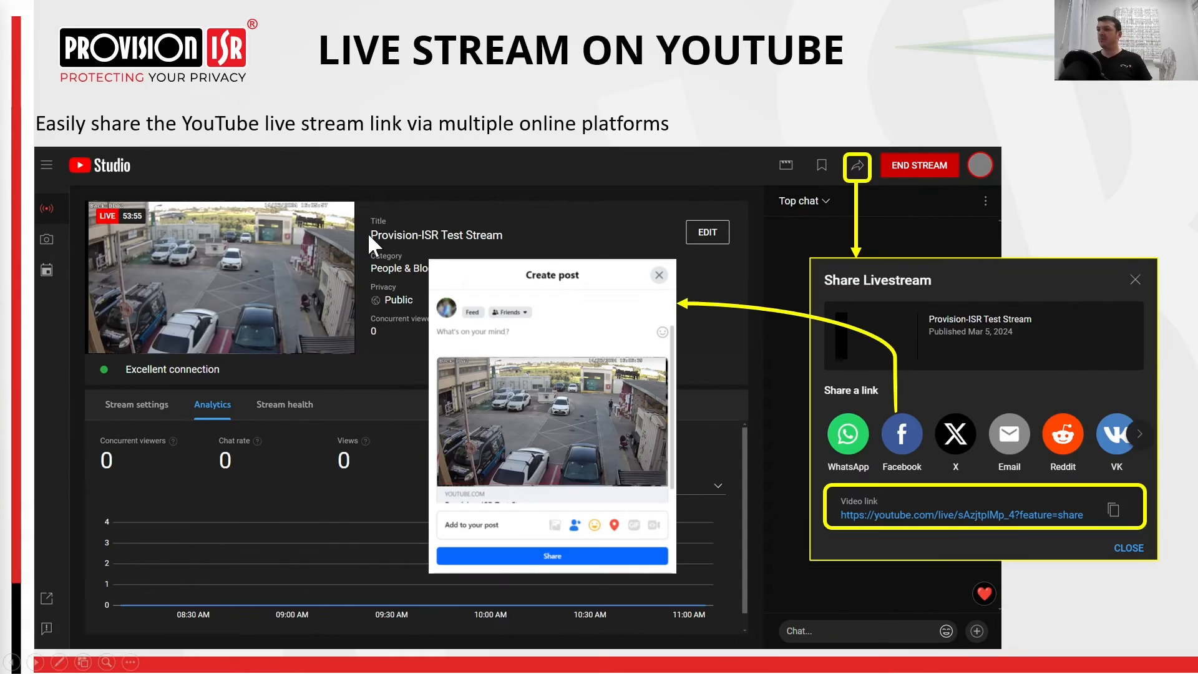
{"action": "mouse_move", "coordinate": [290, 181]}
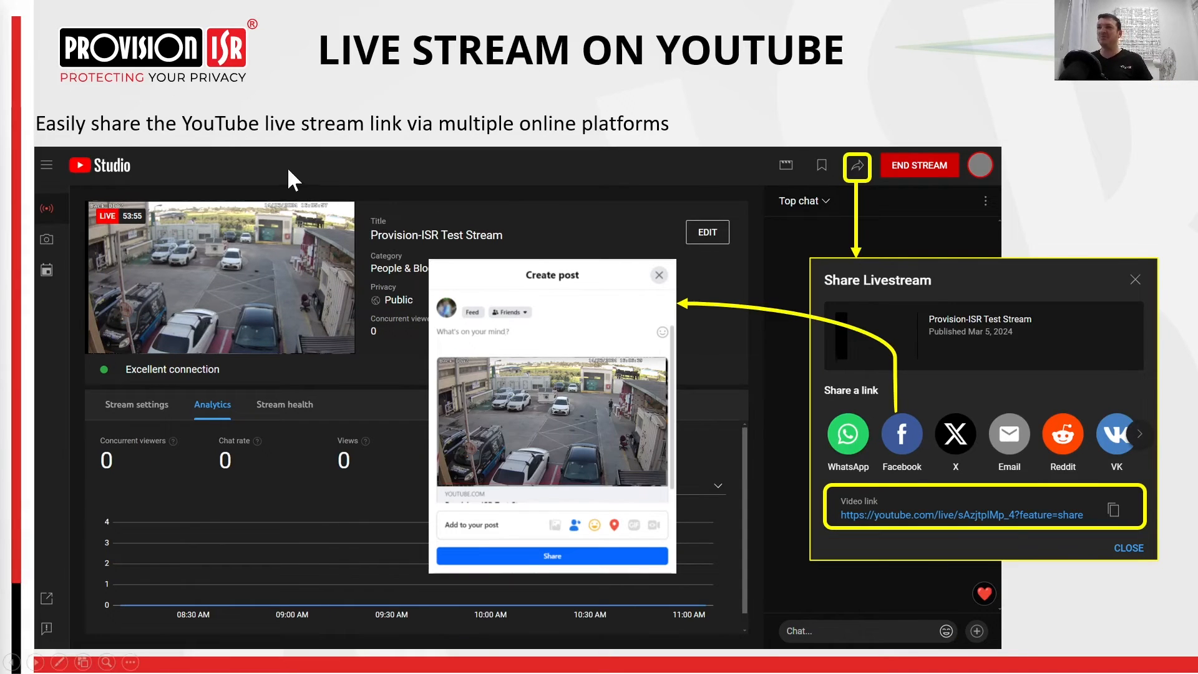
{"action": "mouse_move", "coordinate": [640, 236]}
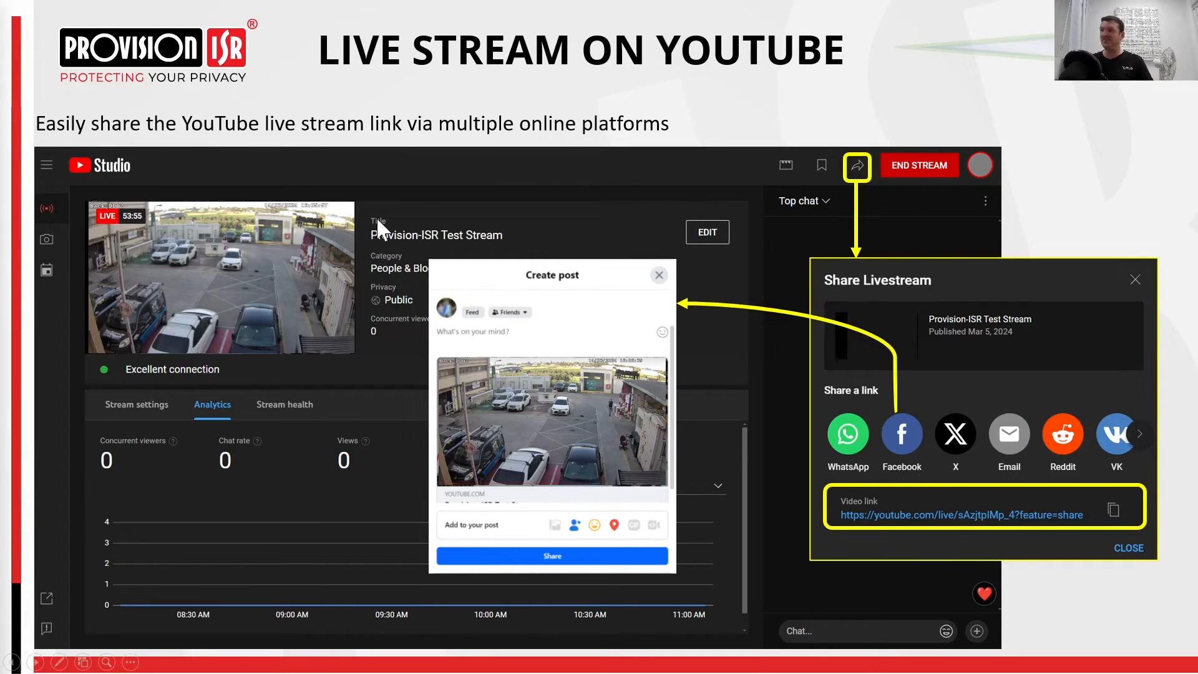
{"action": "mouse_move", "coordinate": [478, 253]}
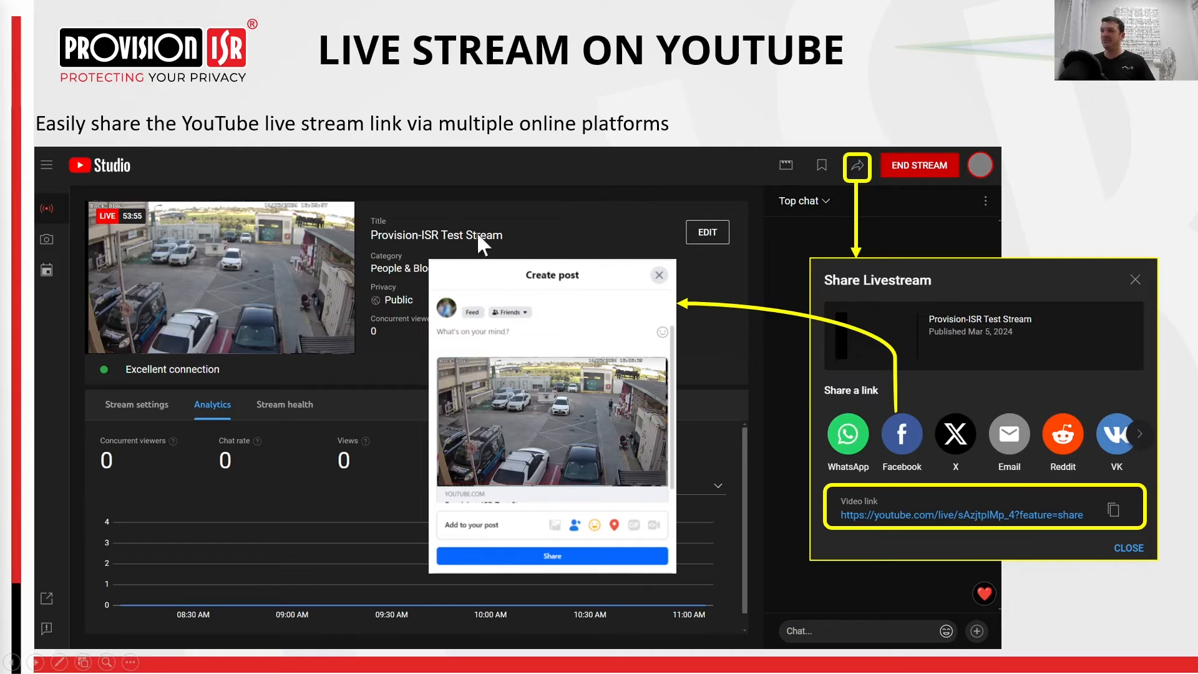
{"action": "mouse_move", "coordinate": [918, 443]}
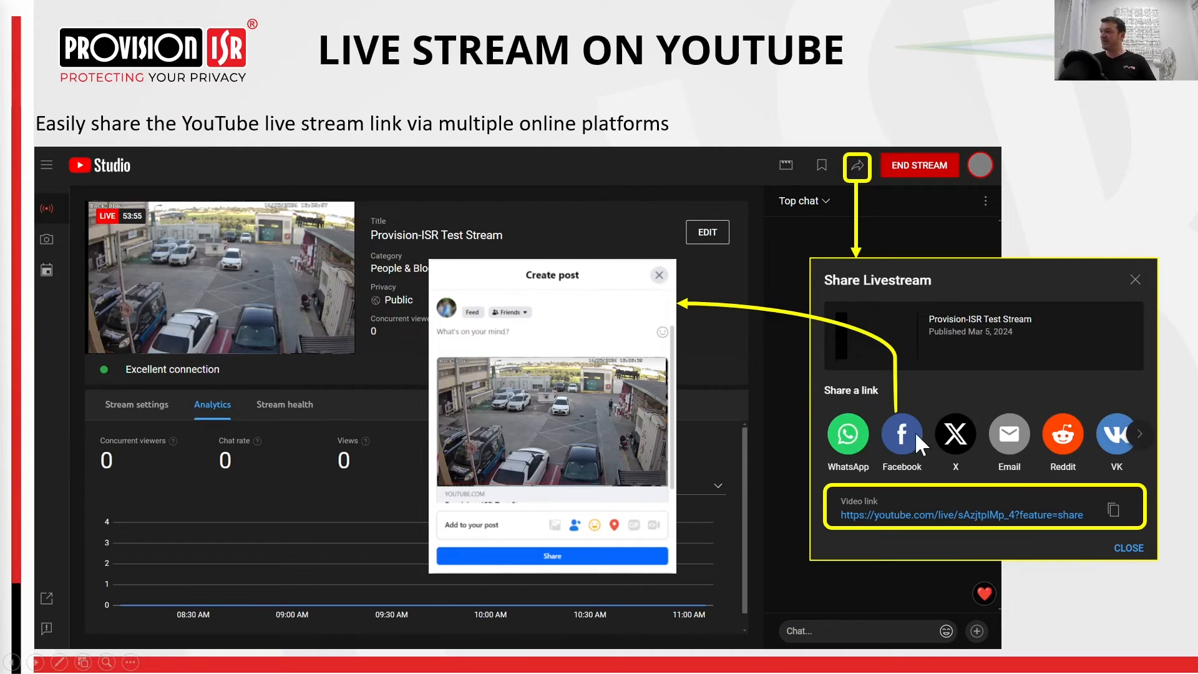
{"action": "mouse_move", "coordinate": [743, 504]}
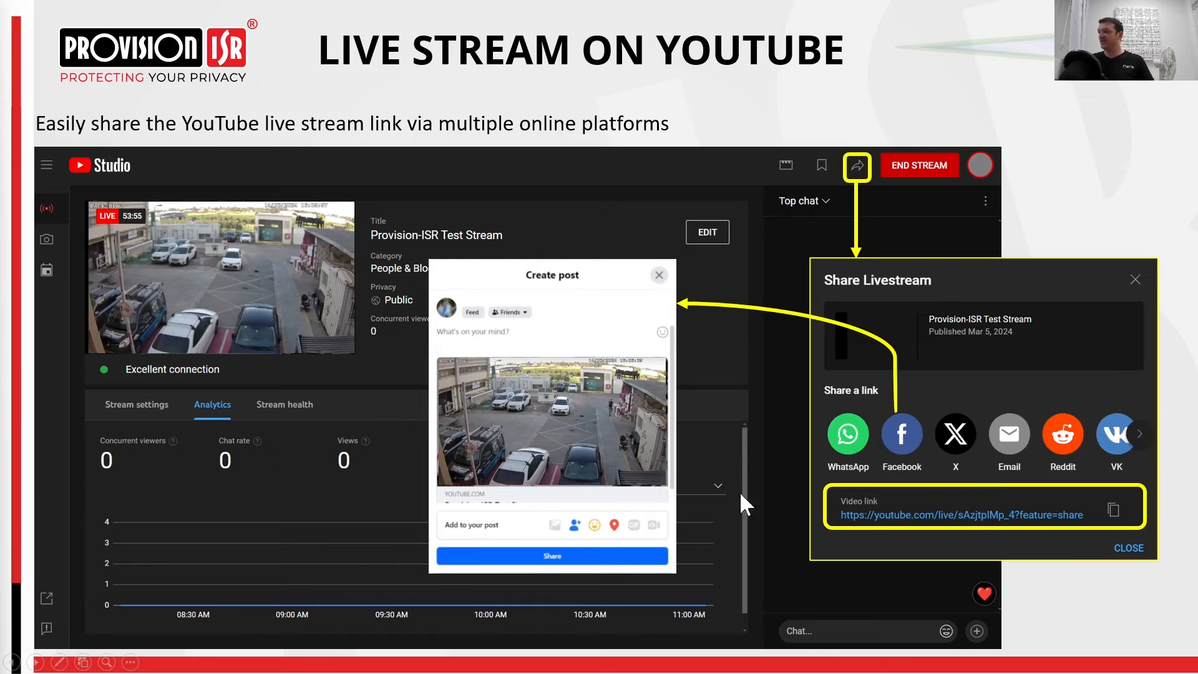
{"action": "mouse_move", "coordinate": [625, 442]}
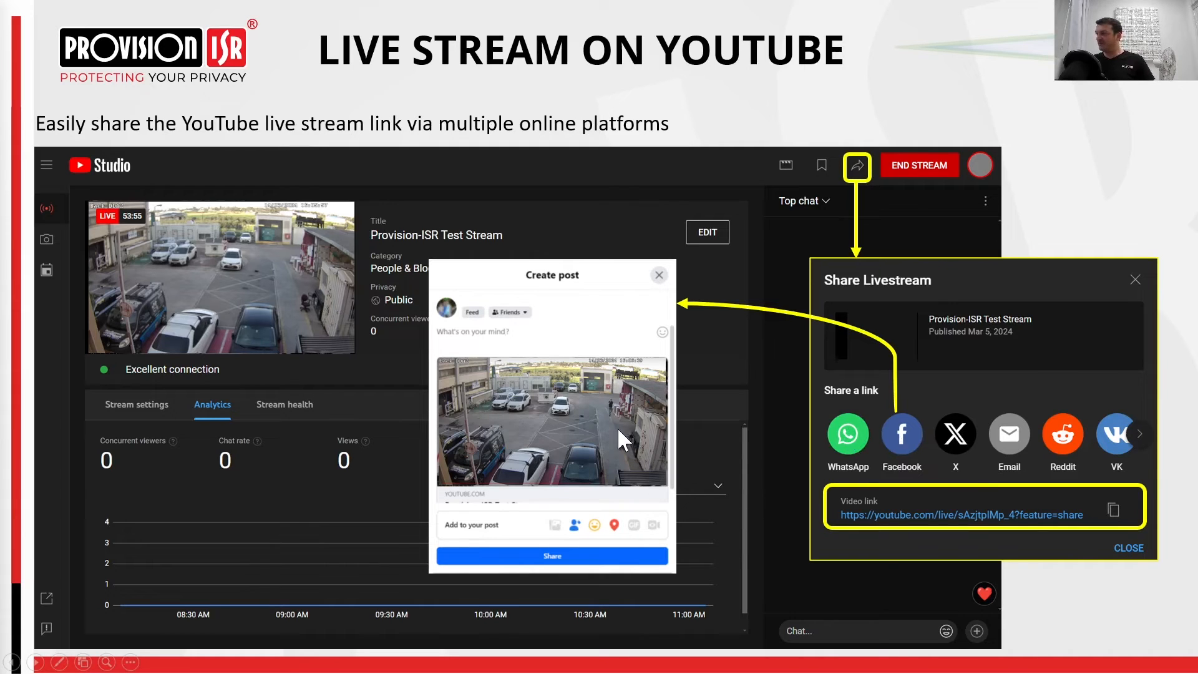
{"action": "mouse_move", "coordinate": [709, 392]}
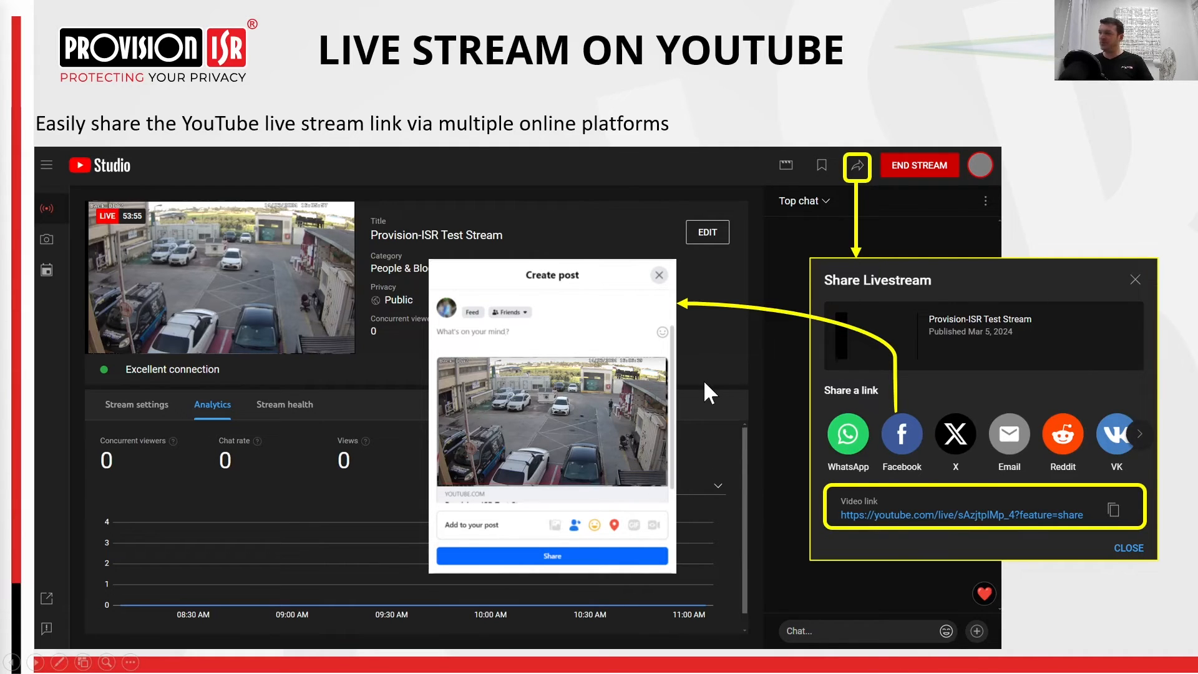
{"action": "mouse_move", "coordinate": [893, 519]}
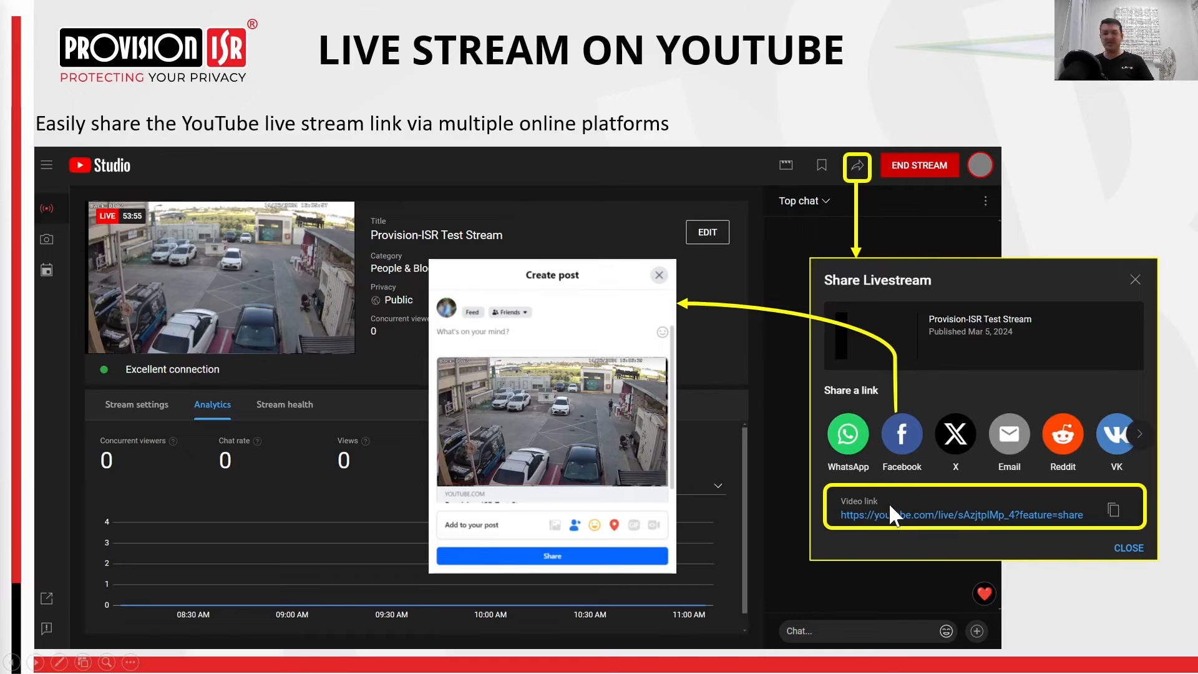
{"action": "mouse_move", "coordinate": [864, 539]}
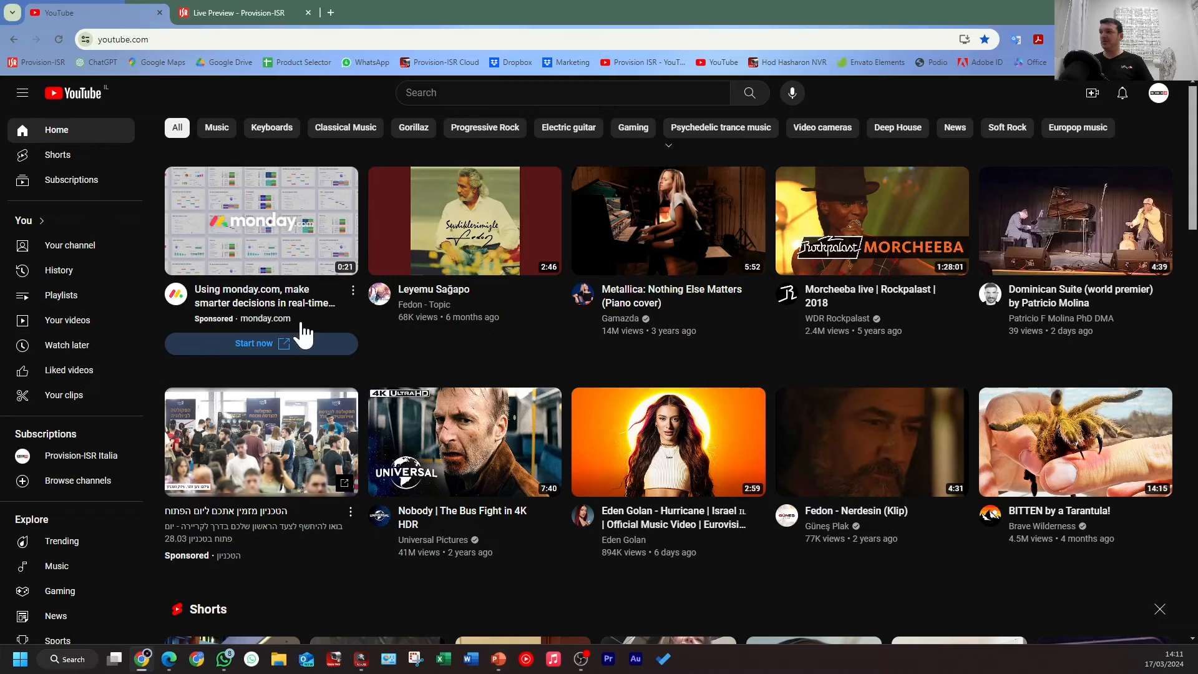
{"action": "mouse_move", "coordinate": [931, 103]}
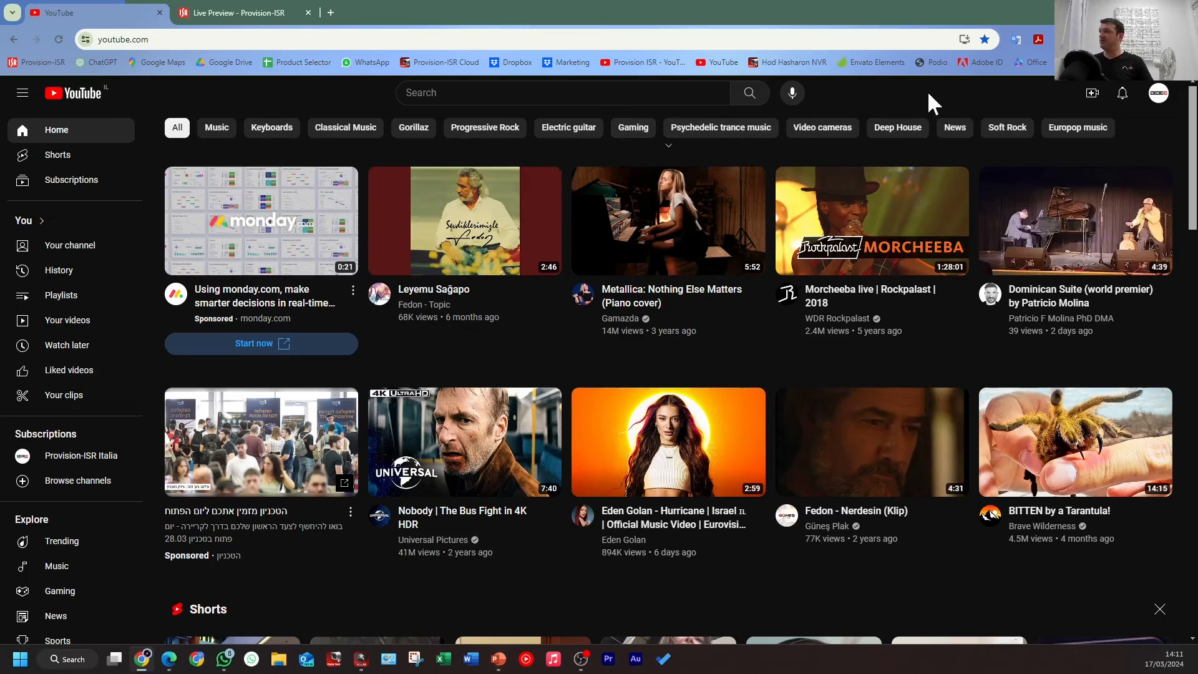
{"action": "mouse_move", "coordinate": [1075, 111]}
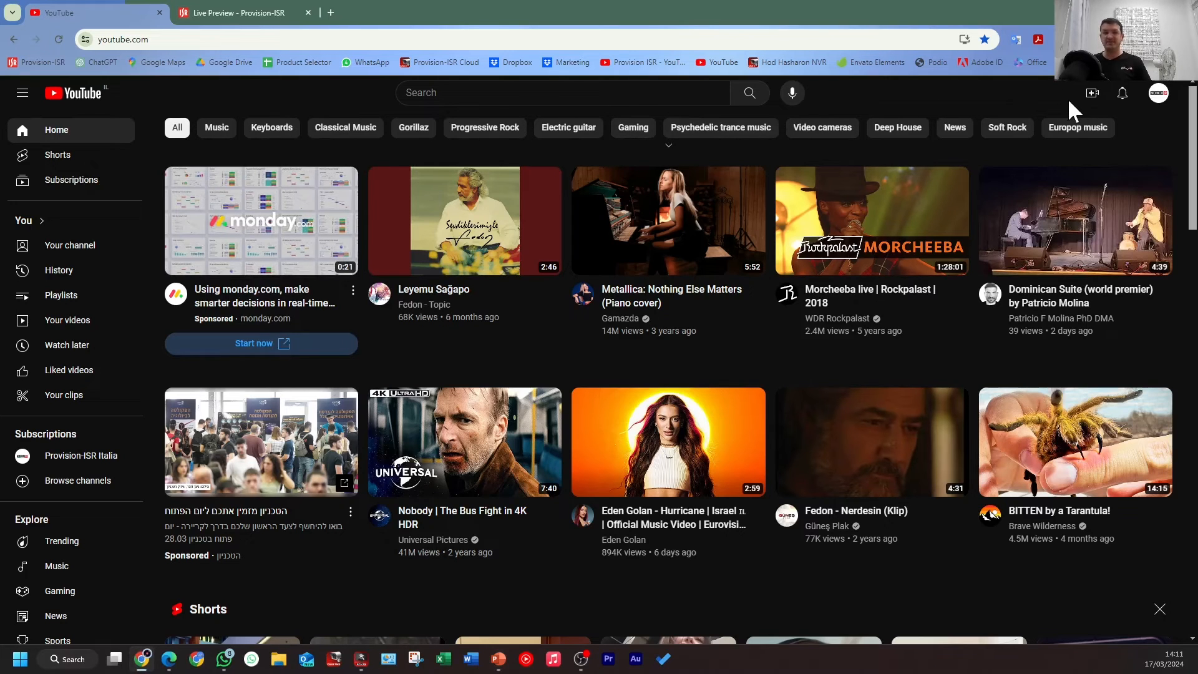
{"action": "mouse_move", "coordinate": [1092, 93]}
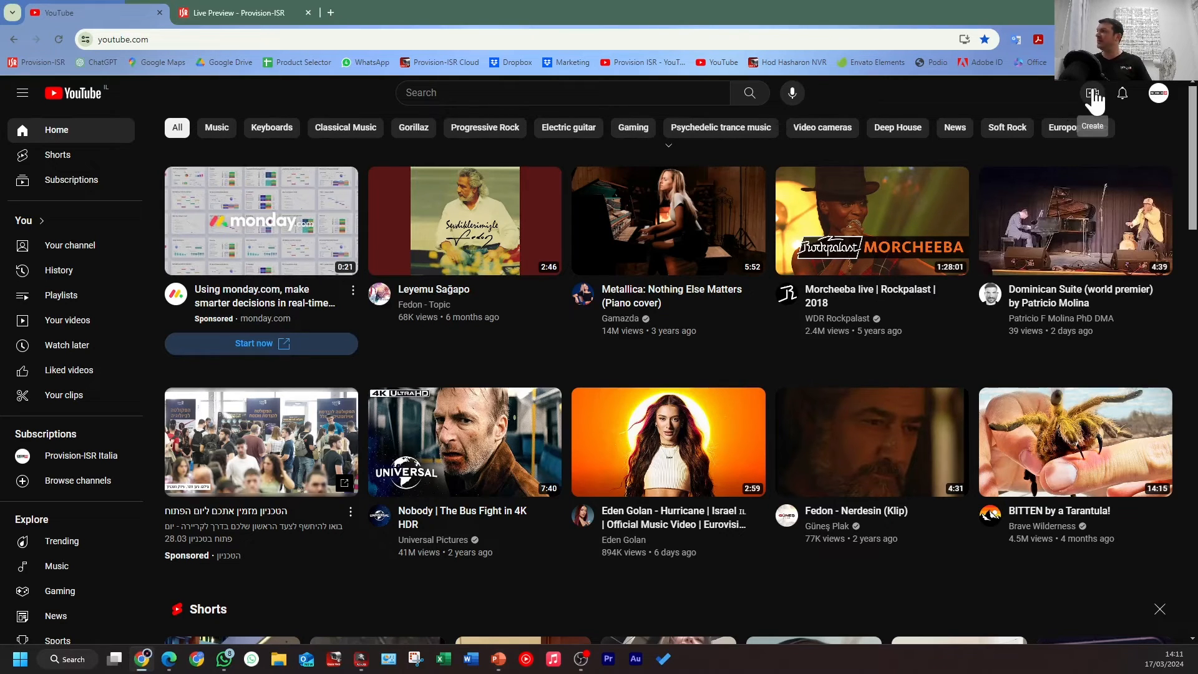
Choose Create > Go live on YouTube to load the Studio streaming dashboard.
{"action": "left_click", "coordinate": [1092, 92]}
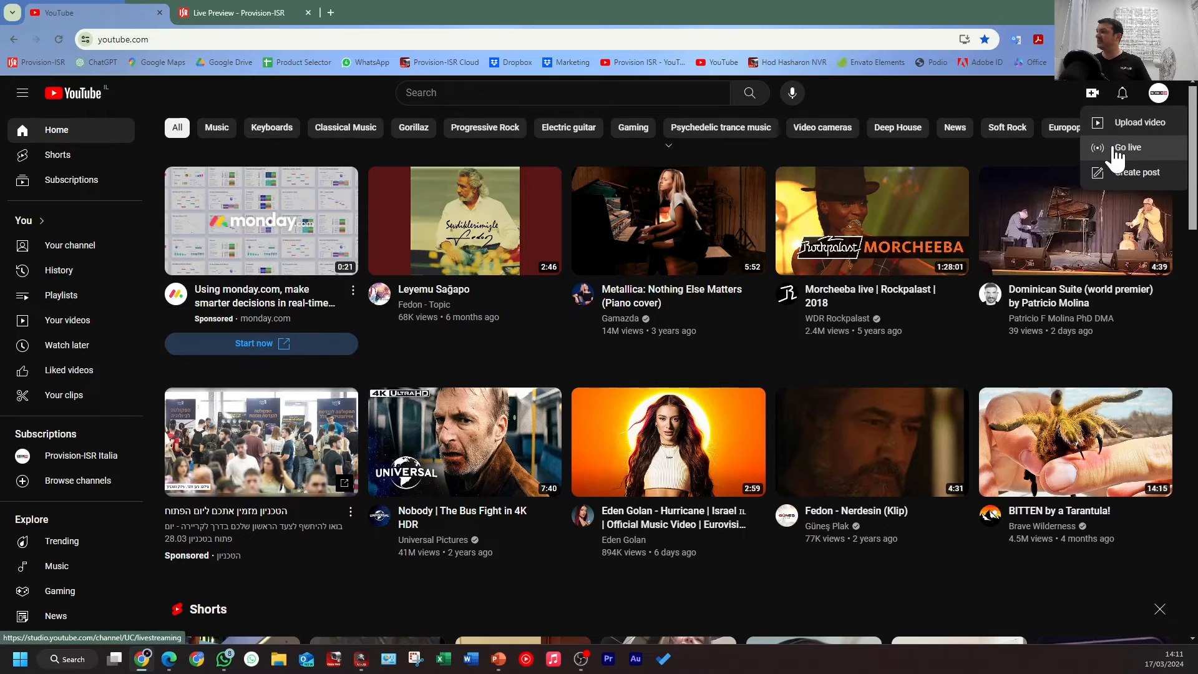
{"action": "left_click", "coordinate": [1127, 147]}
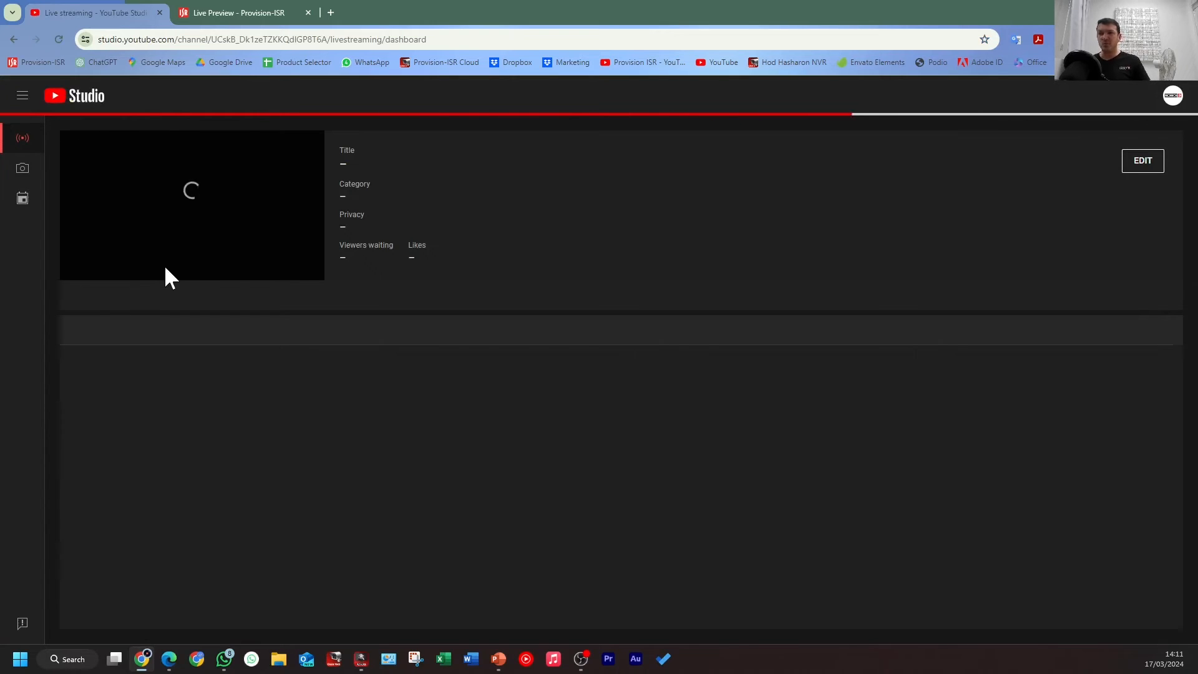
{"action": "mouse_move", "coordinate": [212, 343]}
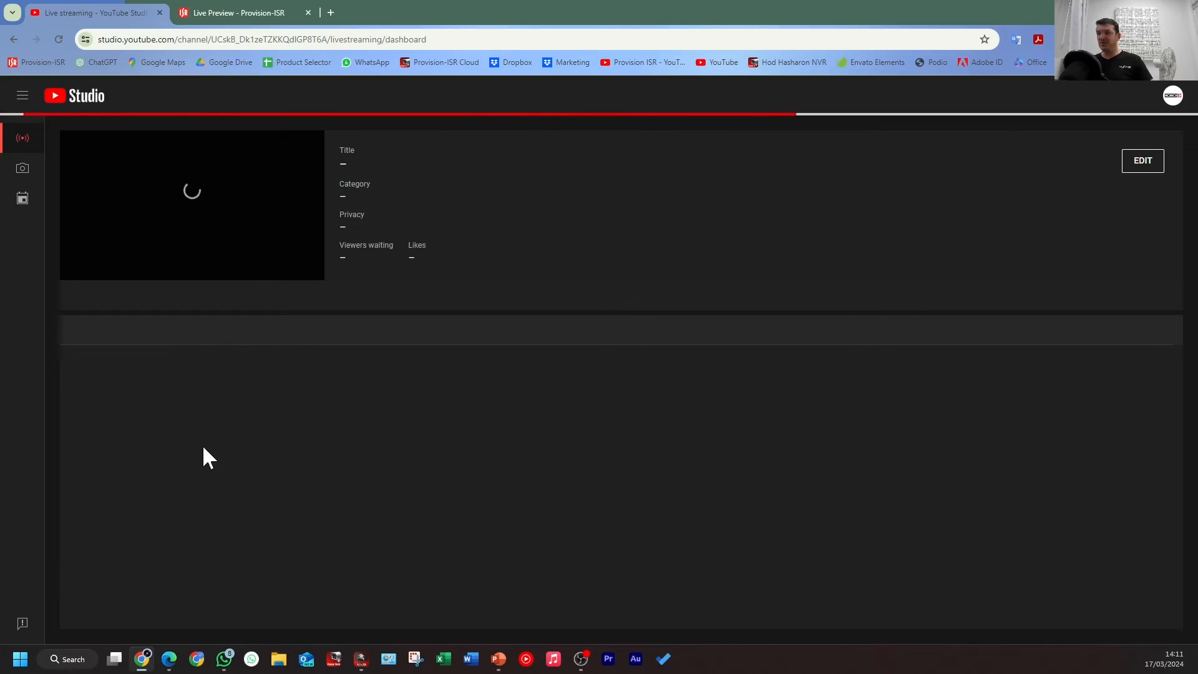
{"action": "mouse_move", "coordinate": [199, 494]}
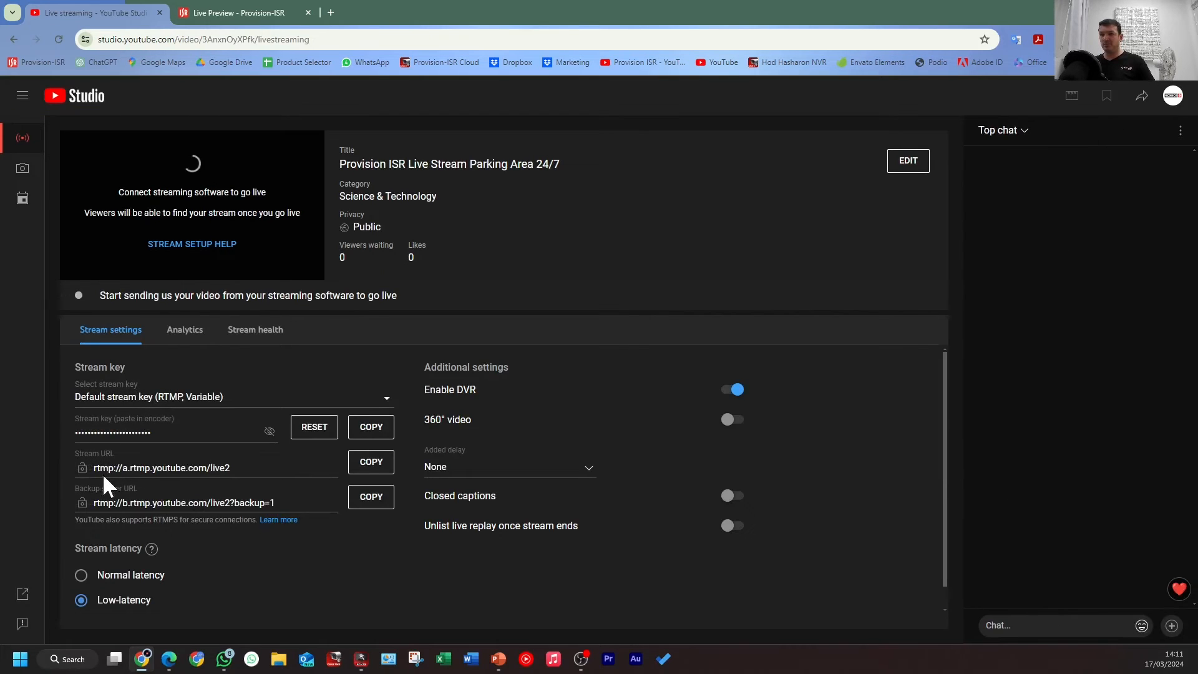
{"action": "mouse_move", "coordinate": [92, 423]}
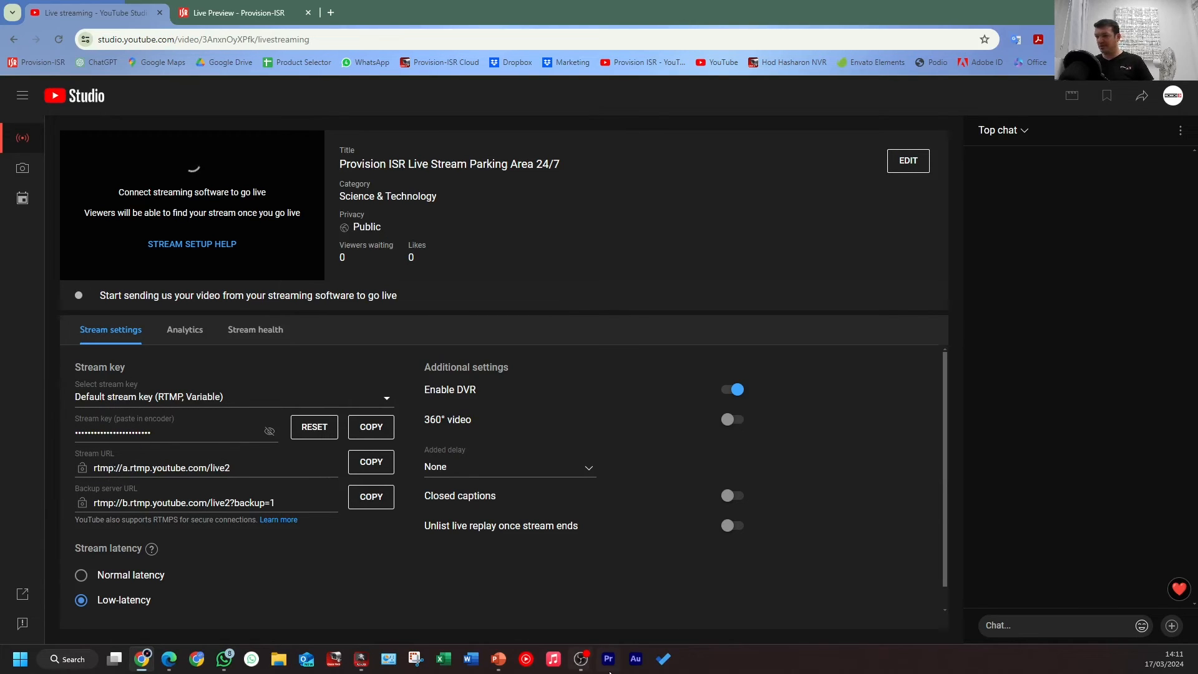
{"action": "left_click", "coordinate": [67, 659]}
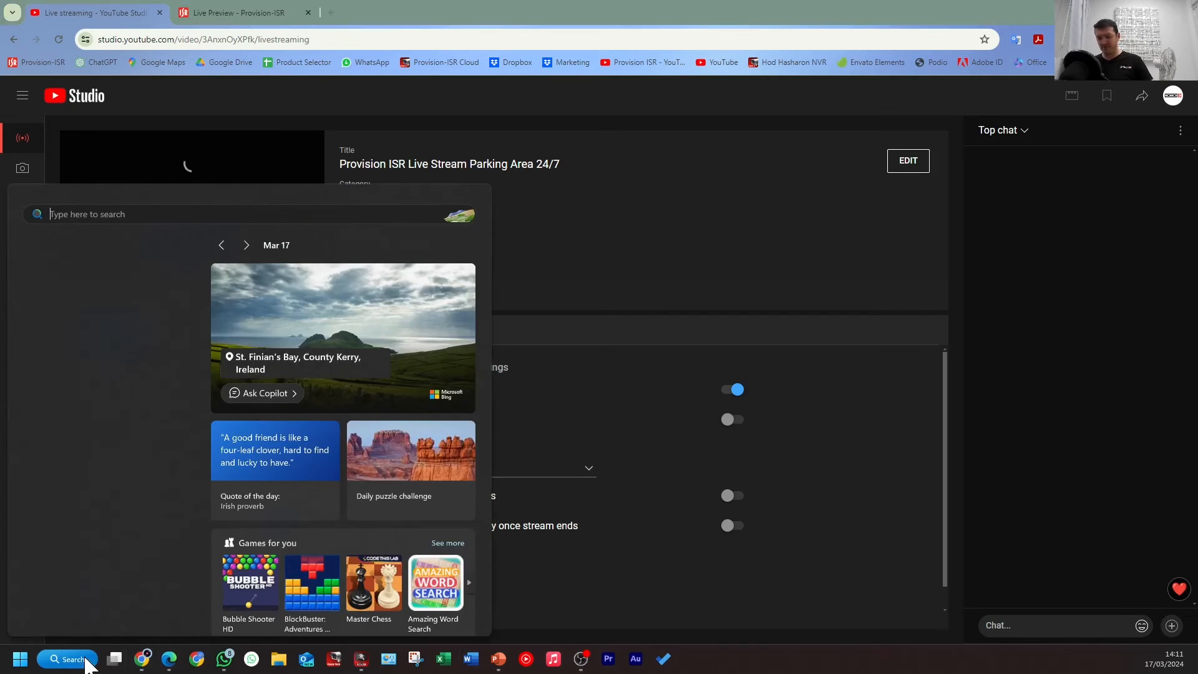
{"action": "type", "text": "note"}
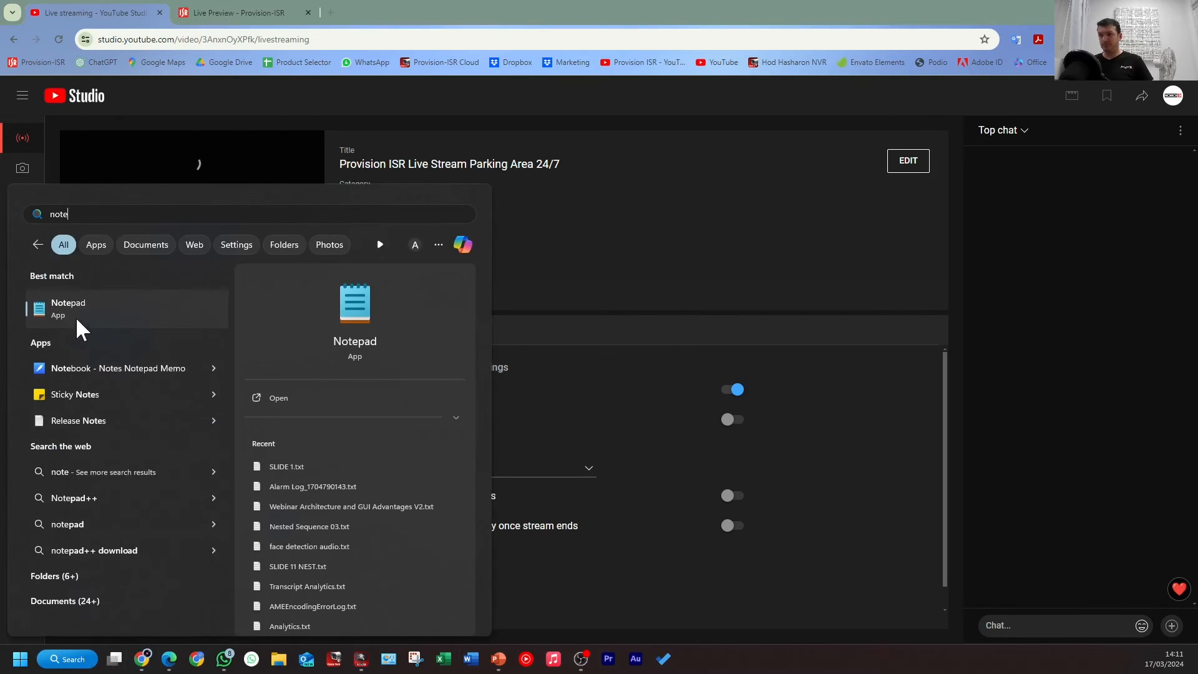
{"action": "left_click", "coordinate": [68, 308]}
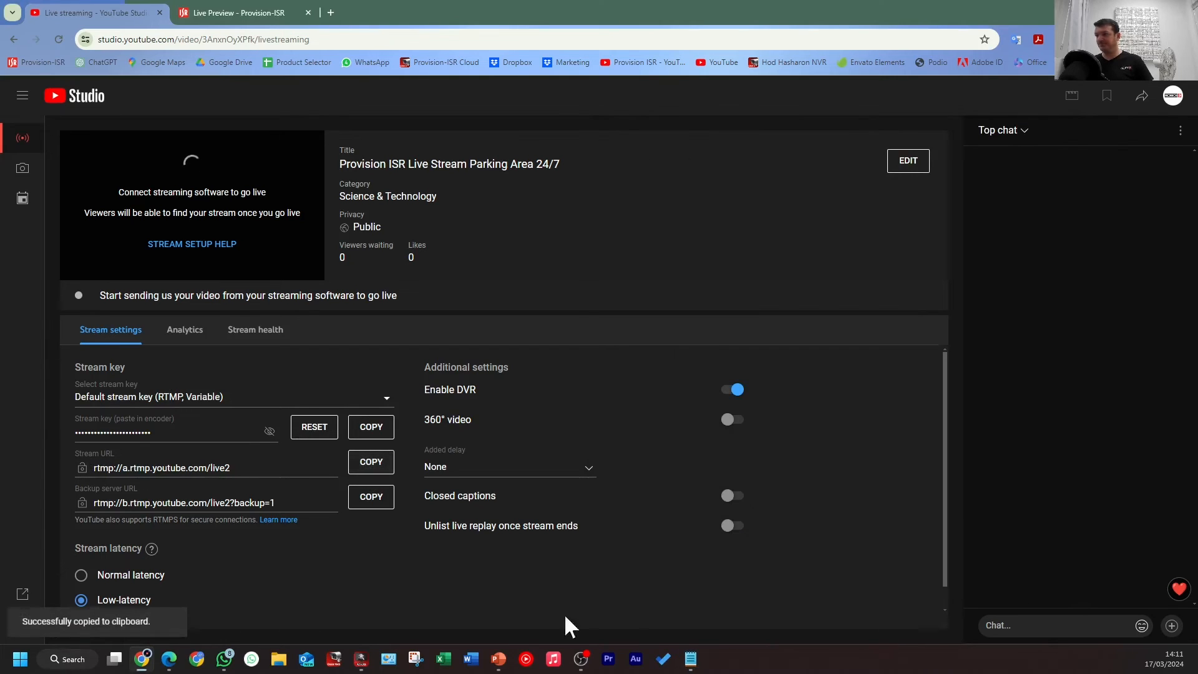
{"action": "left_click", "coordinate": [691, 658]}
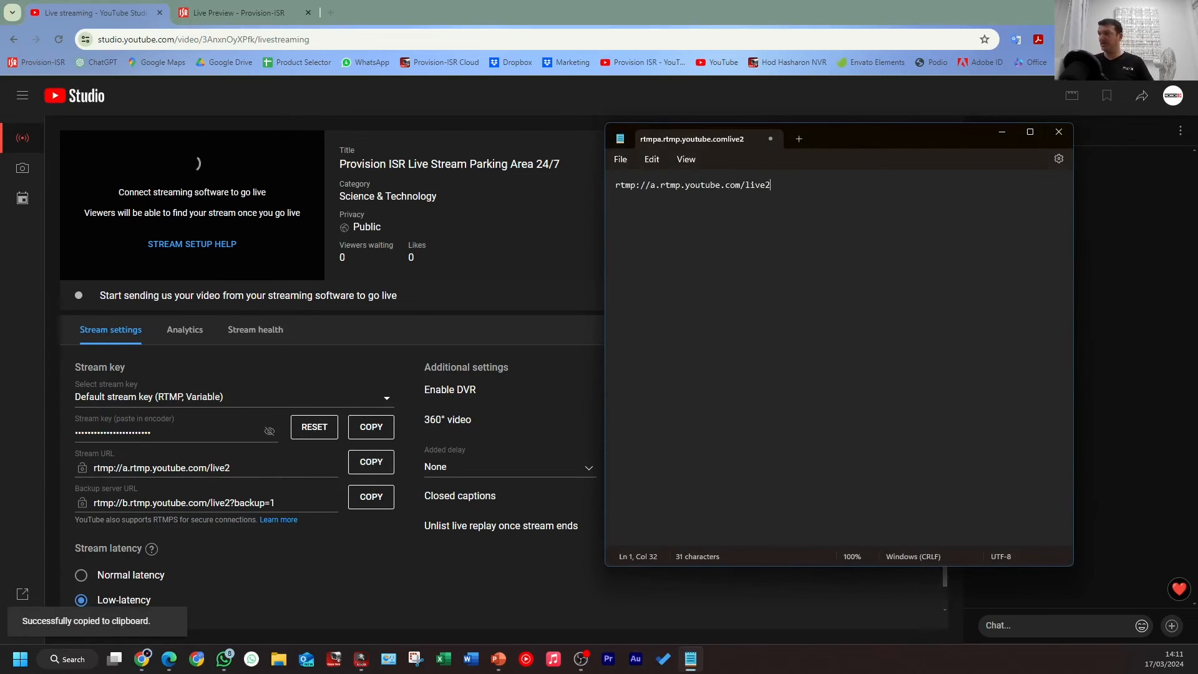
{"action": "type", "text": "/"}
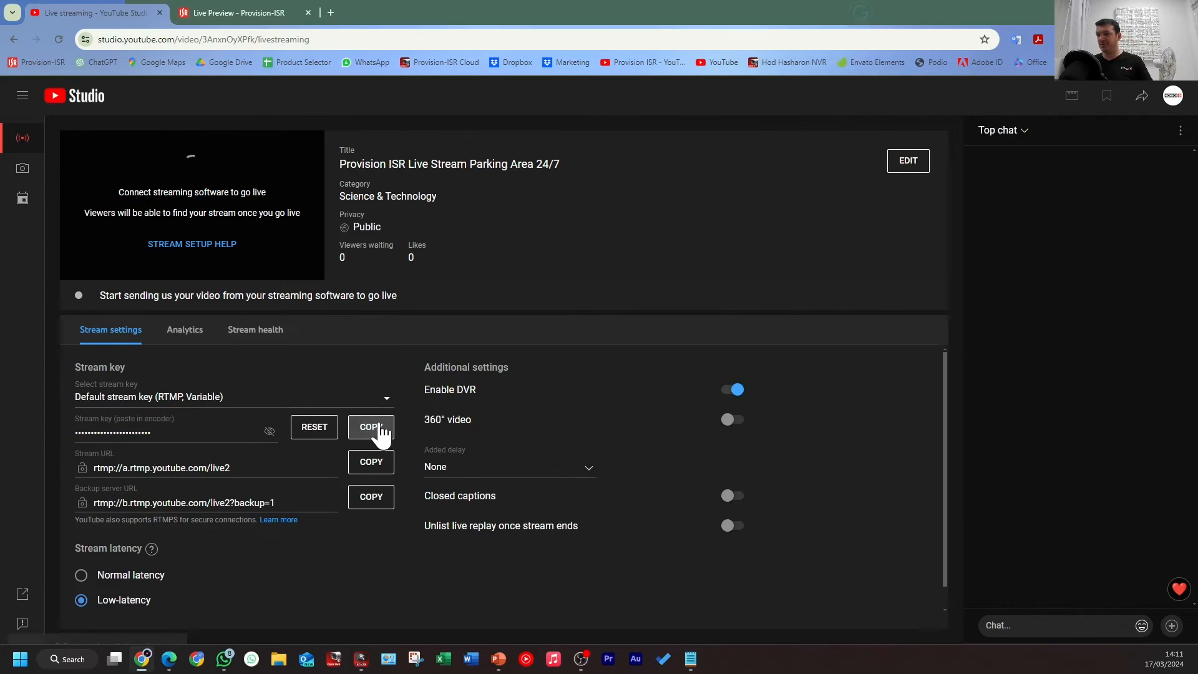
{"action": "left_click", "coordinate": [371, 426]}
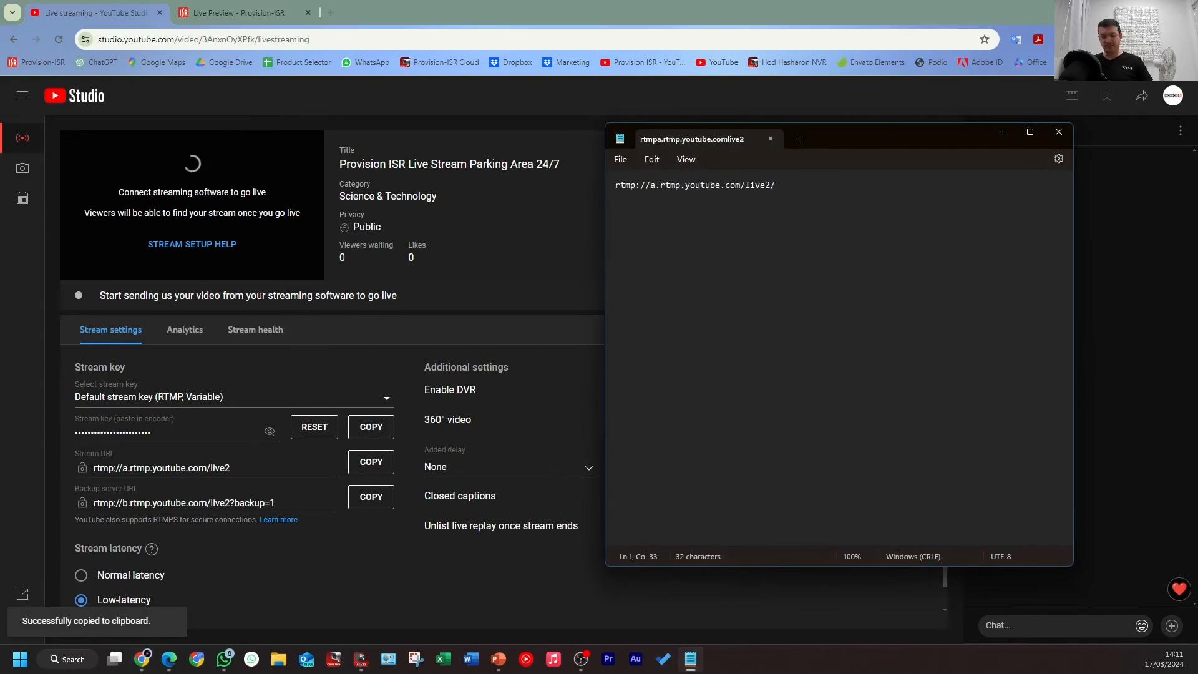
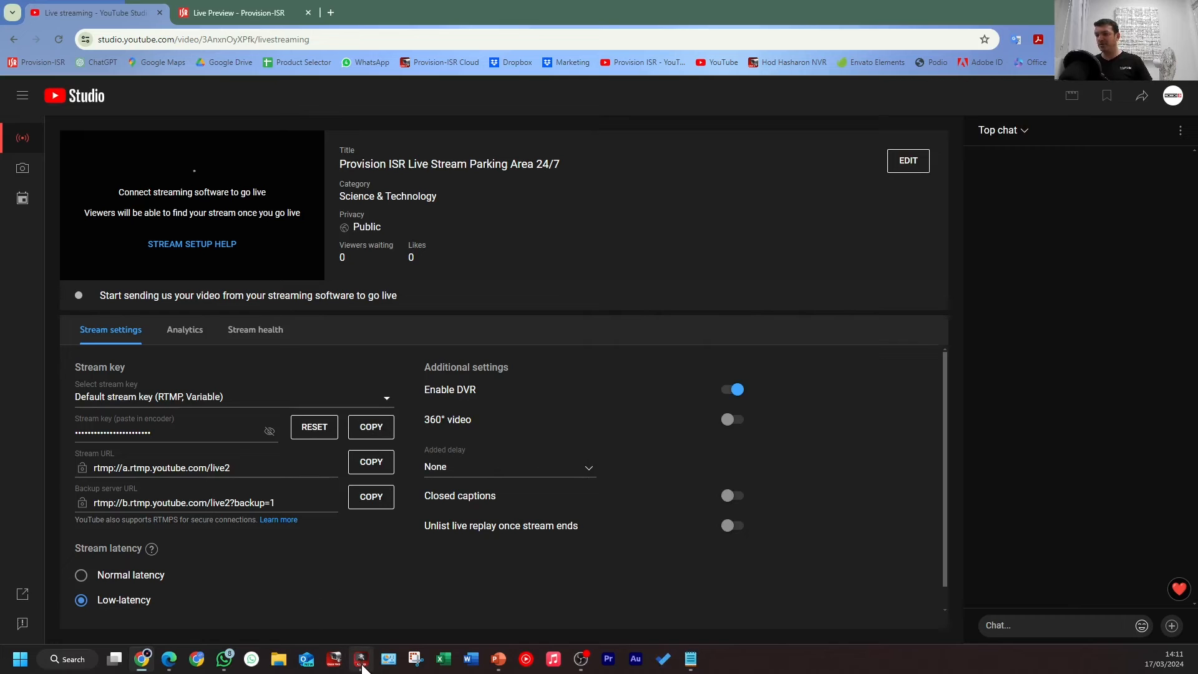
Reload the camera page in Internet Explorer mode and log in as admin.
{"action": "left_click", "coordinate": [360, 658]}
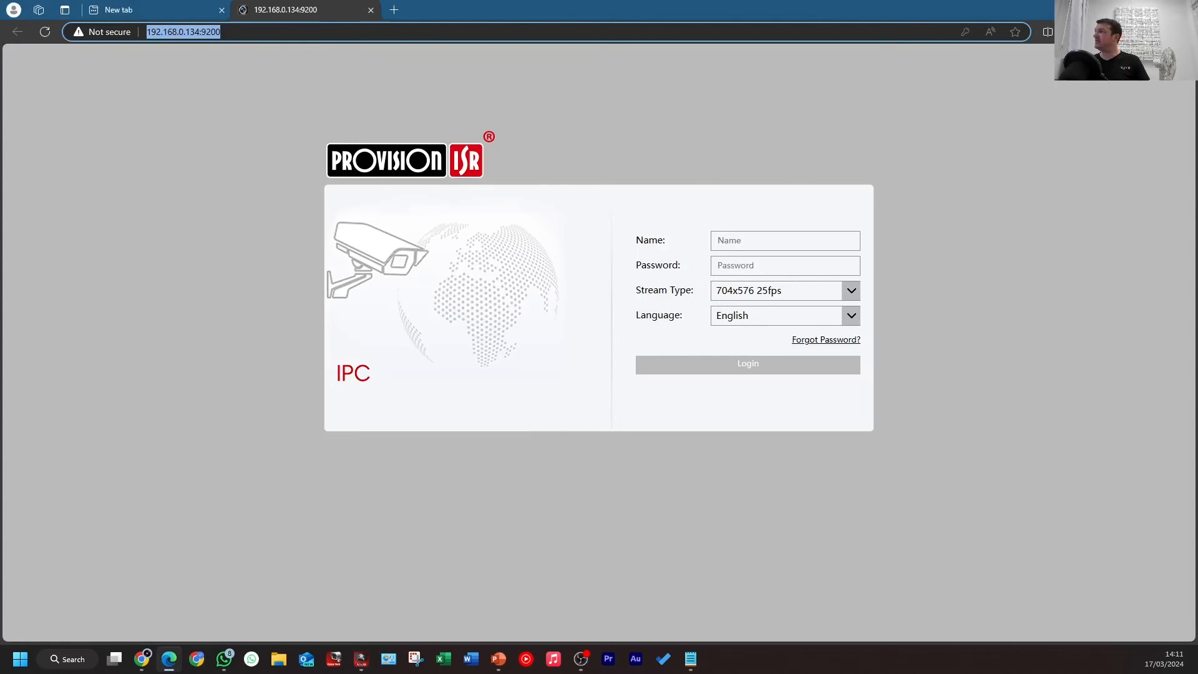
{"action": "left_click", "coordinate": [1048, 31]}
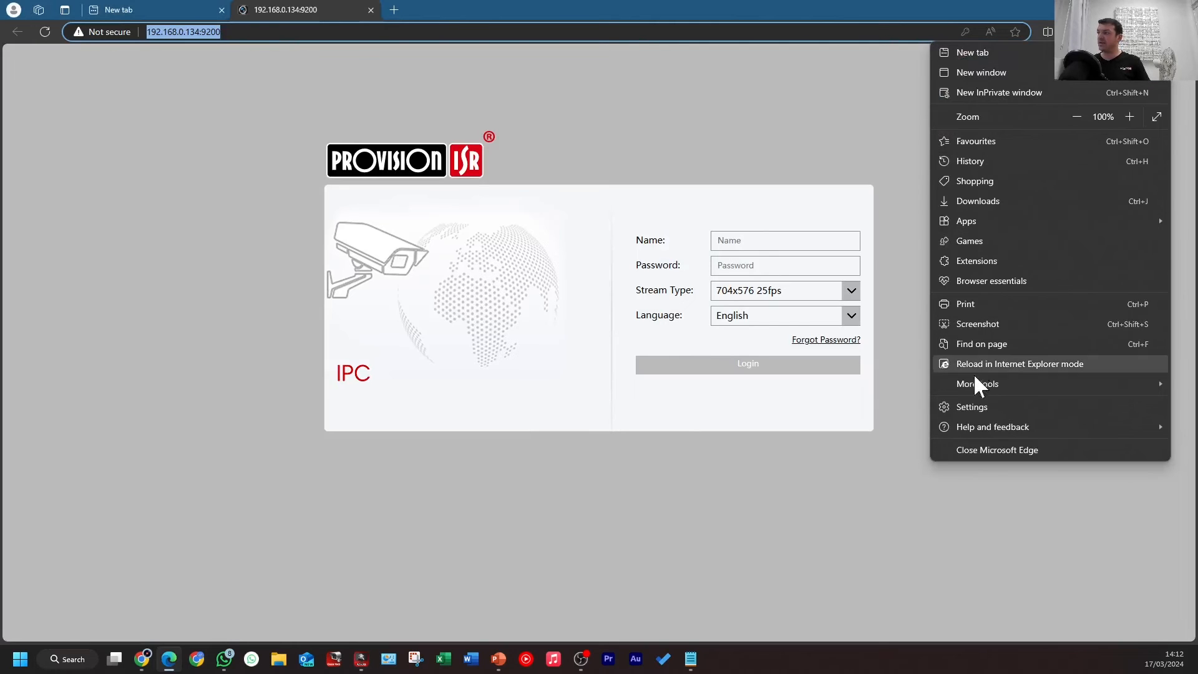
{"action": "left_click", "coordinate": [1019, 364]}
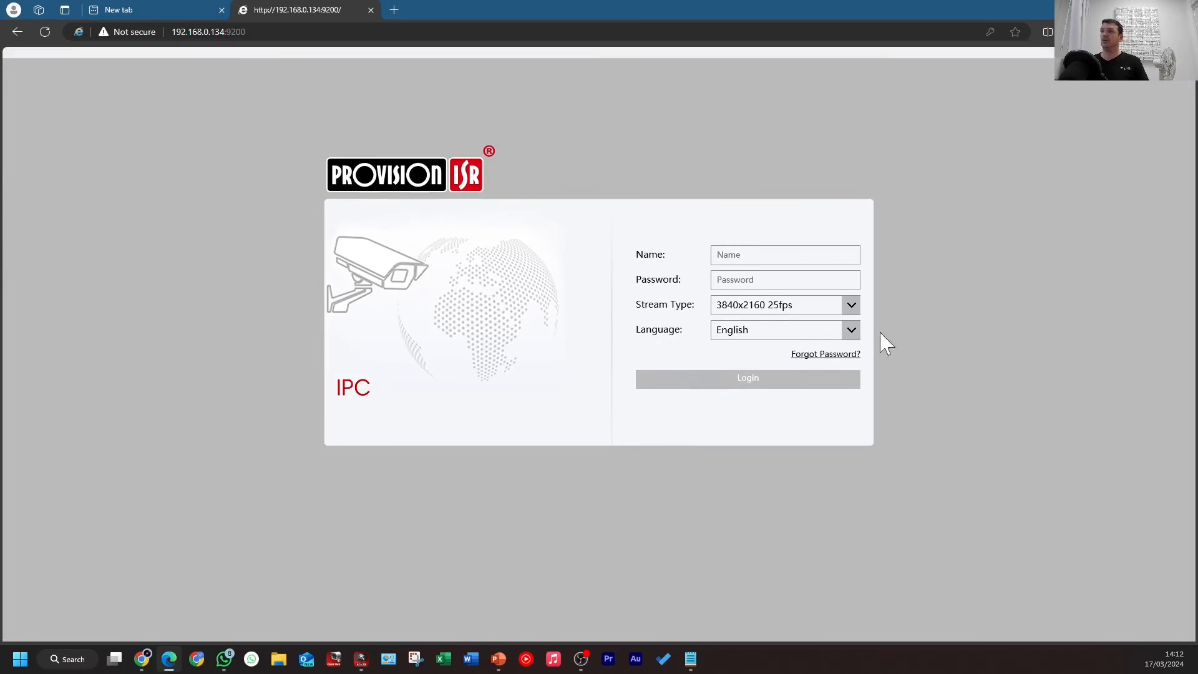
{"action": "type", "text": "admi"}
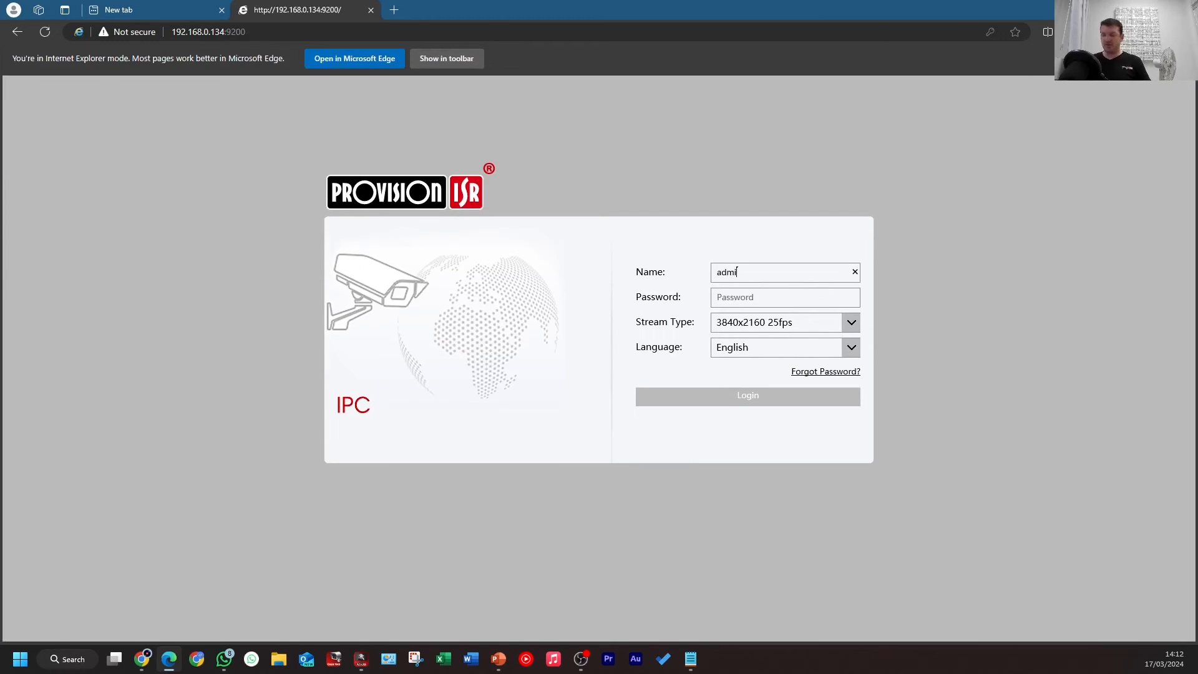
{"action": "type", "text": "••••••"}
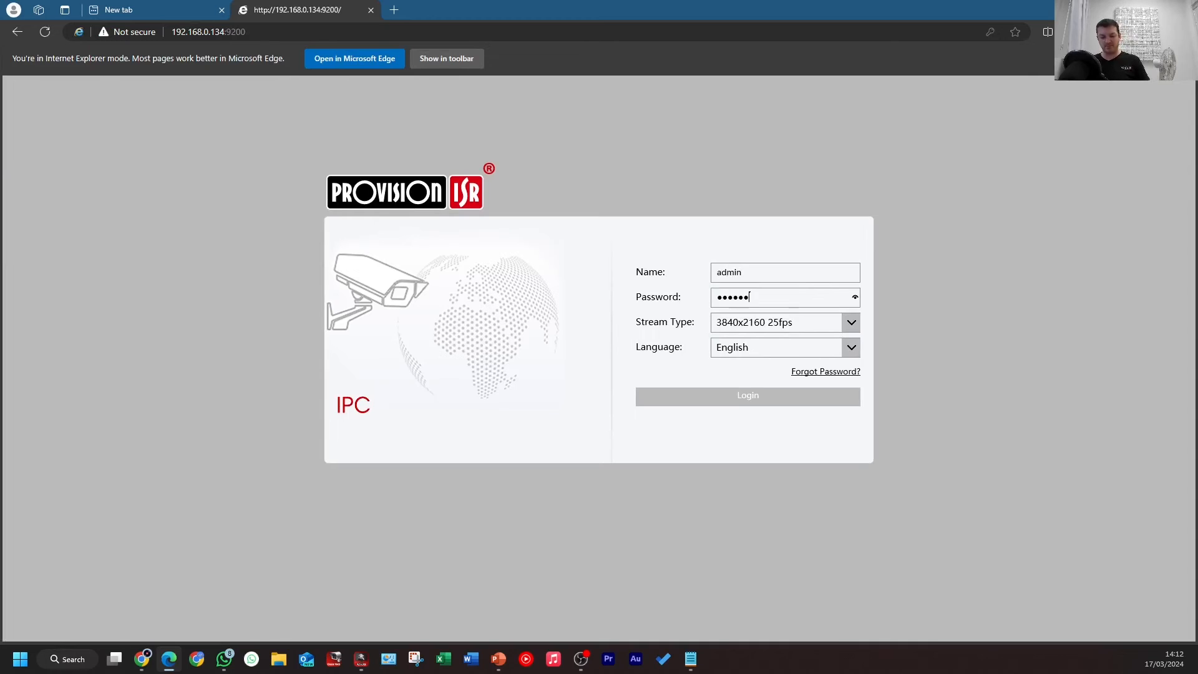
{"action": "left_click", "coordinate": [748, 396]}
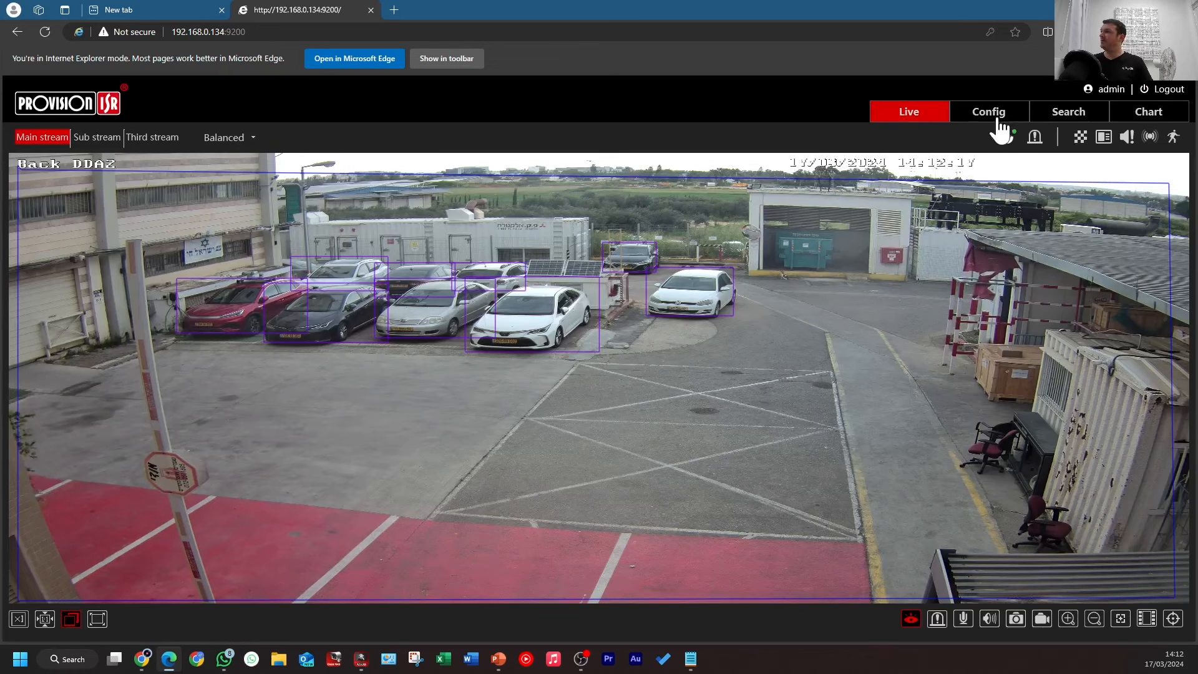
Go to Config > Image > Video/Audio to see the stream settings.
{"action": "left_click", "coordinate": [988, 111]}
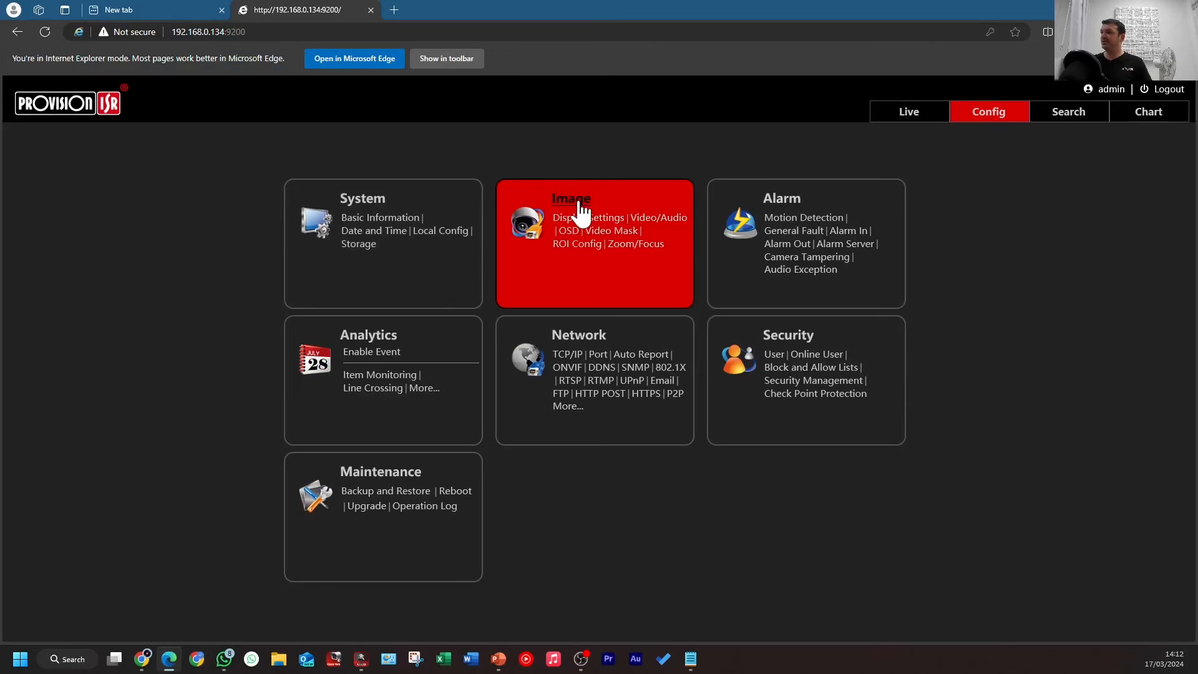
{"action": "left_click", "coordinate": [572, 198]}
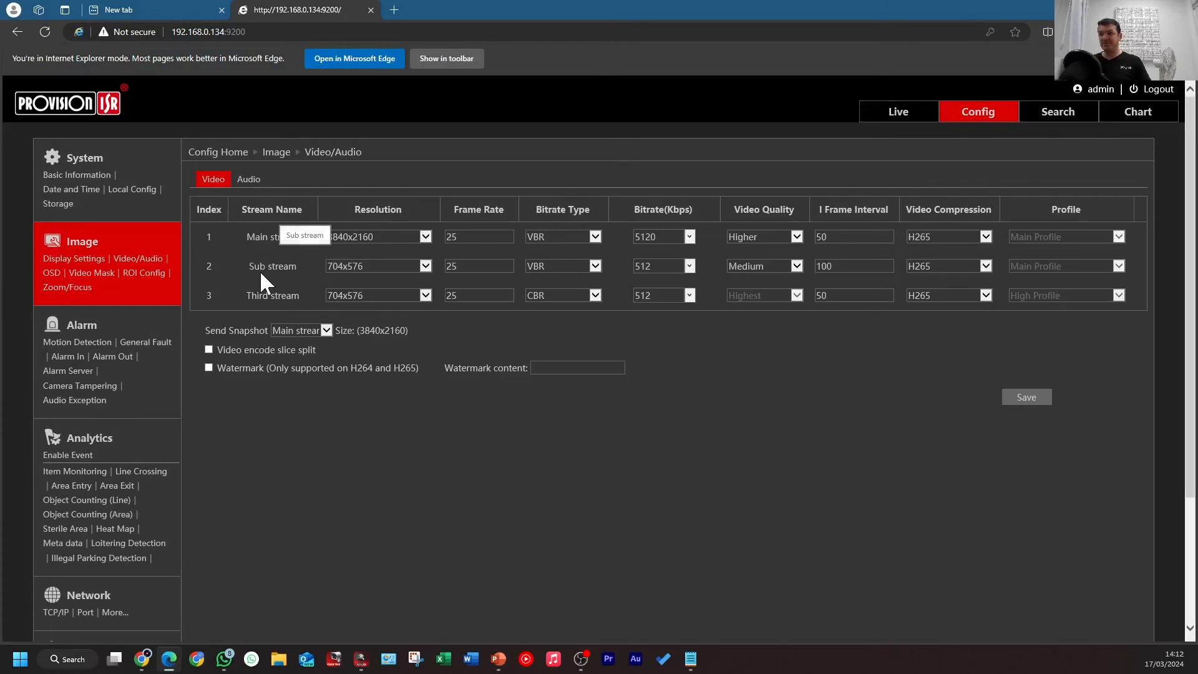
Set sub stream to 1280x720, CBR, H264, 1024 Kbps, save and confirm.
{"action": "left_click", "coordinate": [424, 265]}
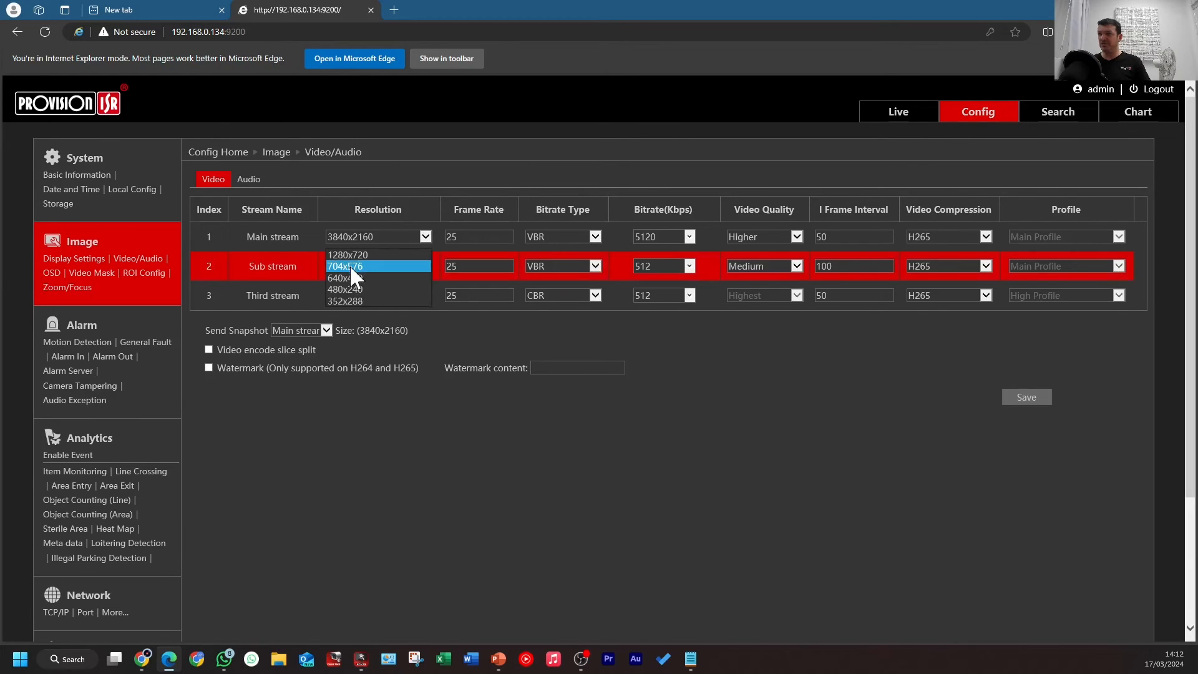
{"action": "left_click", "coordinate": [348, 255]}
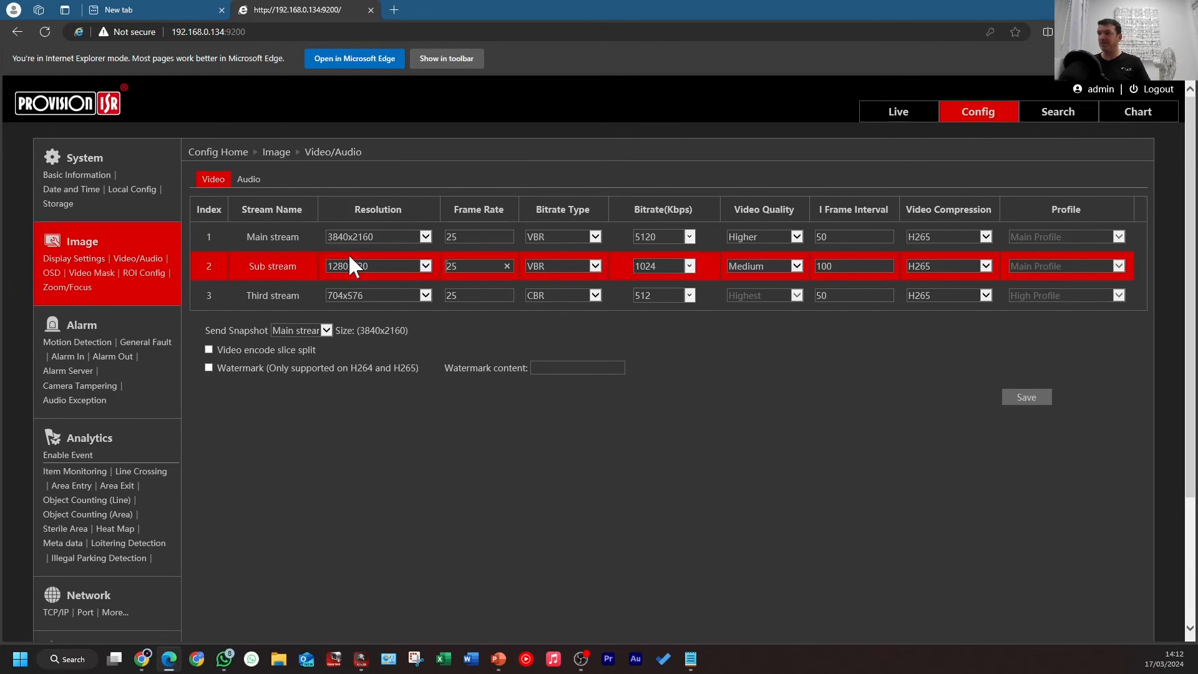
{"action": "left_click", "coordinate": [563, 266]}
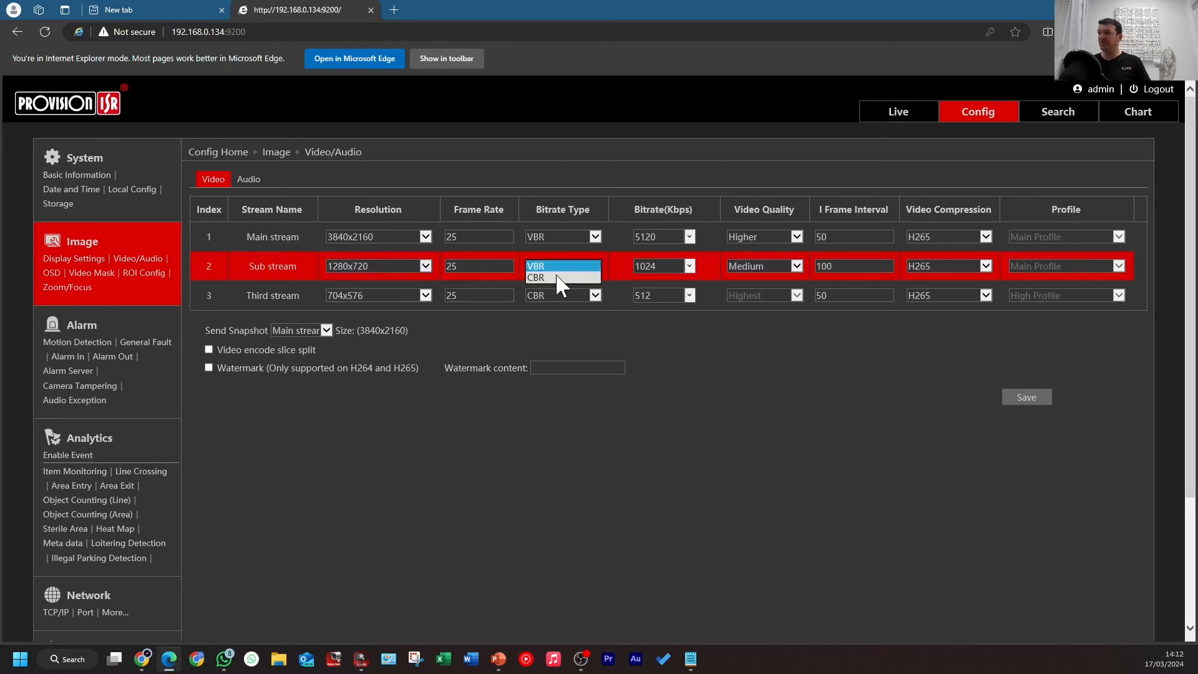
{"action": "left_click", "coordinate": [554, 278]}
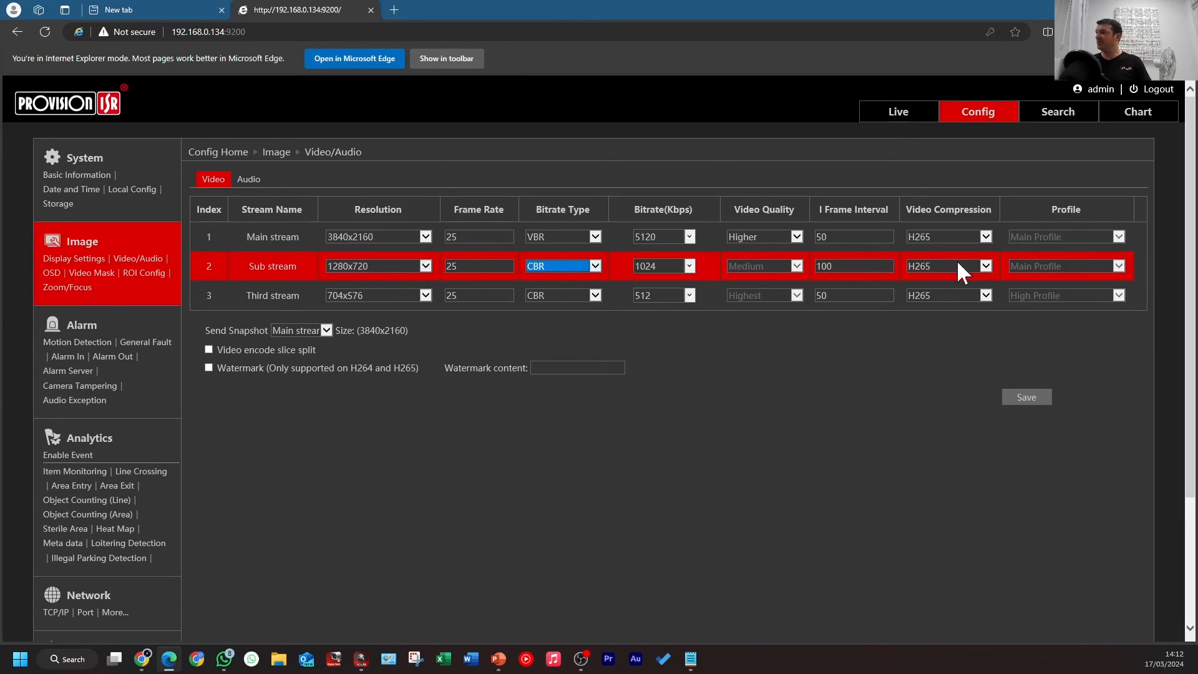
{"action": "left_click", "coordinate": [949, 265]}
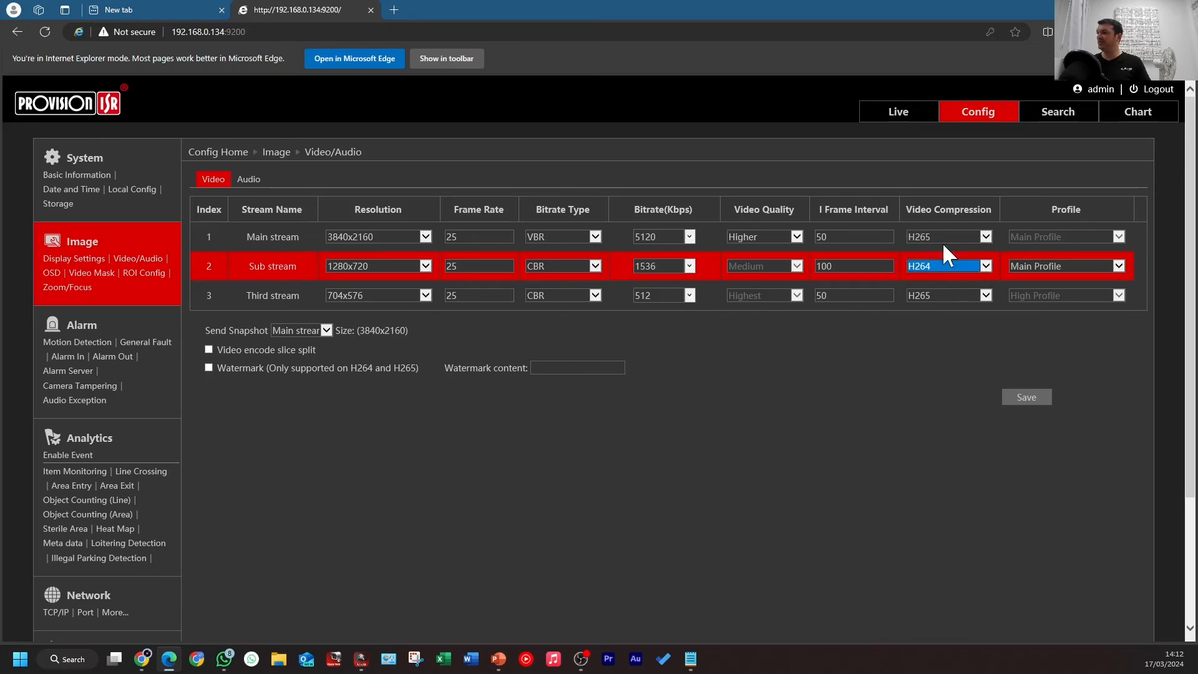
{"action": "left_click", "coordinate": [688, 266]}
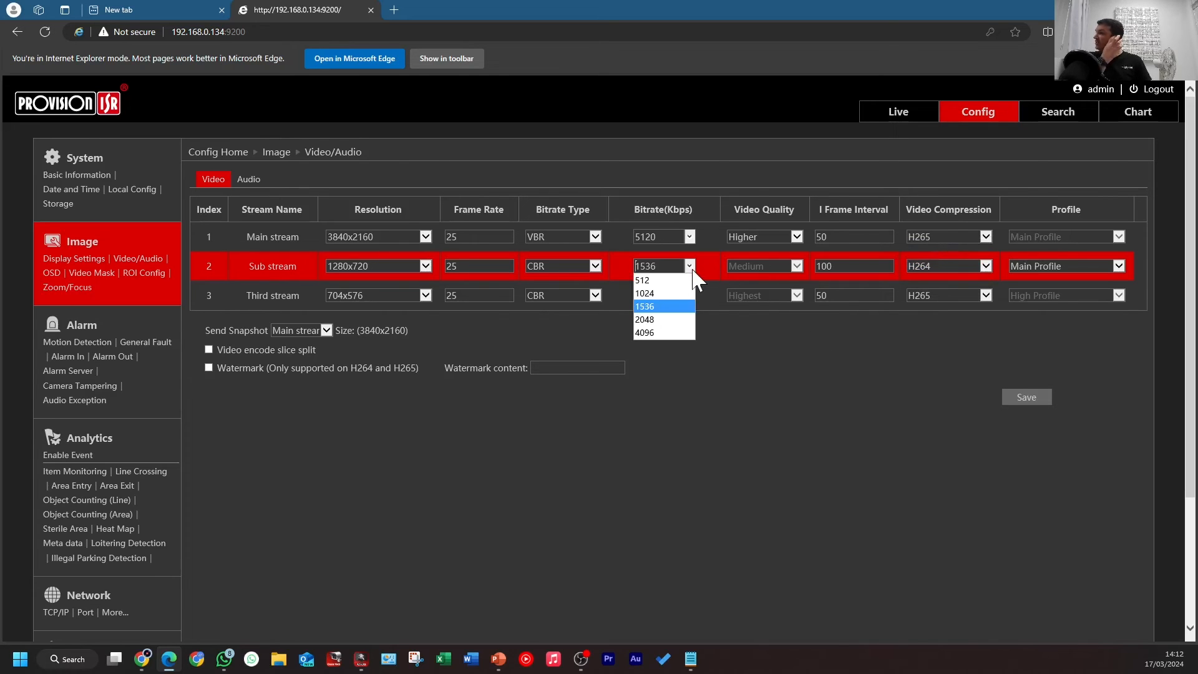
{"action": "left_click", "coordinate": [644, 293]}
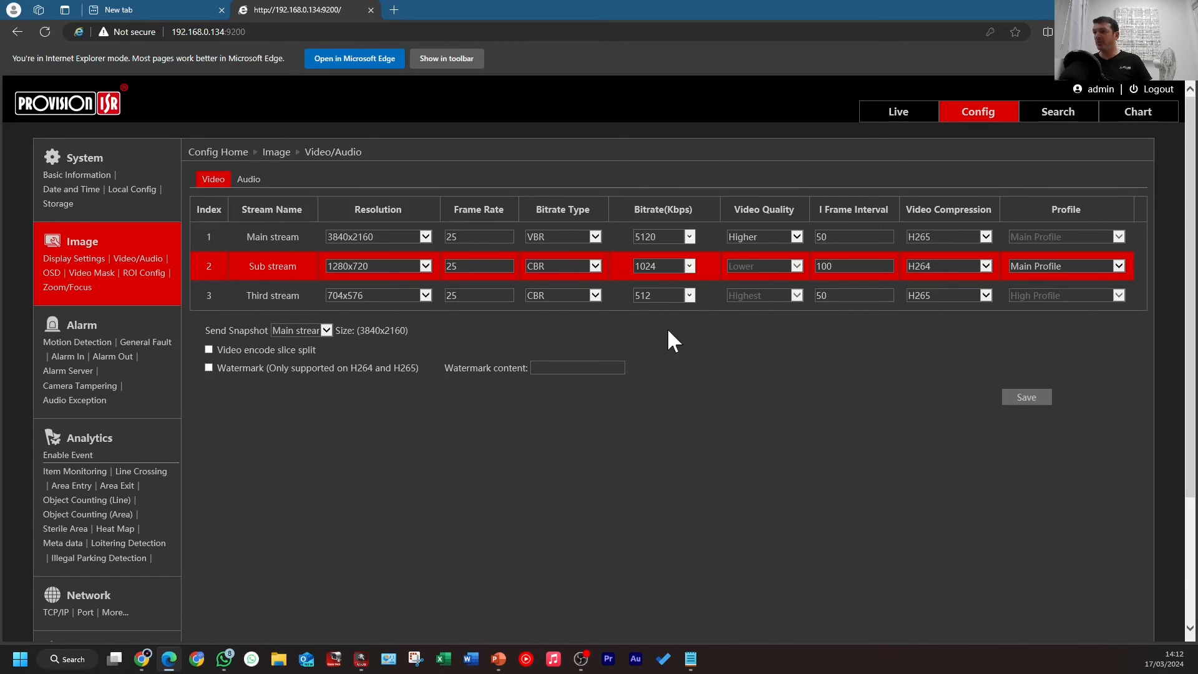
{"action": "left_click", "coordinate": [1027, 397]}
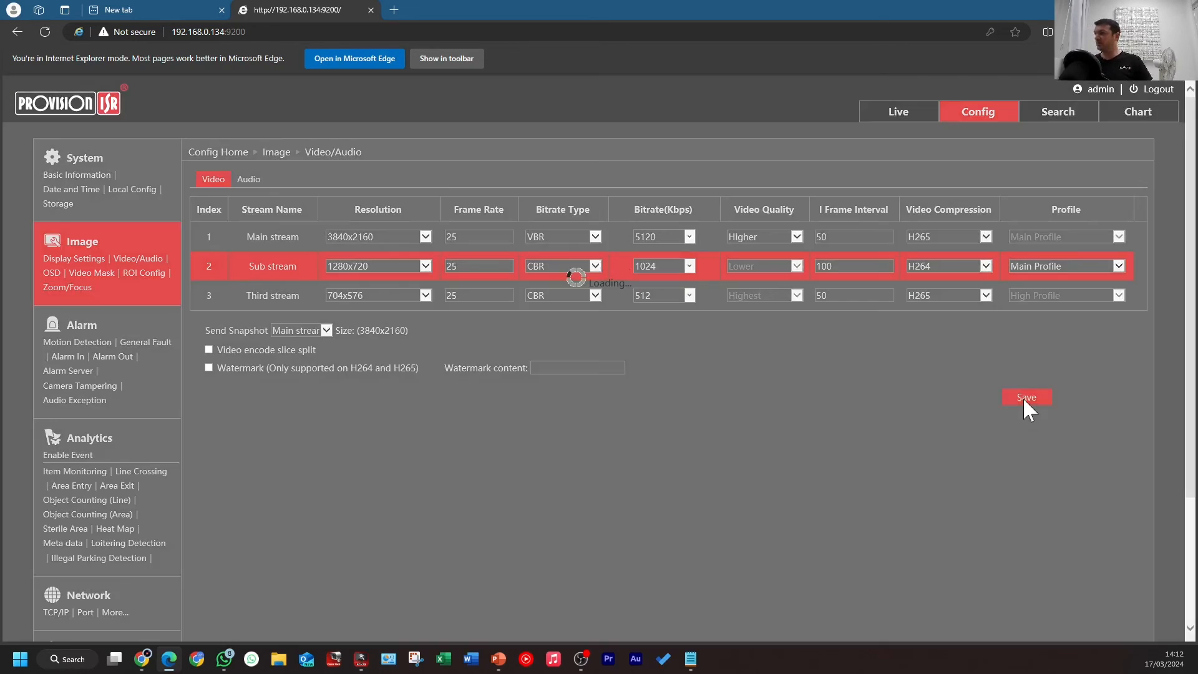
{"action": "left_click", "coordinate": [1027, 397]}
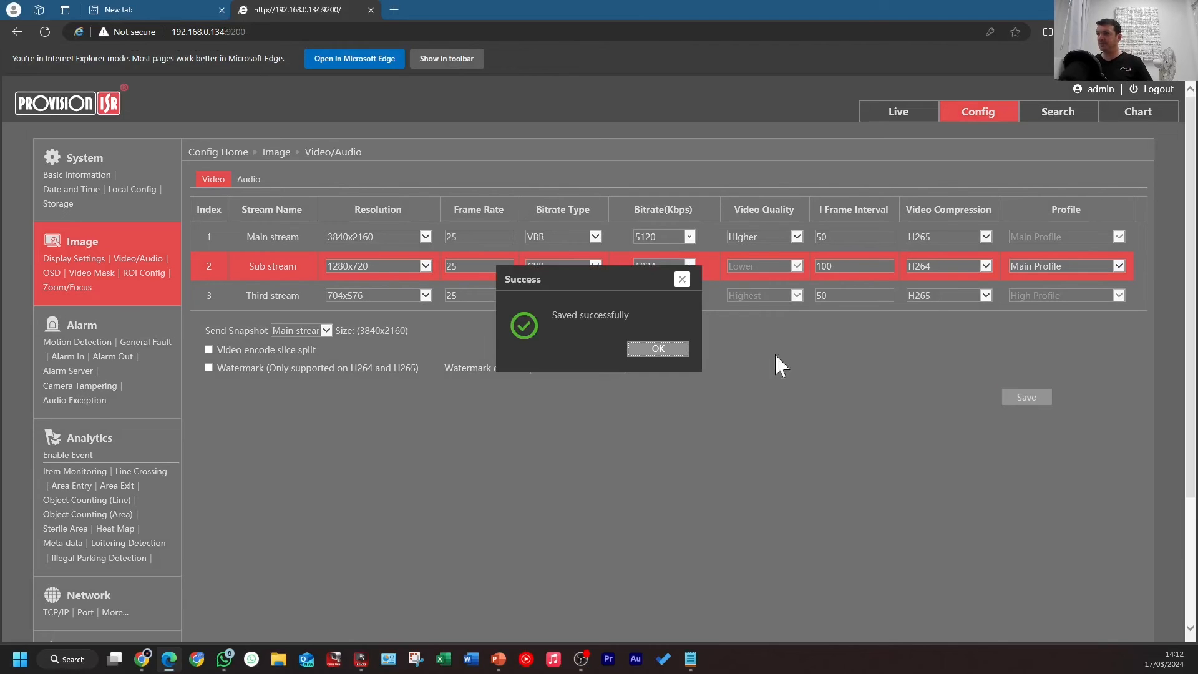
{"action": "left_click", "coordinate": [658, 348]}
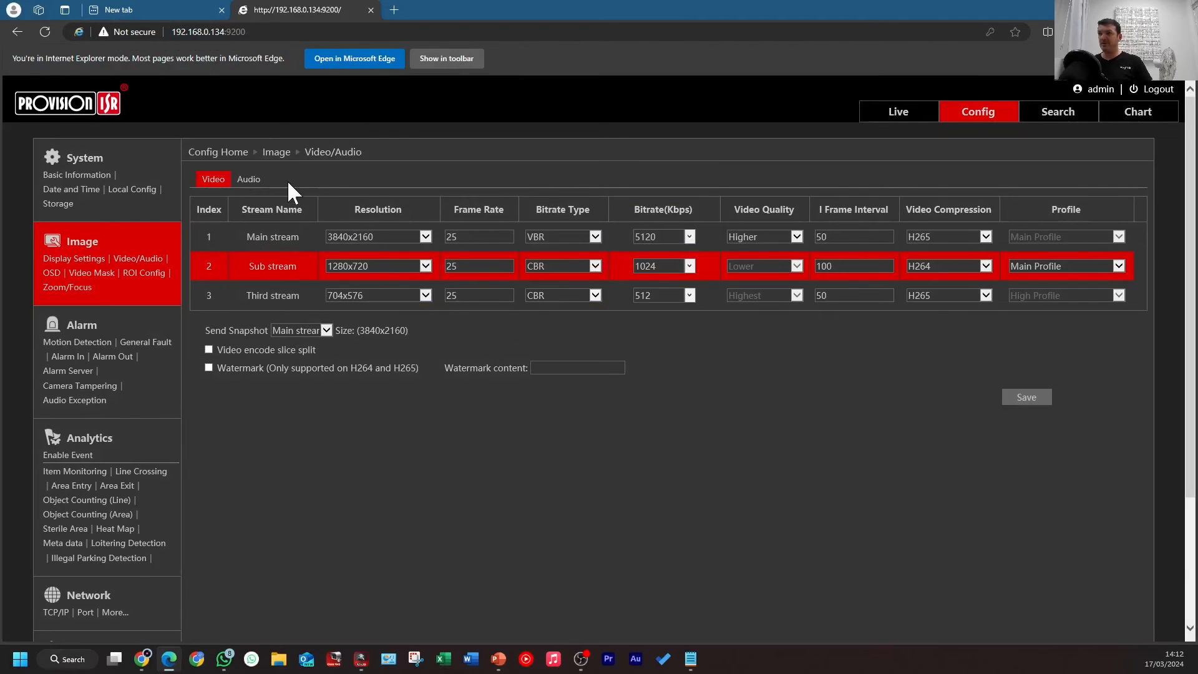
Open the Audio tab and toggle Enable off and back on, keeping G711U.
{"action": "left_click", "coordinate": [249, 179]}
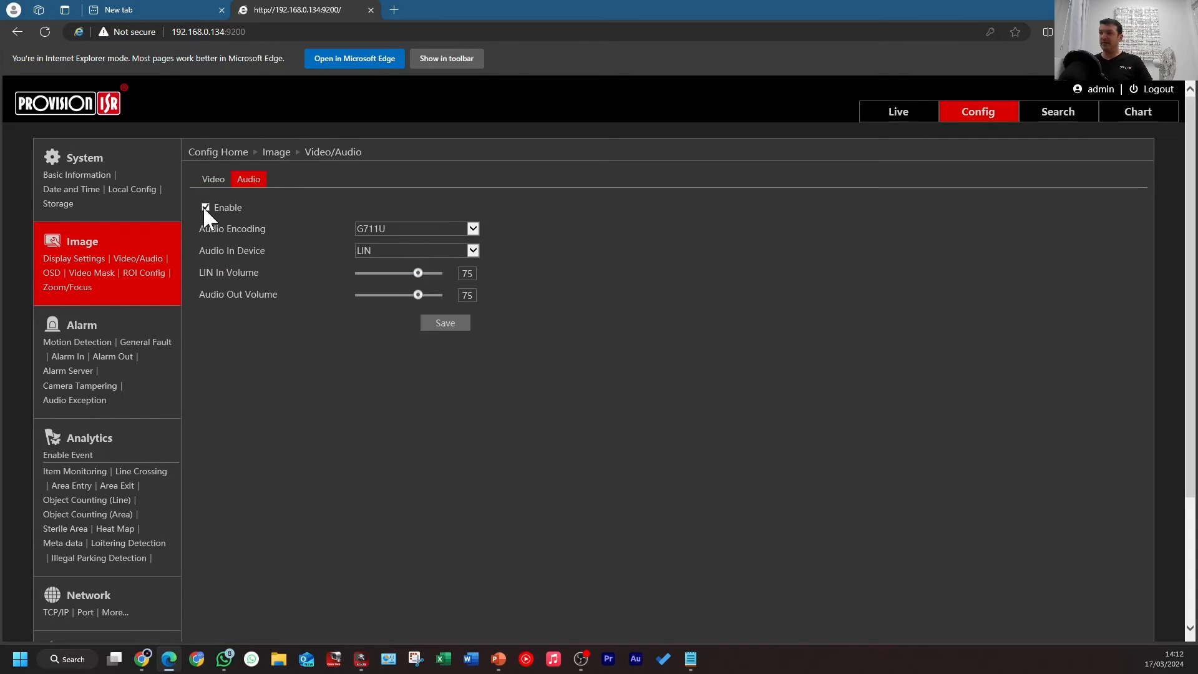
{"action": "left_click", "coordinate": [205, 207]}
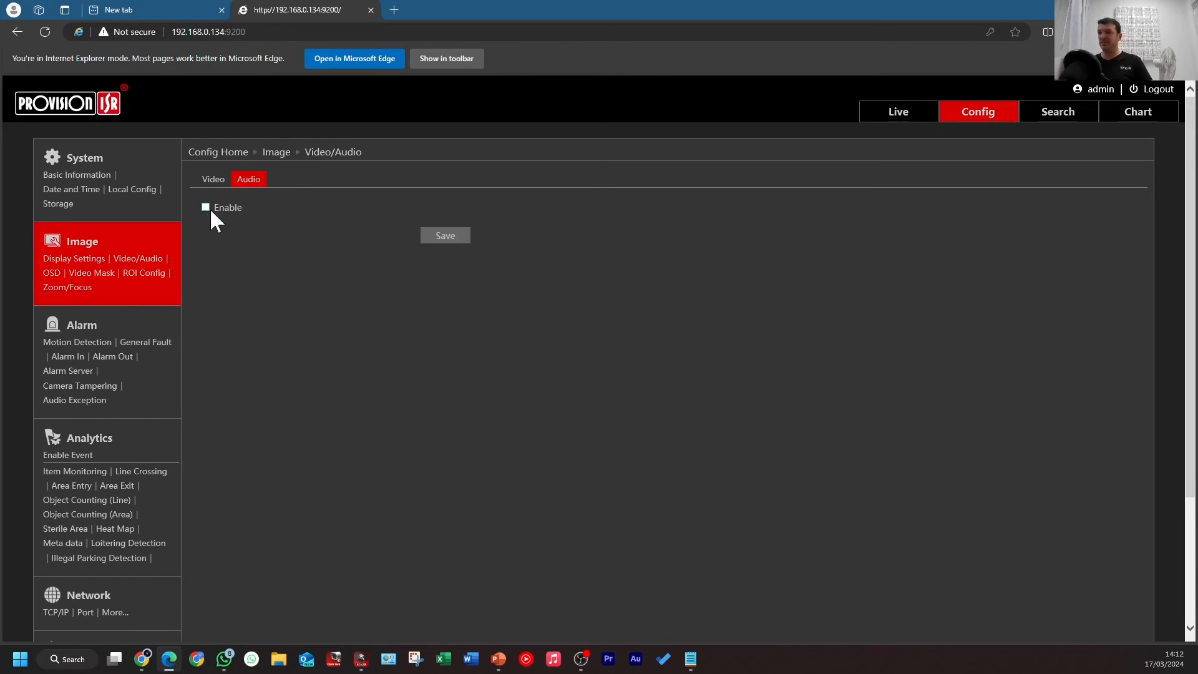
{"action": "left_click", "coordinate": [205, 207]}
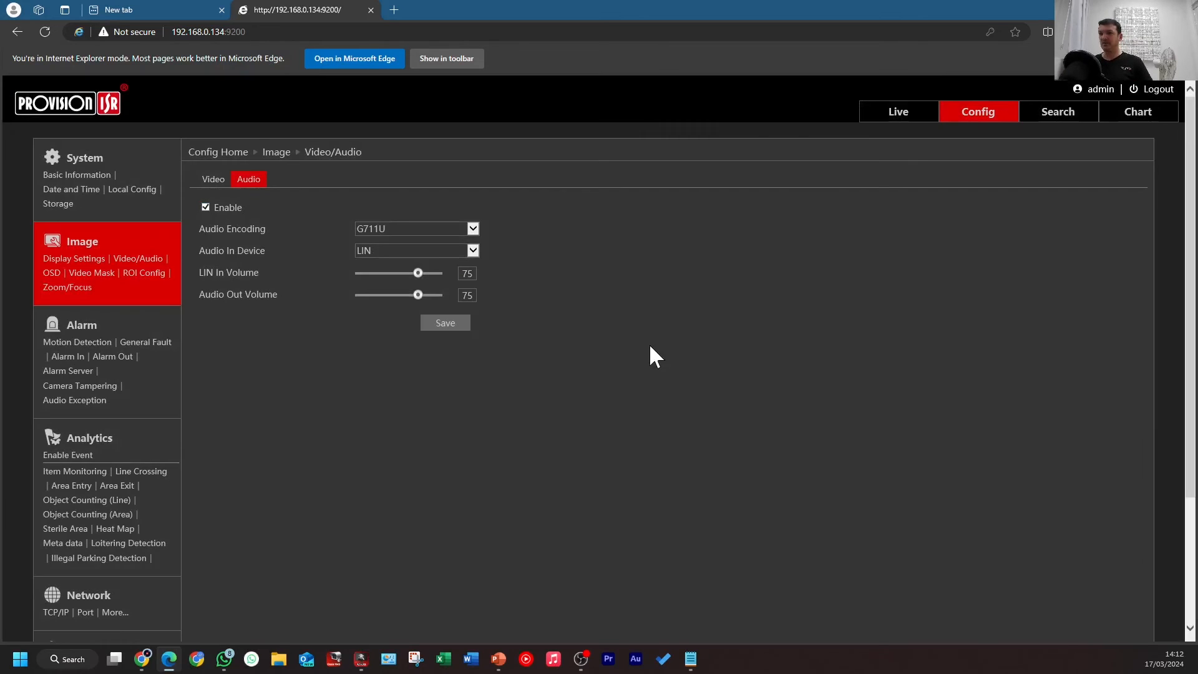
{"action": "mouse_move", "coordinate": [410, 344]}
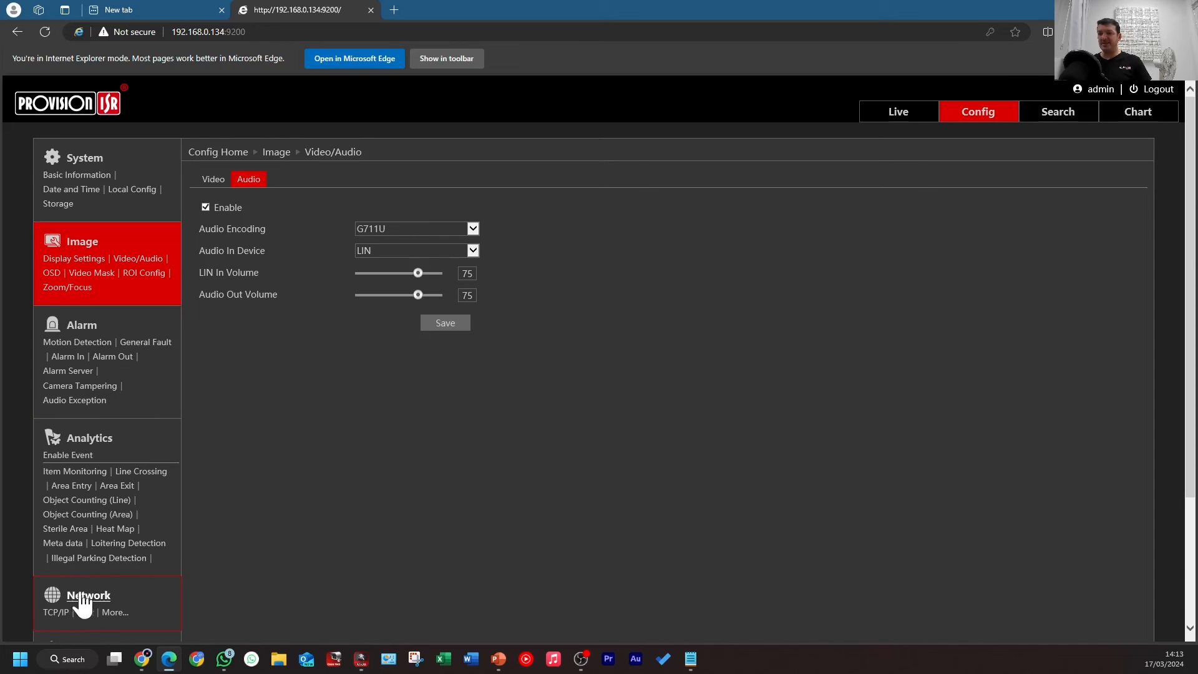
Enable RTMP under Network > Advanced > RTMP and dismiss the unencrypted-transmission warning.
{"action": "left_click", "coordinate": [89, 595]}
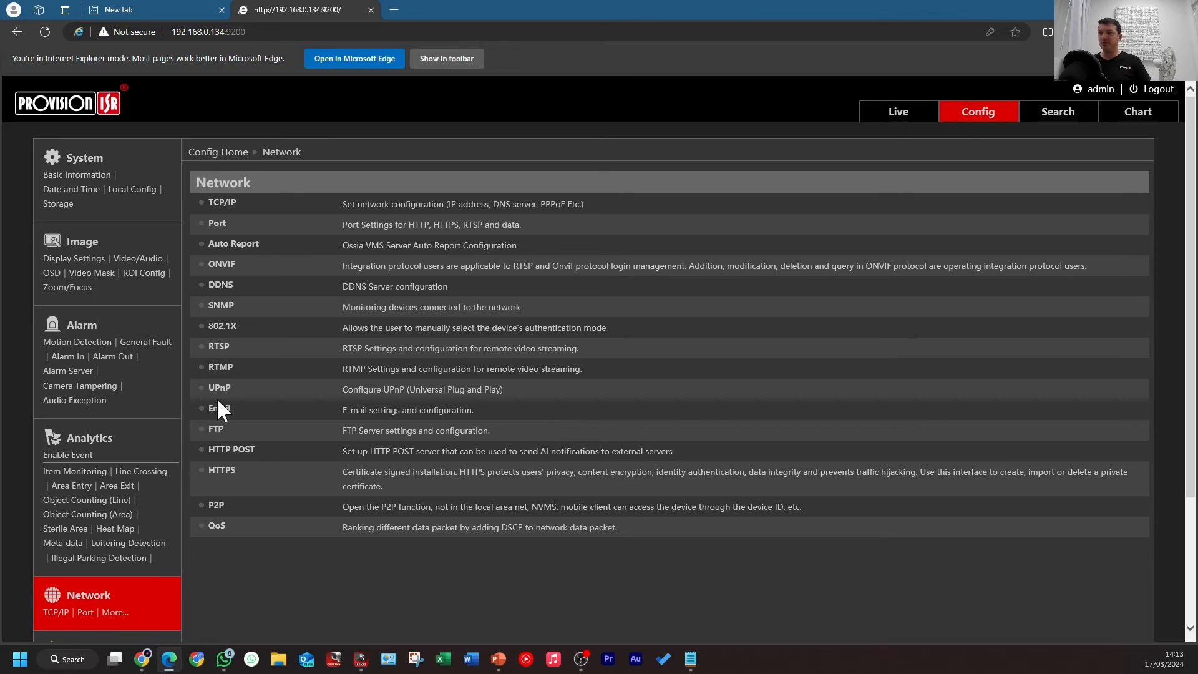
{"action": "mouse_move", "coordinate": [219, 396]}
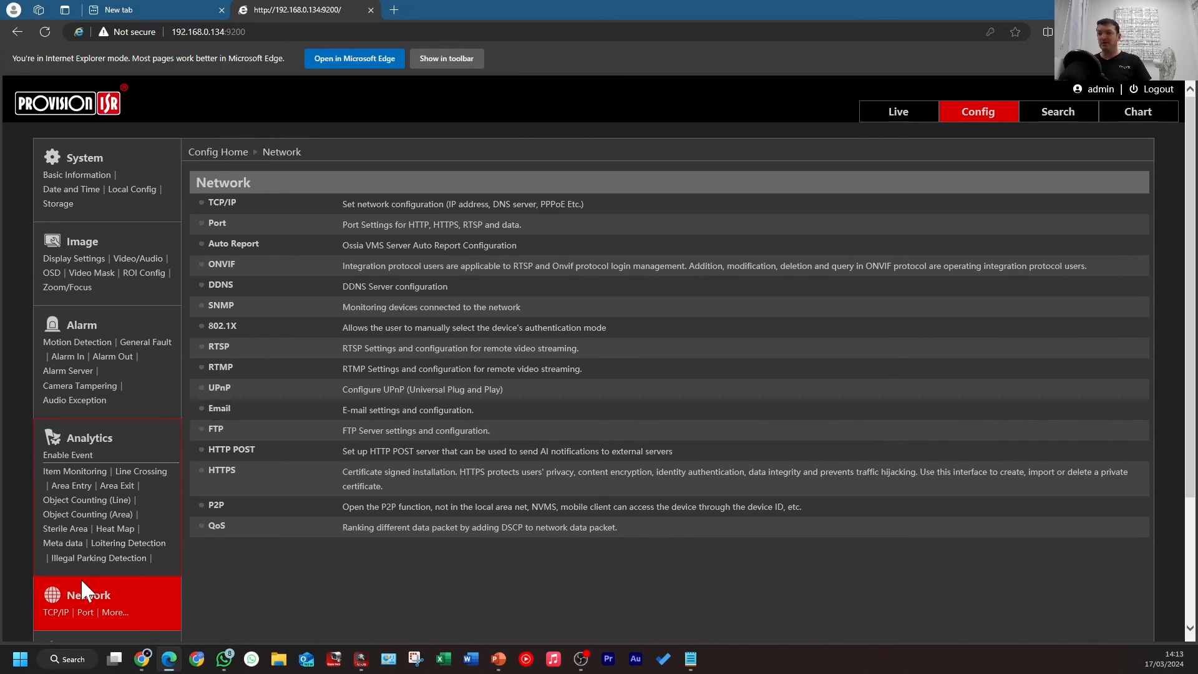
{"action": "mouse_move", "coordinate": [221, 370]}
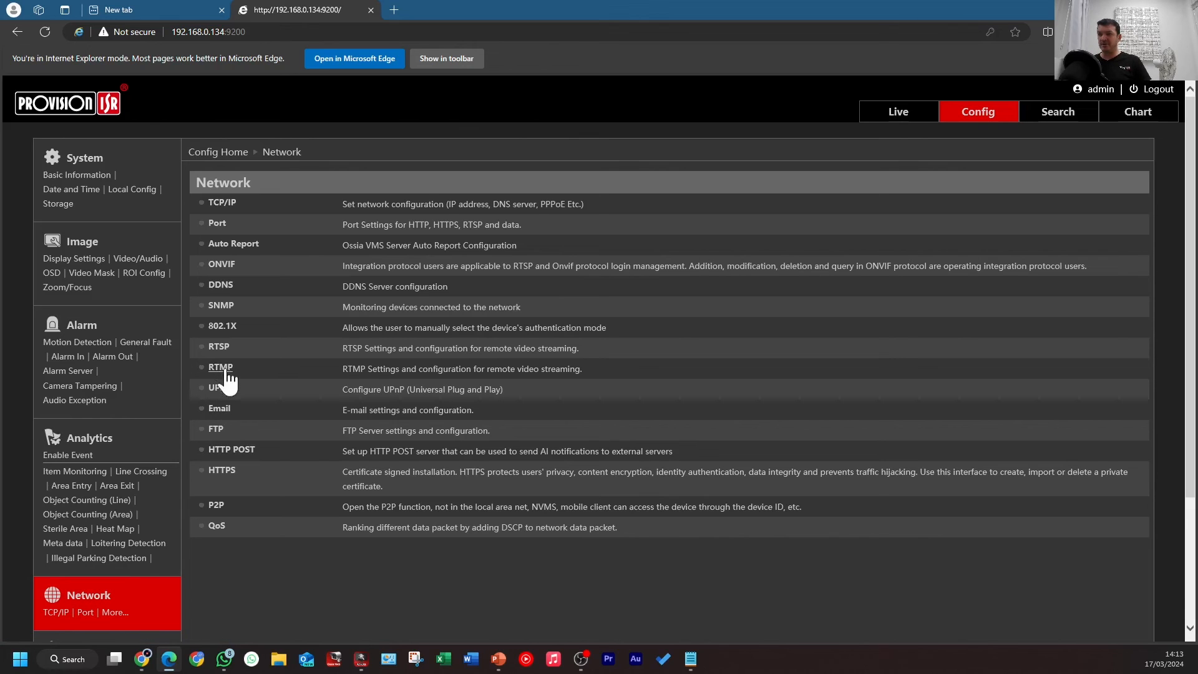
{"action": "left_click", "coordinate": [221, 366]}
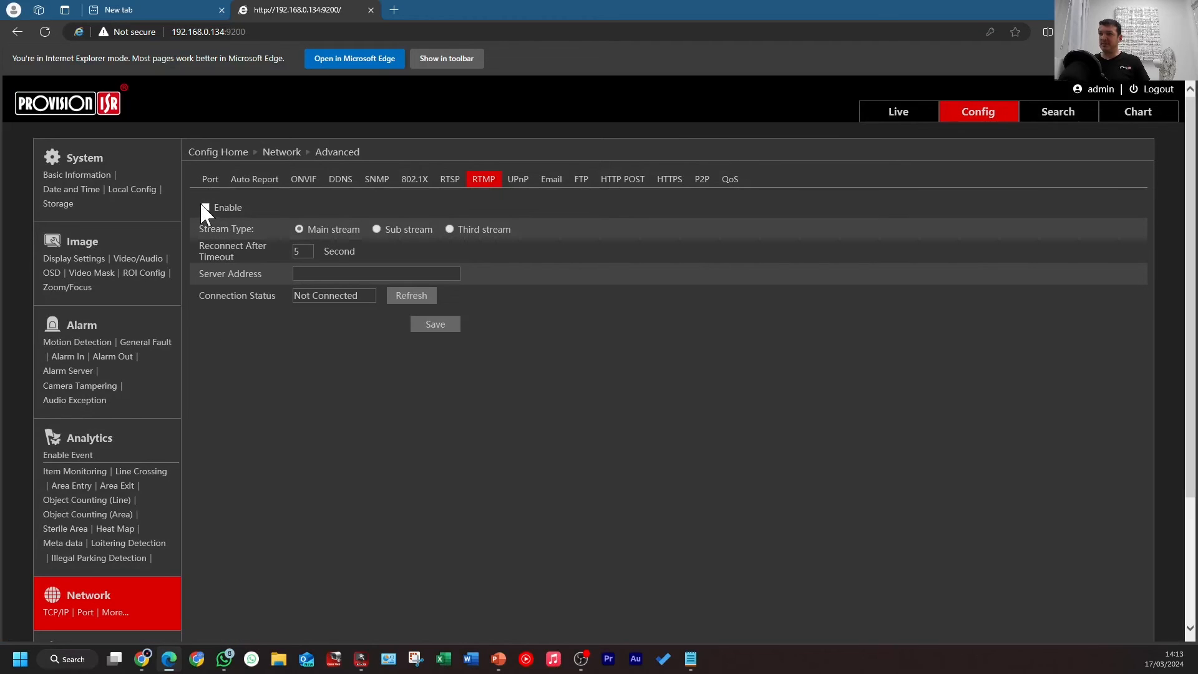
{"action": "left_click", "coordinate": [205, 208]}
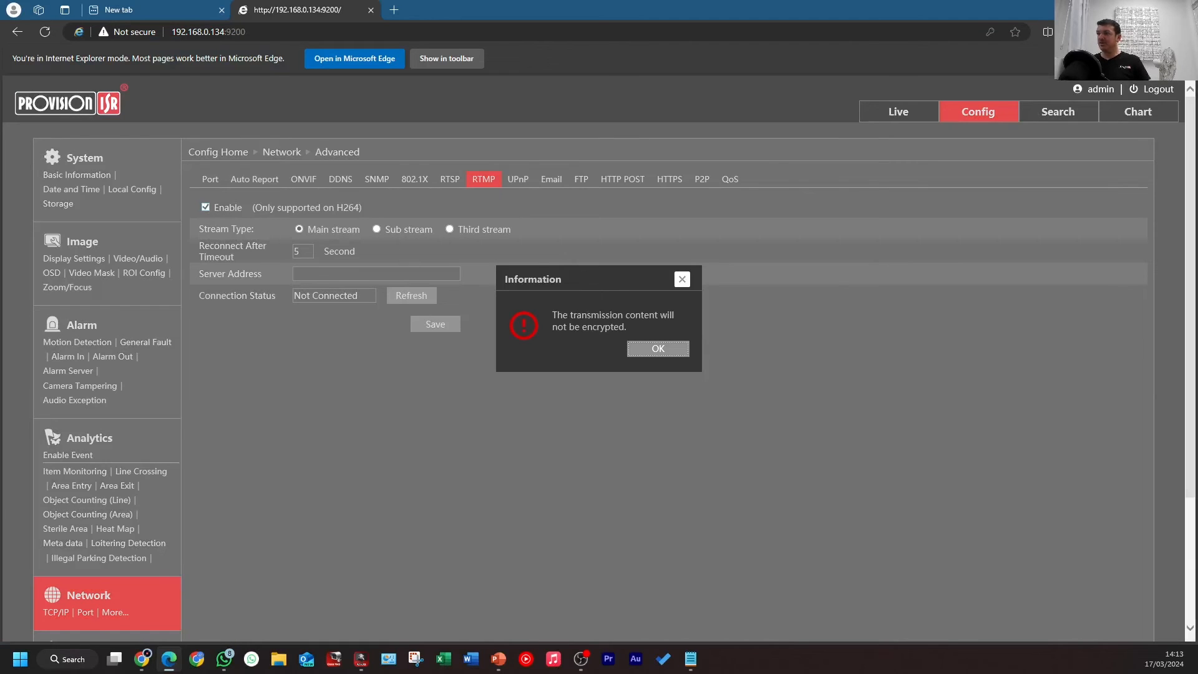
{"action": "mouse_move", "coordinate": [629, 358]}
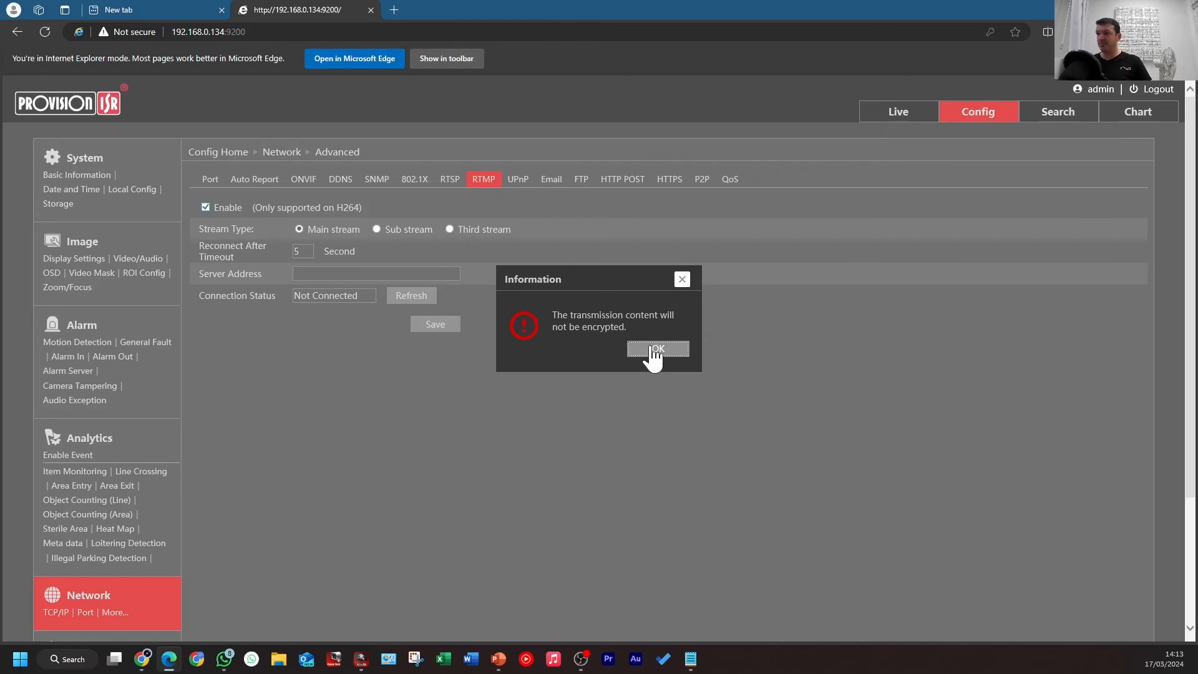
{"action": "left_click", "coordinate": [657, 349]}
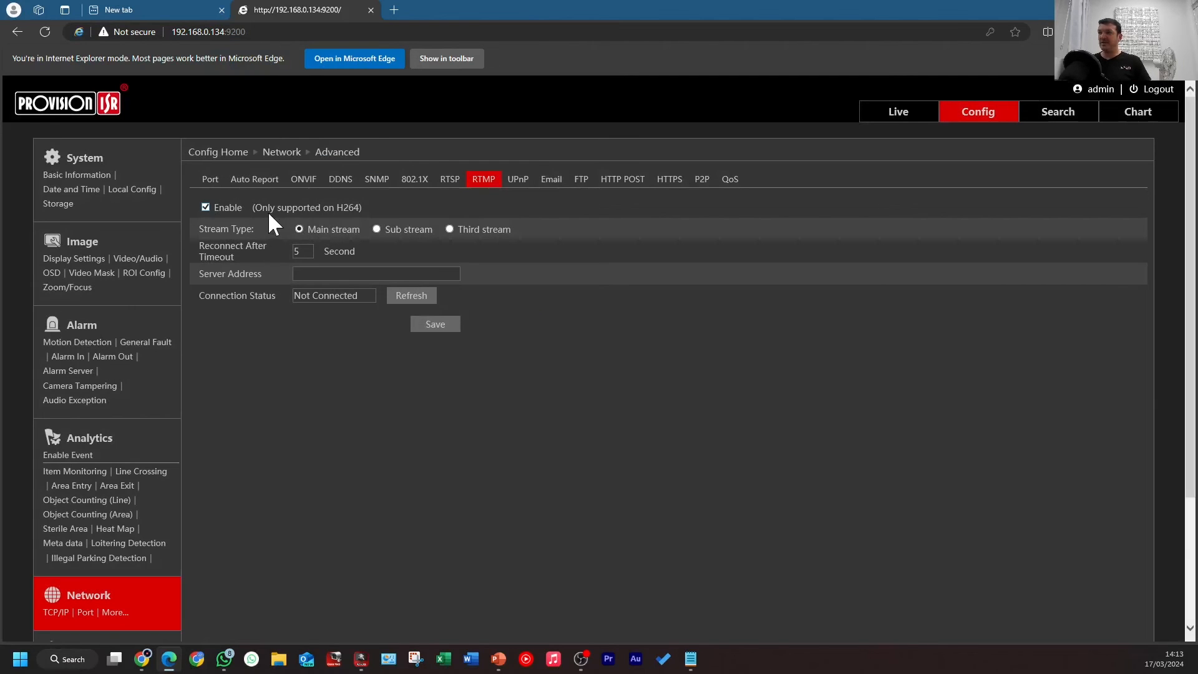
{"action": "mouse_move", "coordinate": [365, 215]}
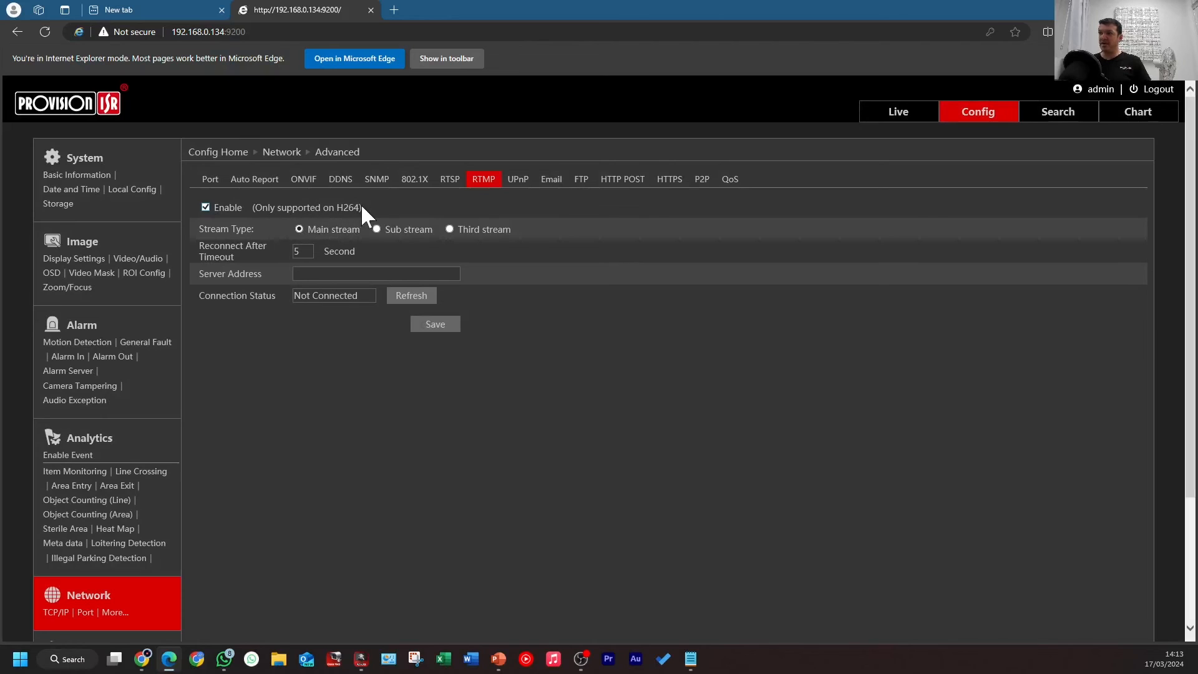
{"action": "mouse_move", "coordinate": [279, 242]}
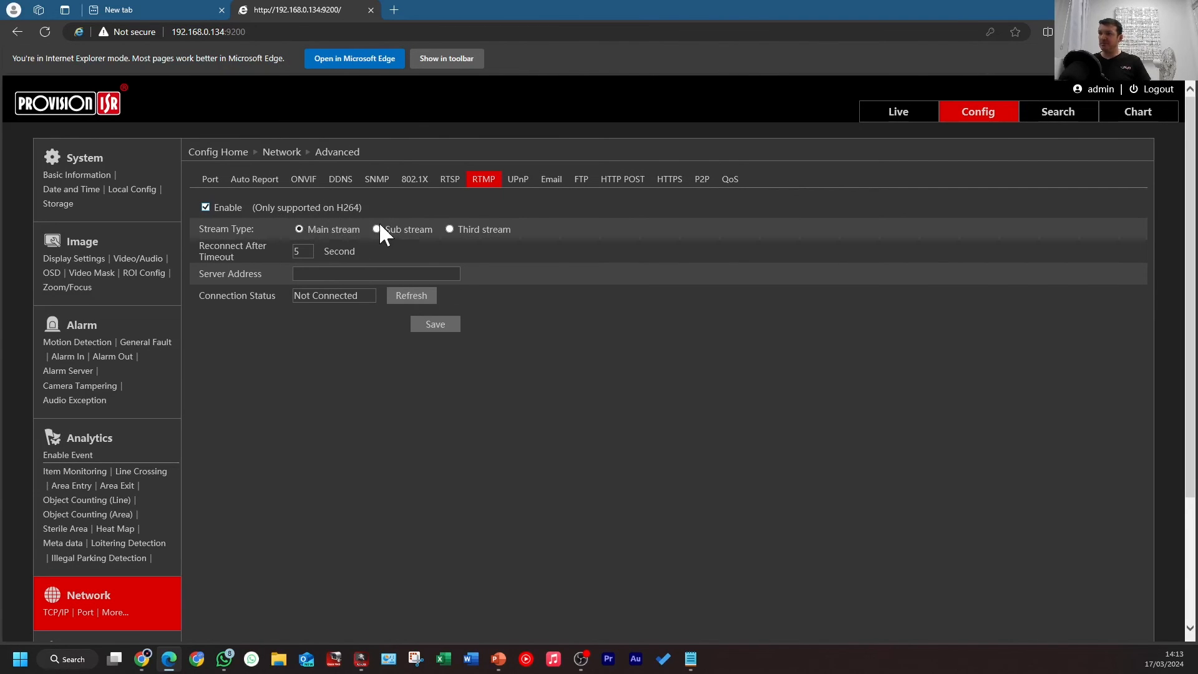
{"action": "left_click", "coordinate": [376, 229]}
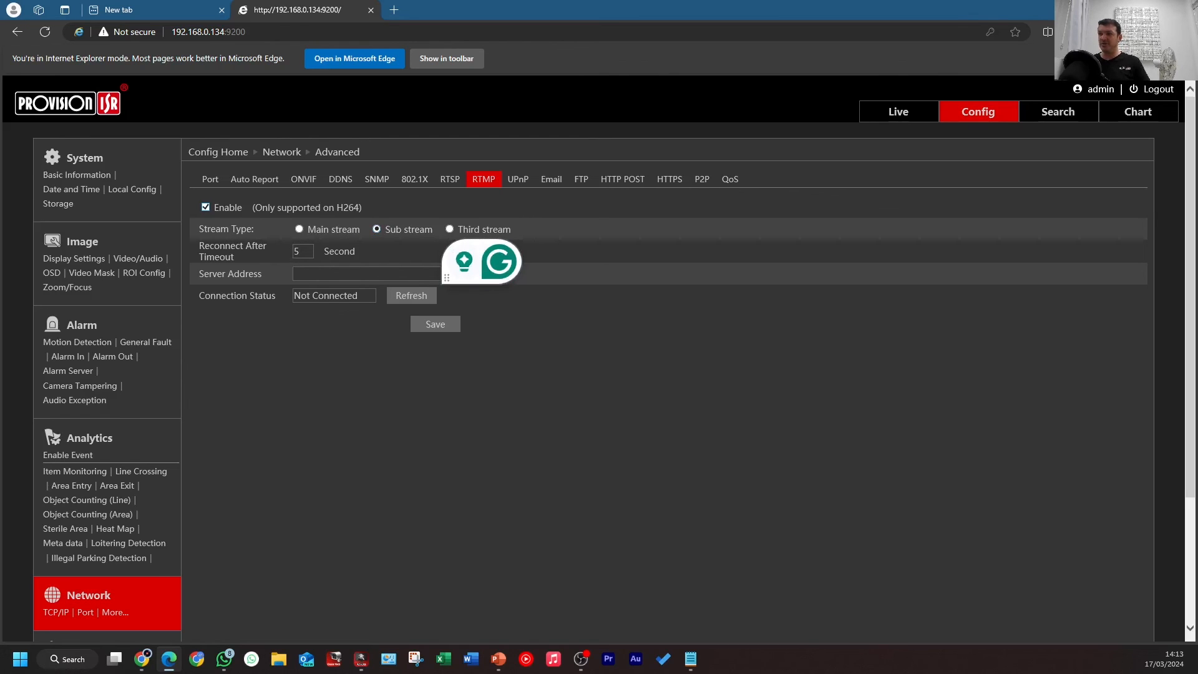
{"action": "mouse_move", "coordinate": [359, 304]}
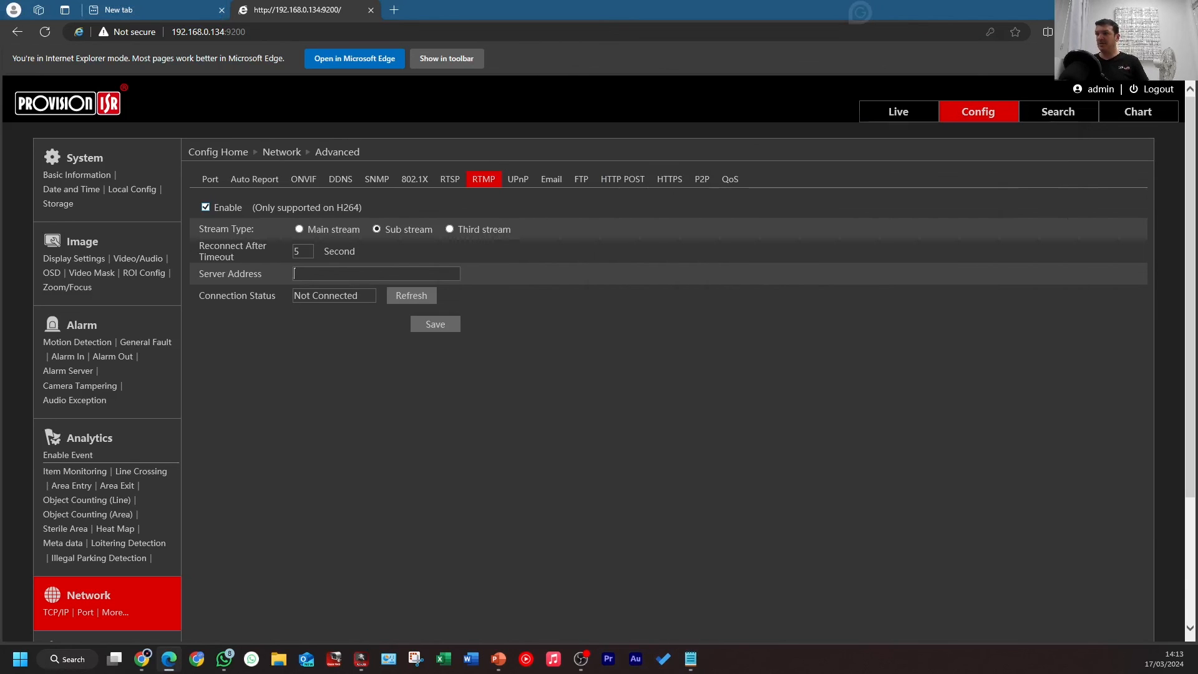
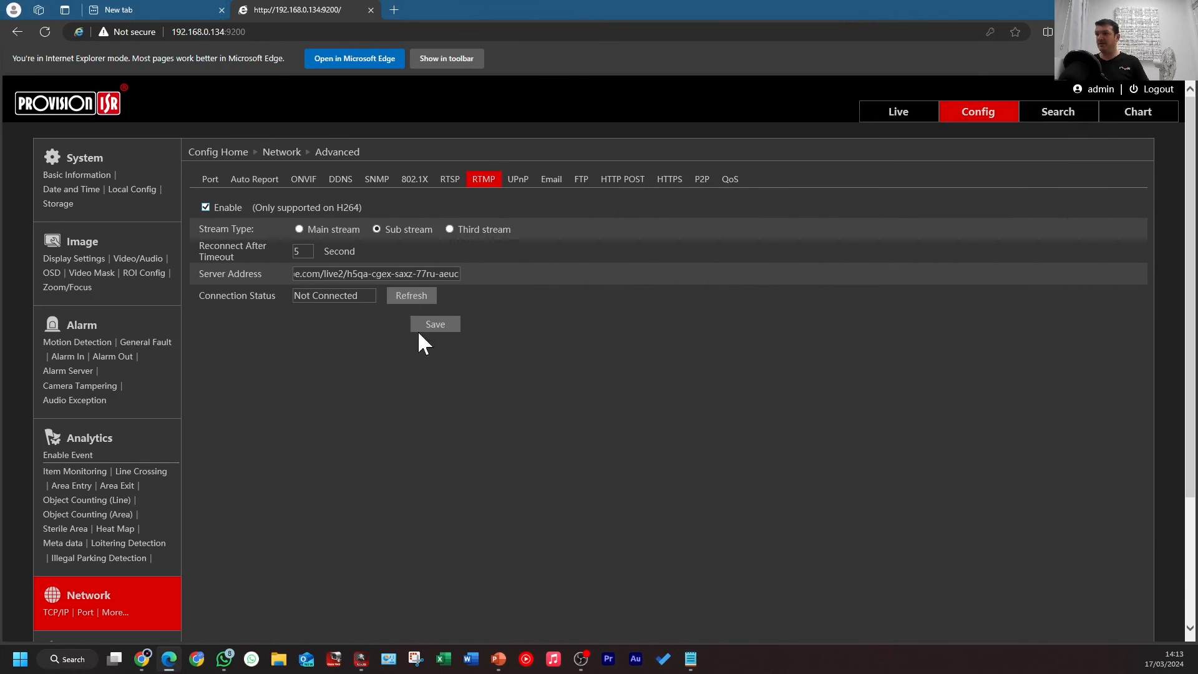
{"action": "left_click", "coordinate": [435, 324]}
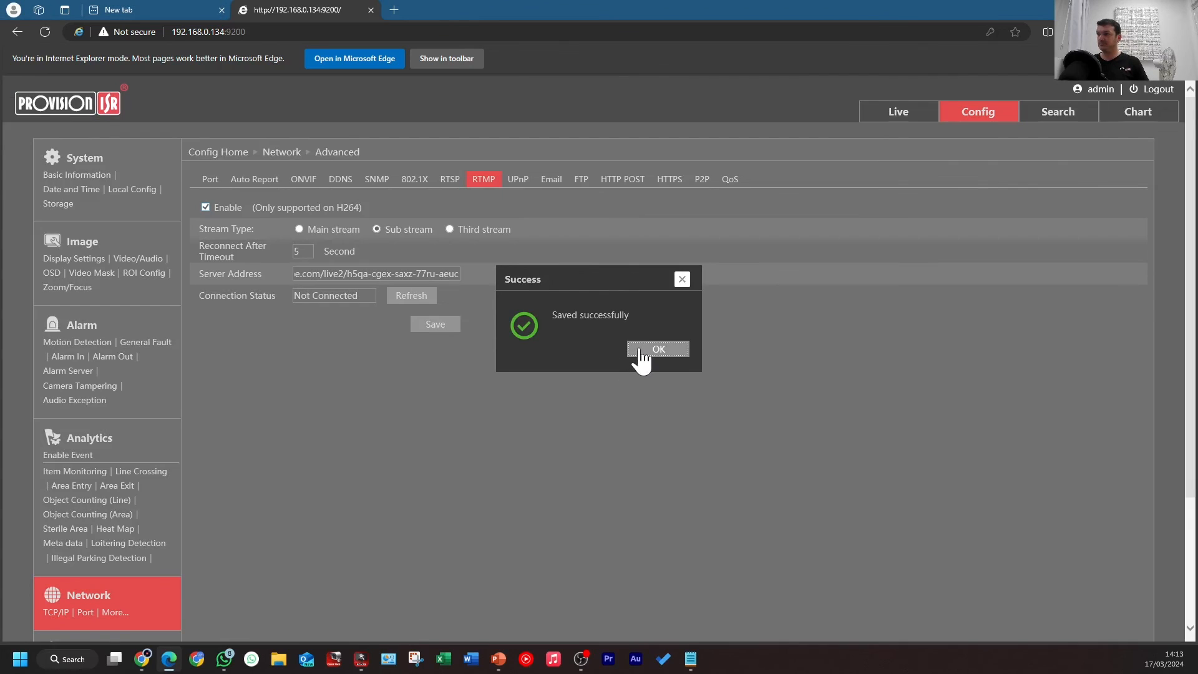
{"action": "left_click", "coordinate": [658, 349]}
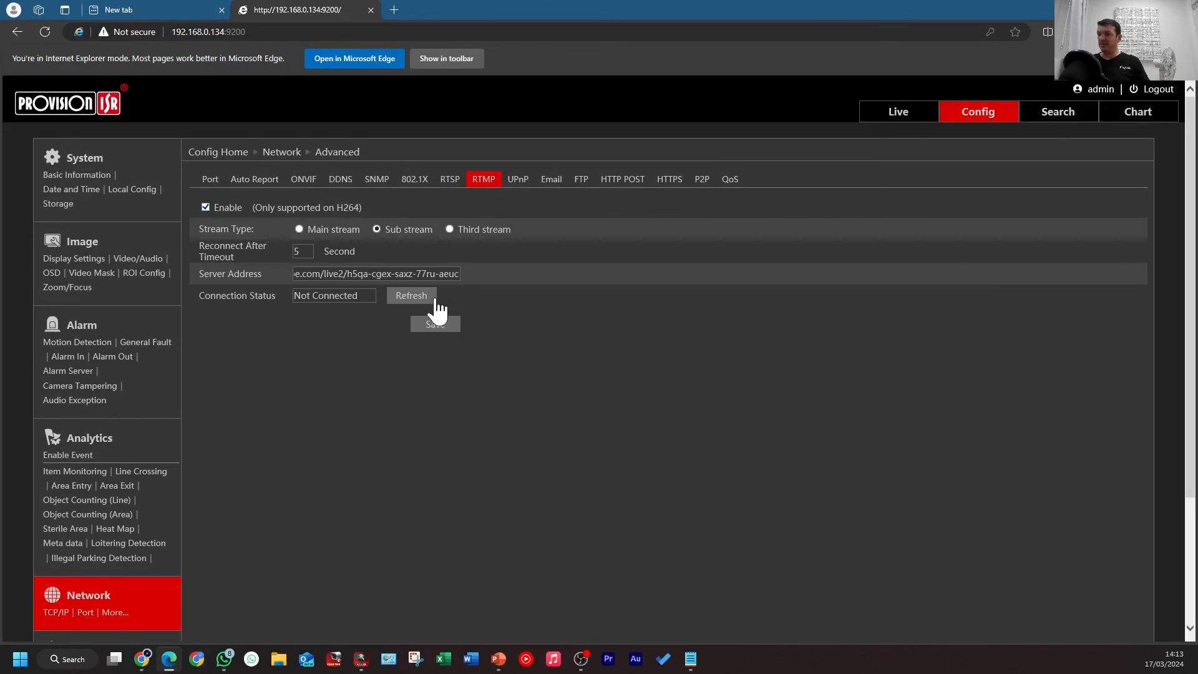
{"action": "left_click", "coordinate": [411, 295]}
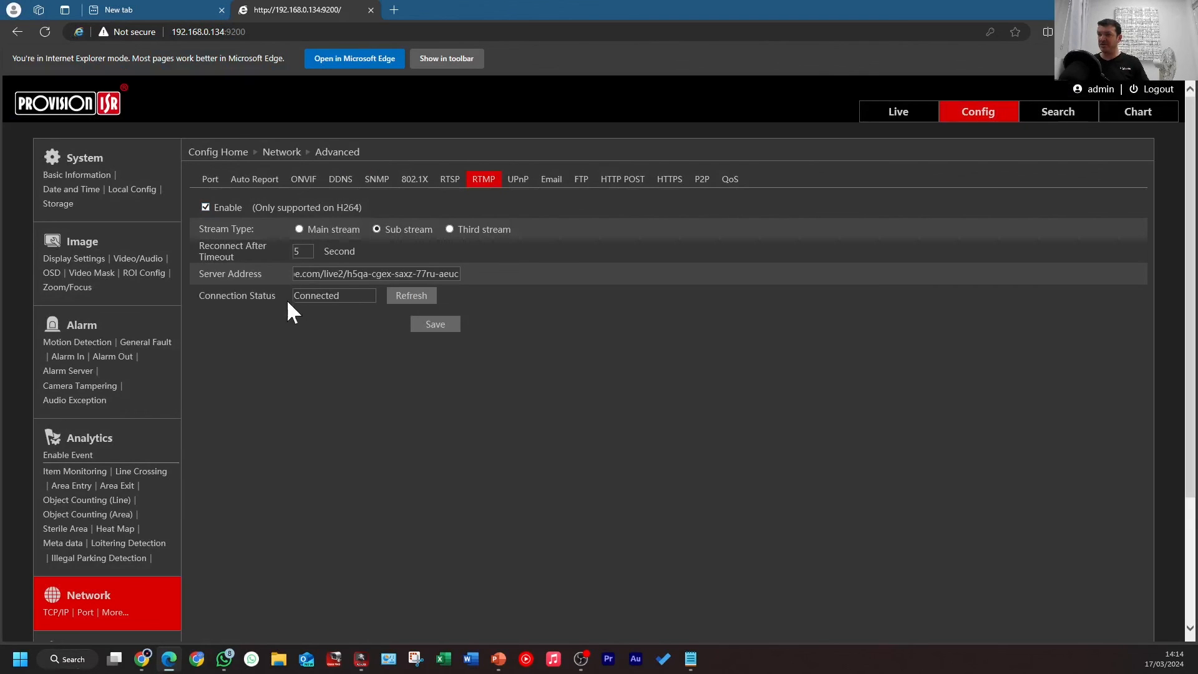
{"action": "mouse_move", "coordinate": [298, 328]}
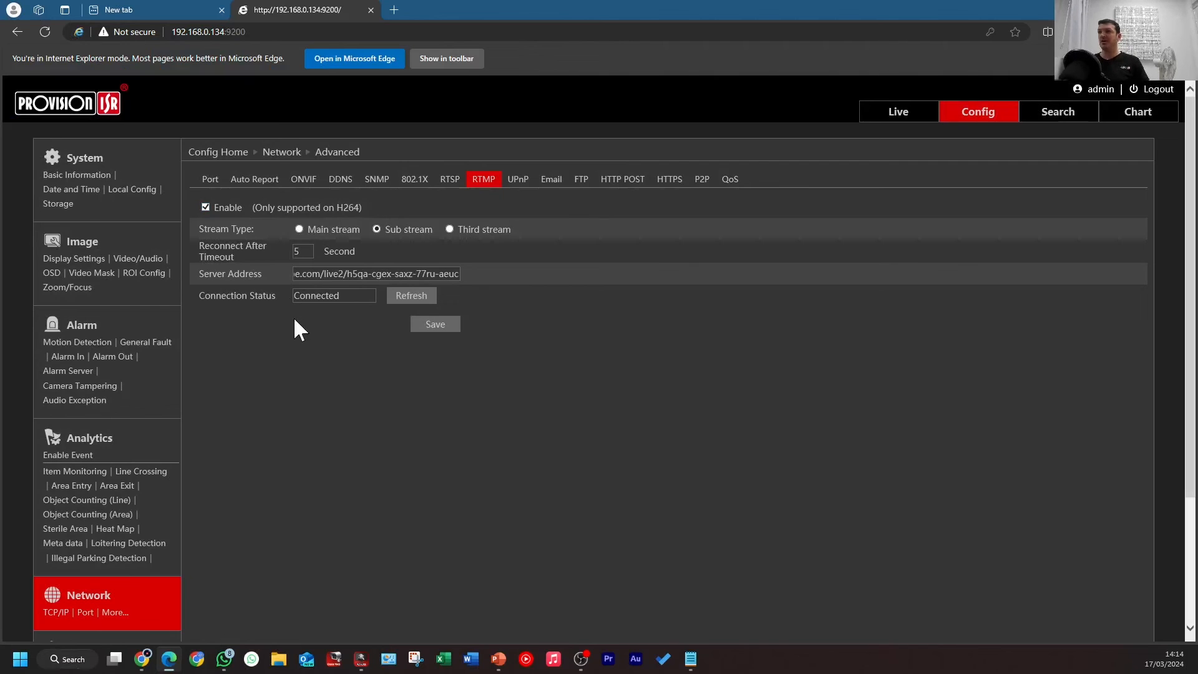
{"action": "mouse_move", "coordinate": [142, 666]}
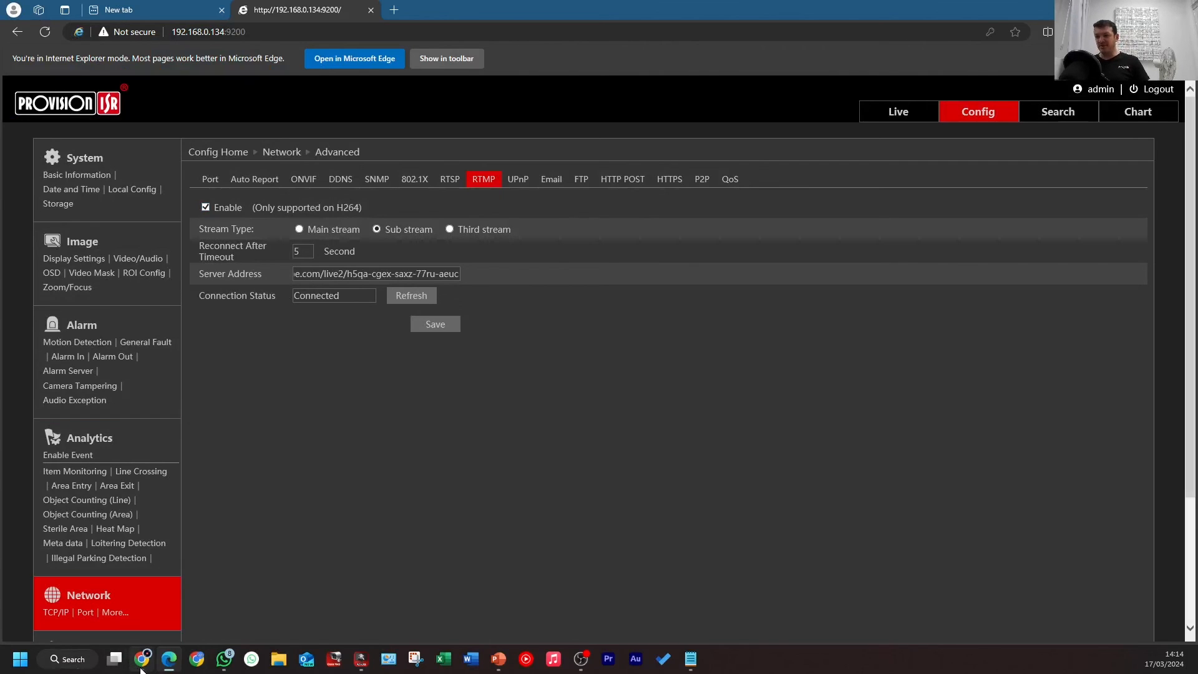
{"action": "mouse_move", "coordinate": [142, 659]}
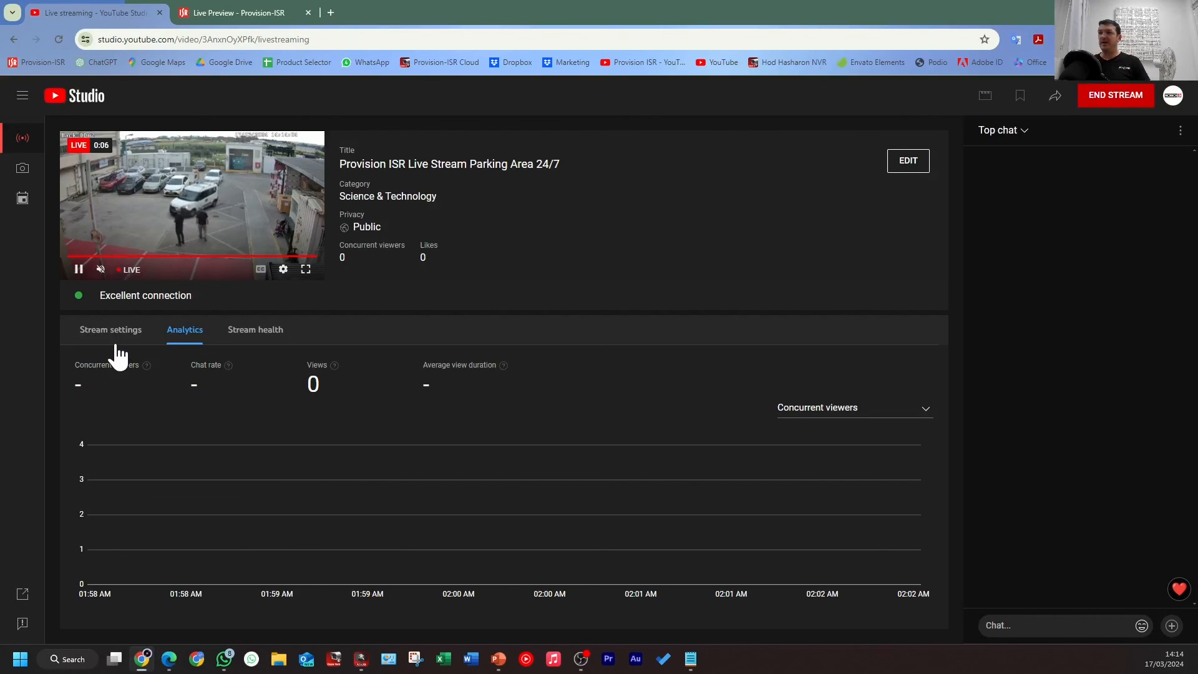
{"action": "mouse_move", "coordinate": [258, 212]}
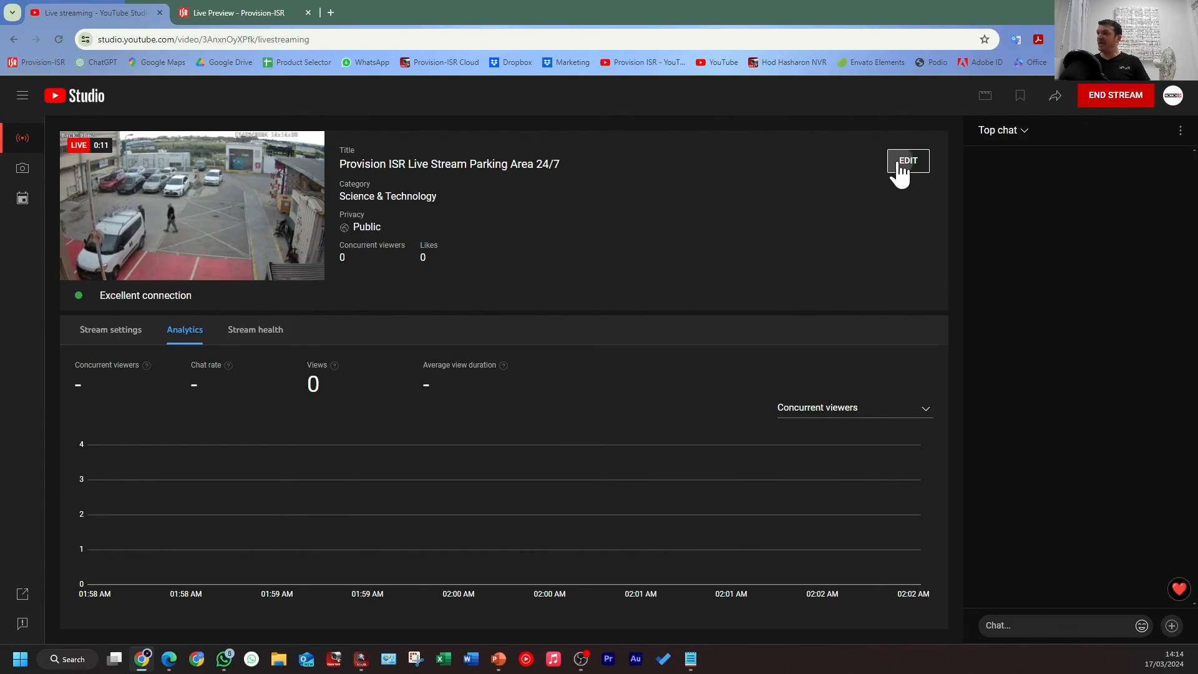
Review the Parking Area live stream's Details in edit mode, then cancel without changes.
{"action": "left_click", "coordinate": [907, 161]}
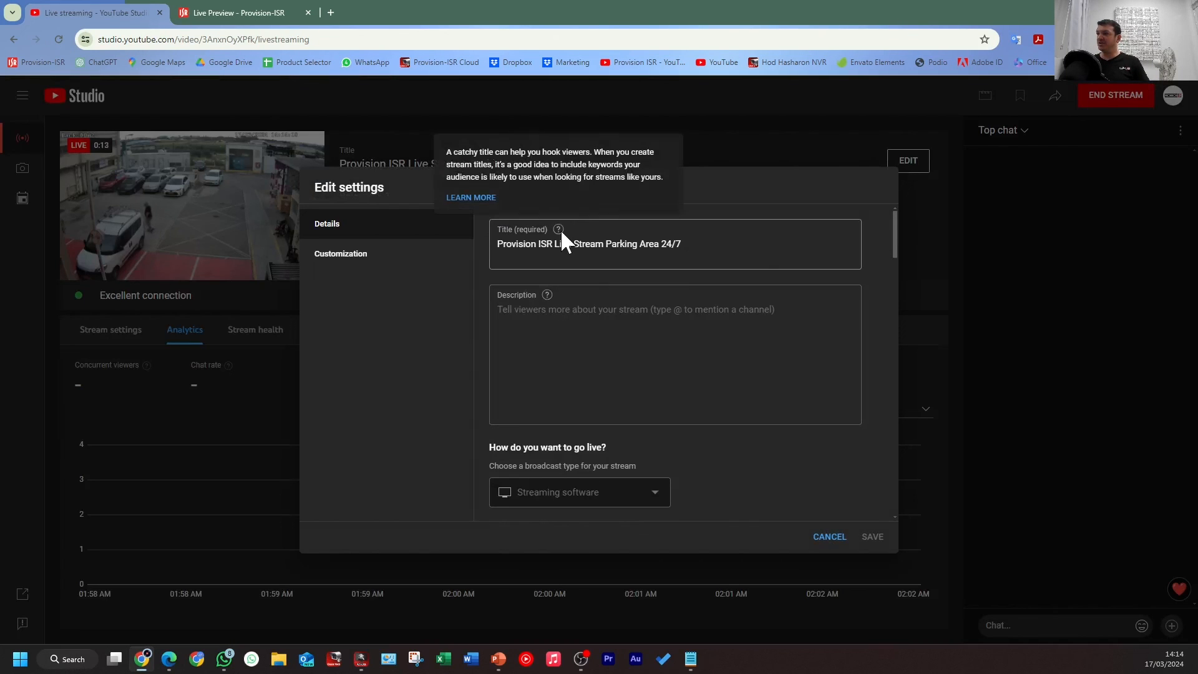
{"action": "scroll", "scroll_direction": "down", "scroll_amount": 3}
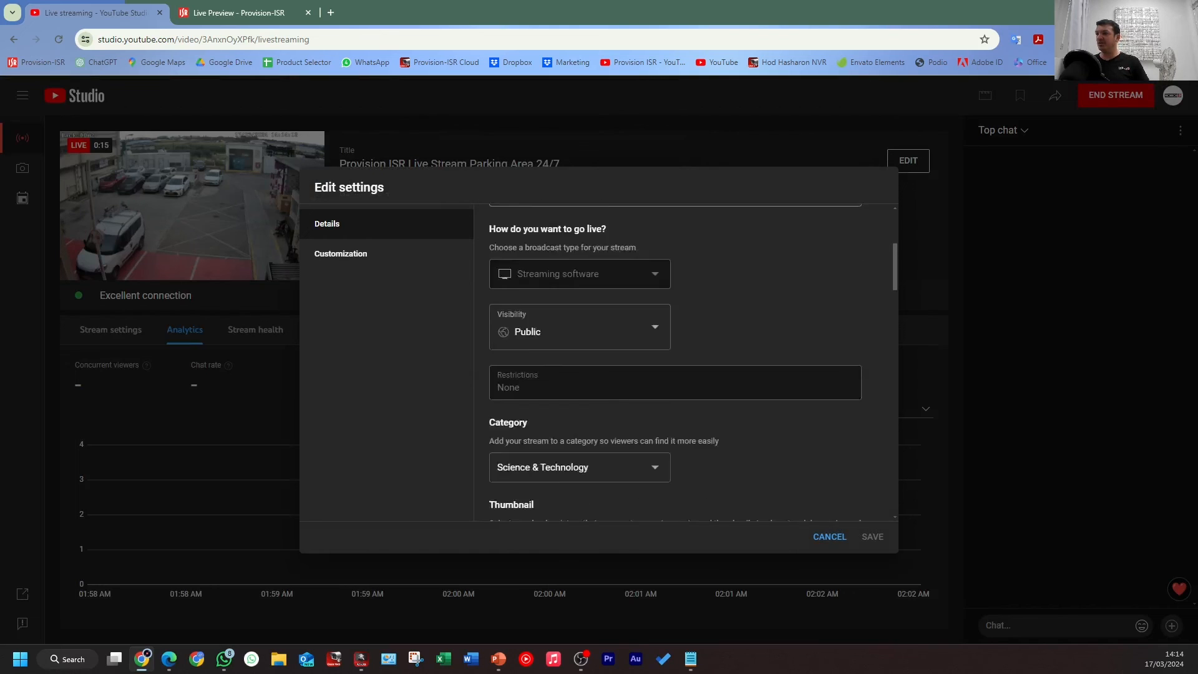
{"action": "left_click", "coordinate": [579, 331]}
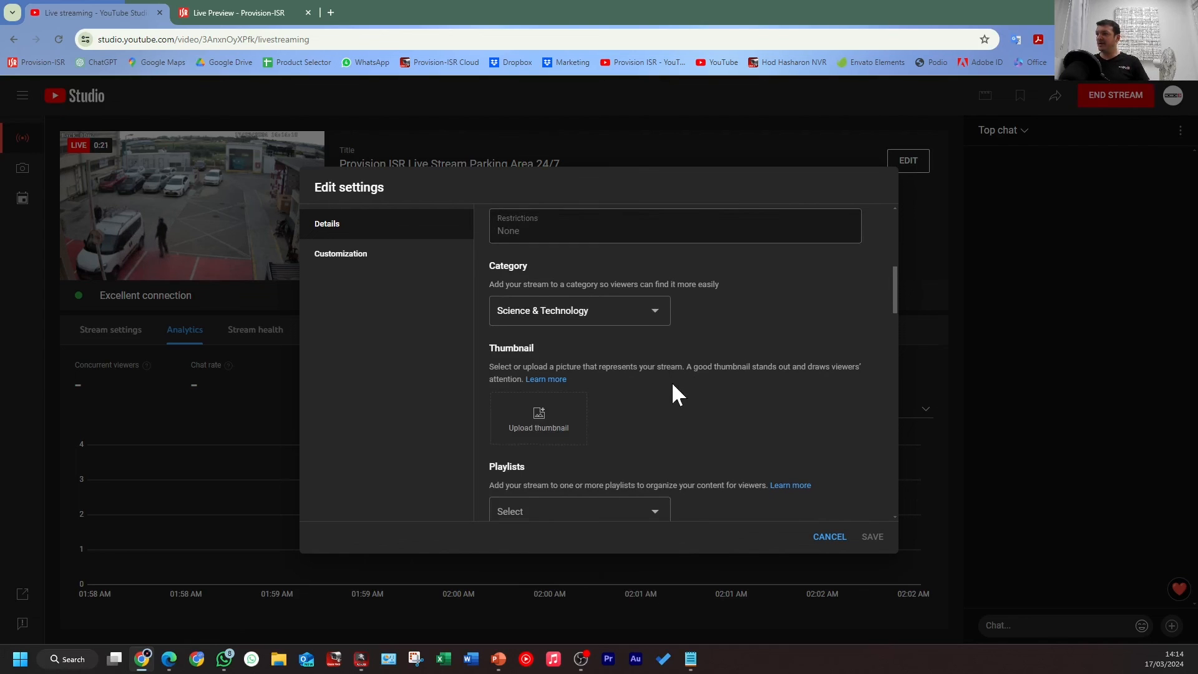
{"action": "left_click", "coordinate": [579, 511]}
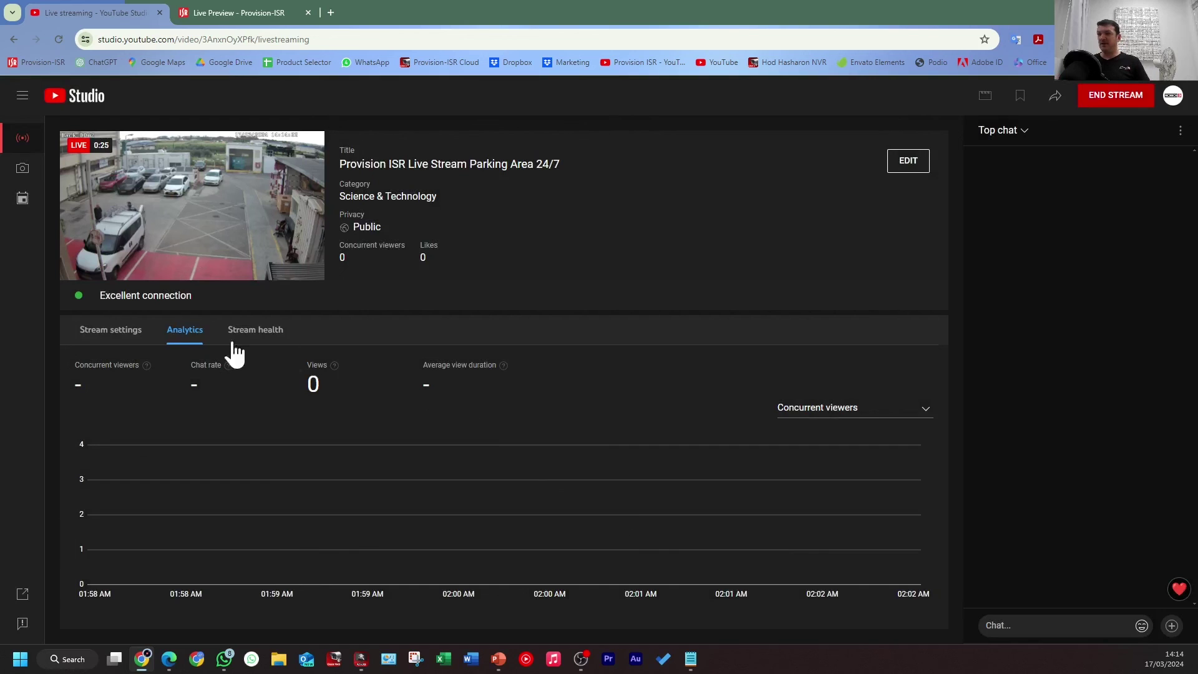
Enable DVR in Stream settings, then copy the share link and load it in a new tab.
{"action": "left_click", "coordinate": [111, 329]}
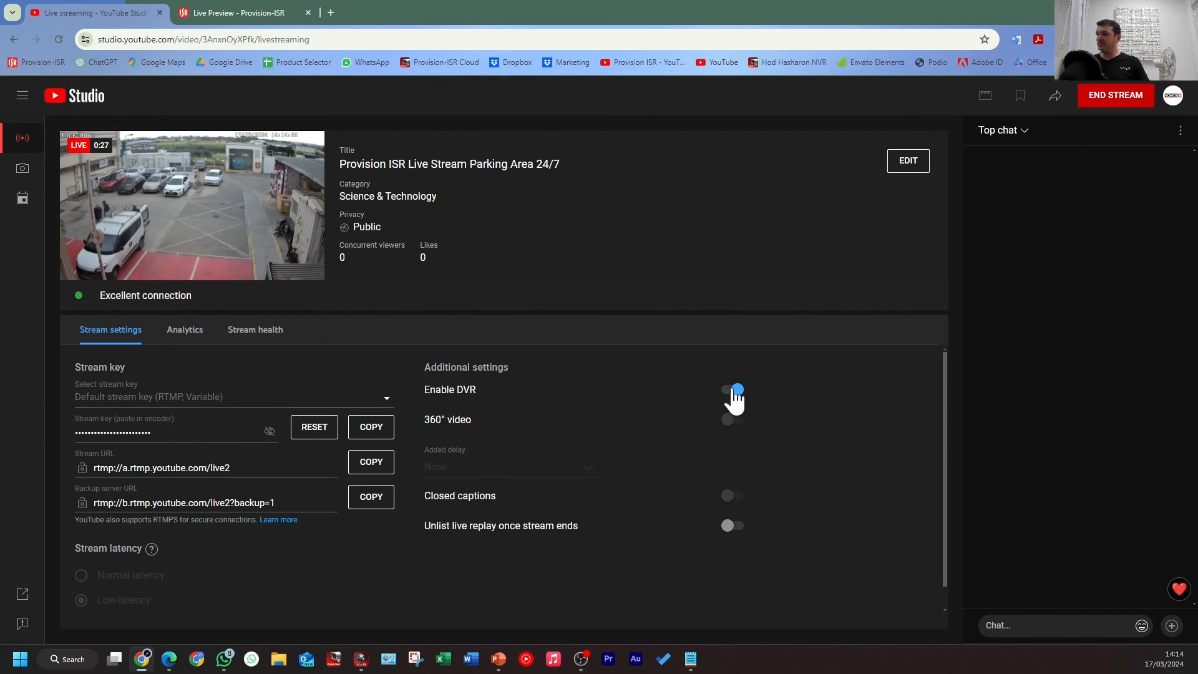
{"action": "left_click", "coordinate": [733, 389]}
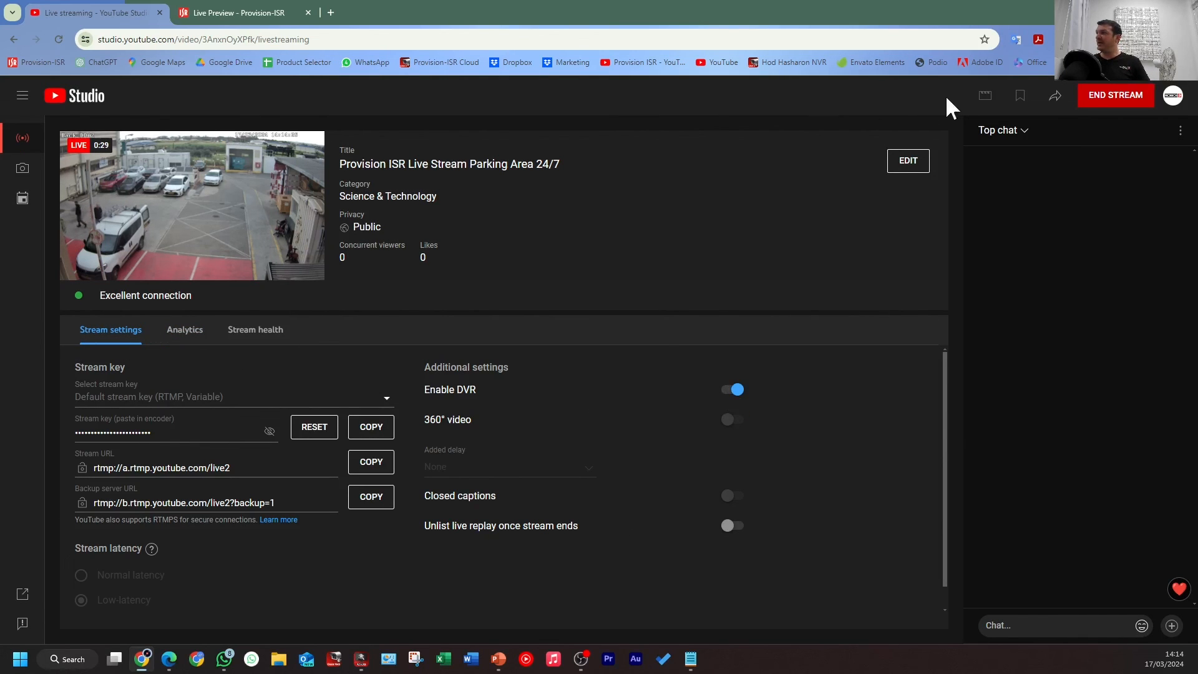
{"action": "mouse_move", "coordinate": [1032, 112]}
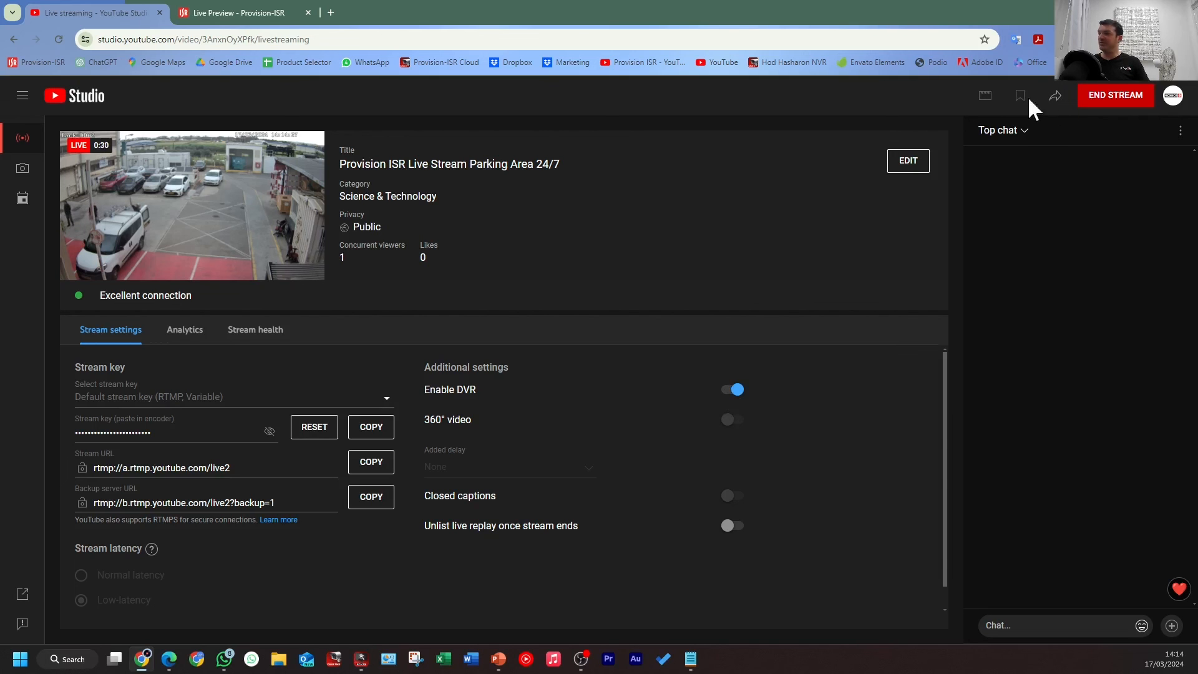
{"action": "left_click", "coordinate": [1055, 95]}
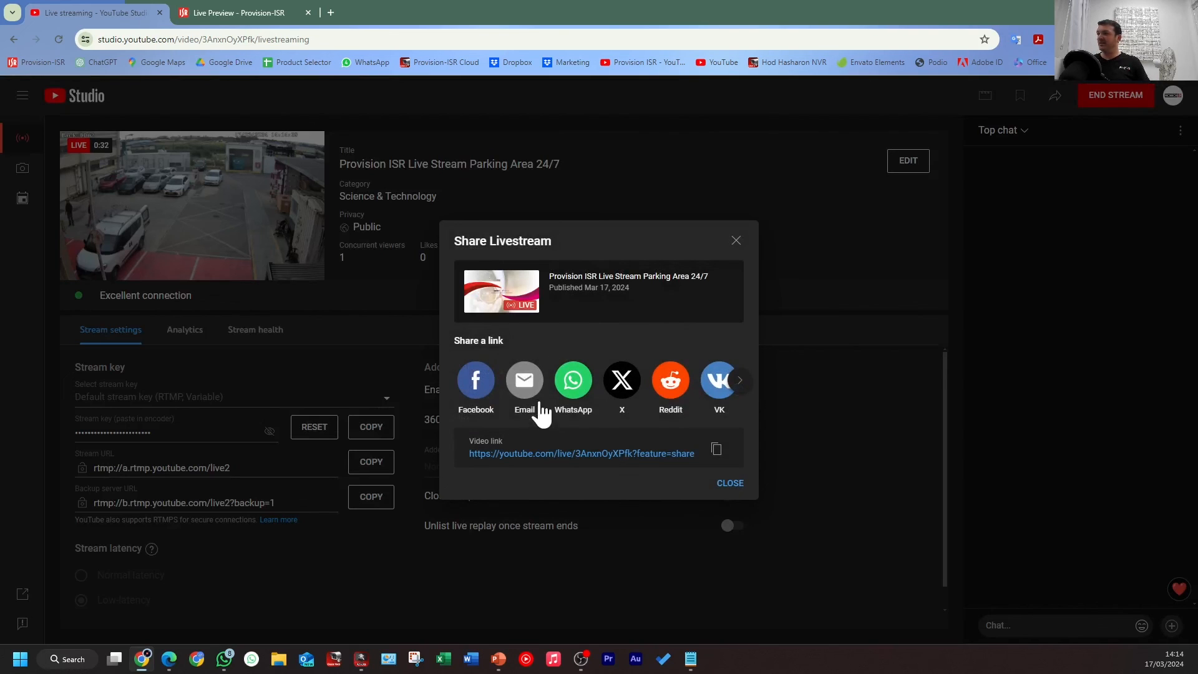
{"action": "left_click", "coordinate": [739, 379]}
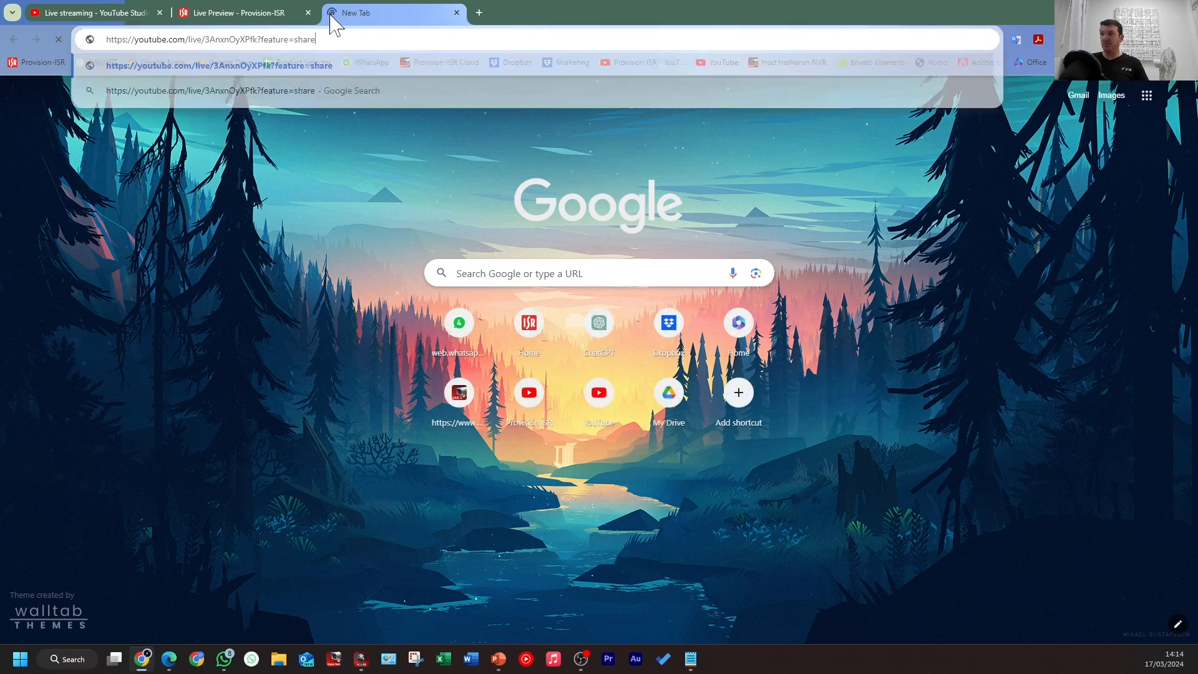
{"action": "key", "text": "Enter"}
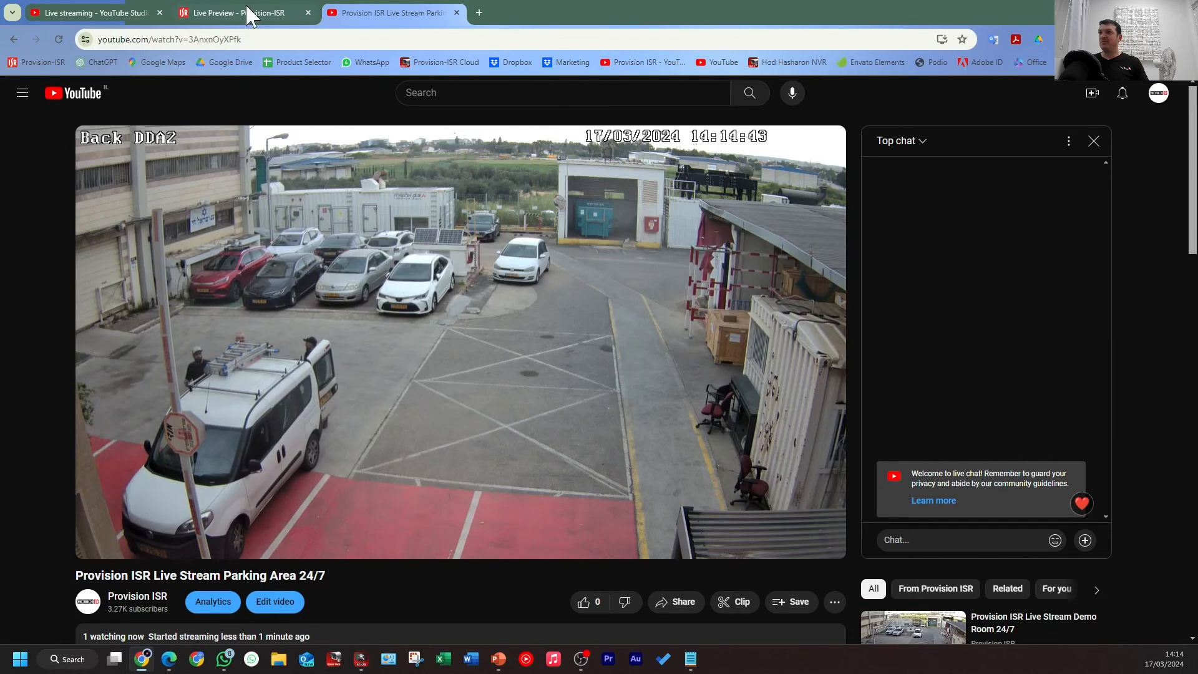
On the website's Live Preview tab, play the embedded YouTube parking-area stream.
{"action": "left_click", "coordinate": [244, 12]}
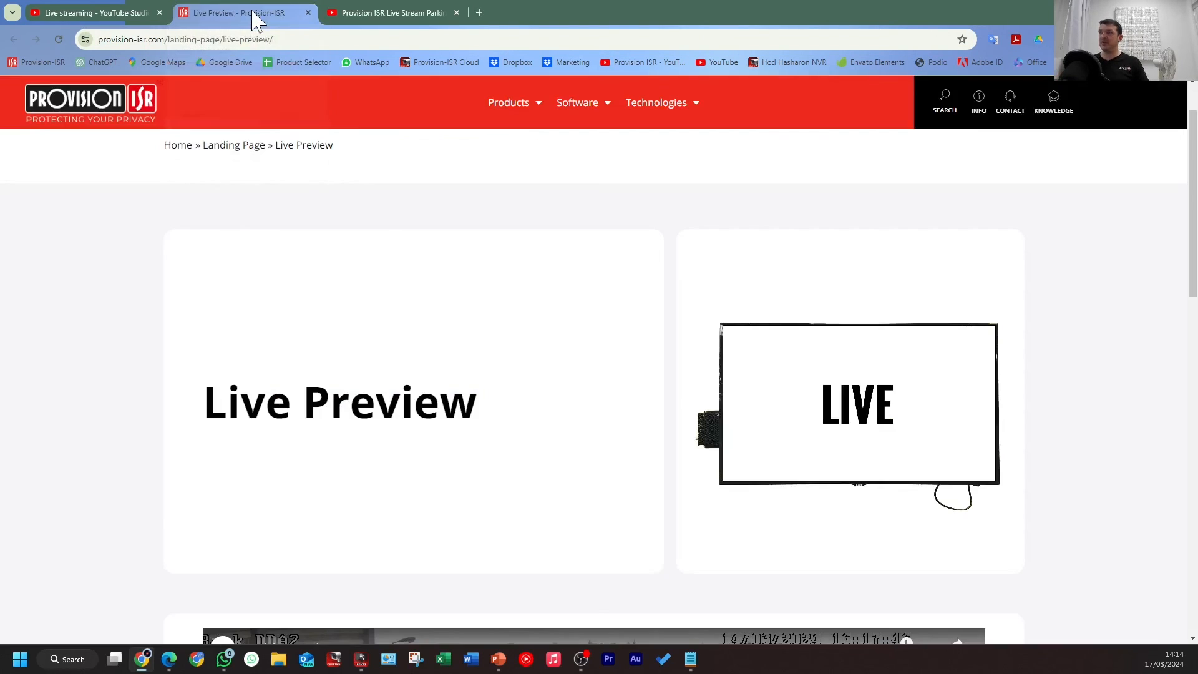
{"action": "mouse_move", "coordinate": [239, 195]}
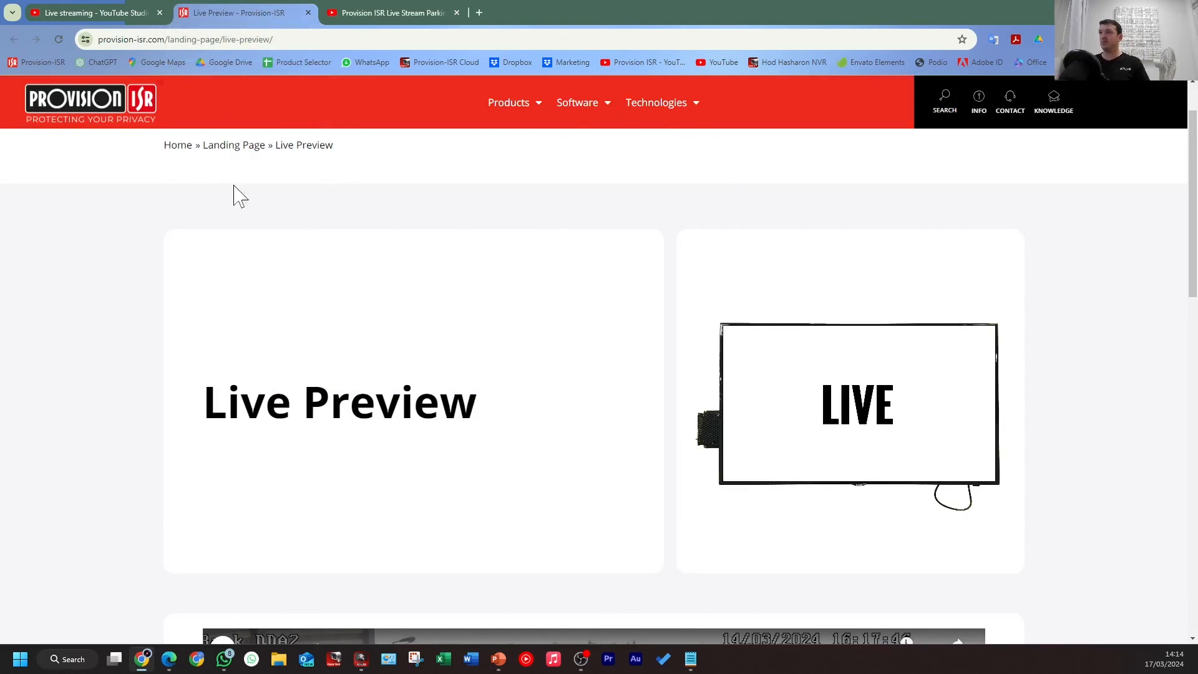
{"action": "mouse_move", "coordinate": [503, 442]}
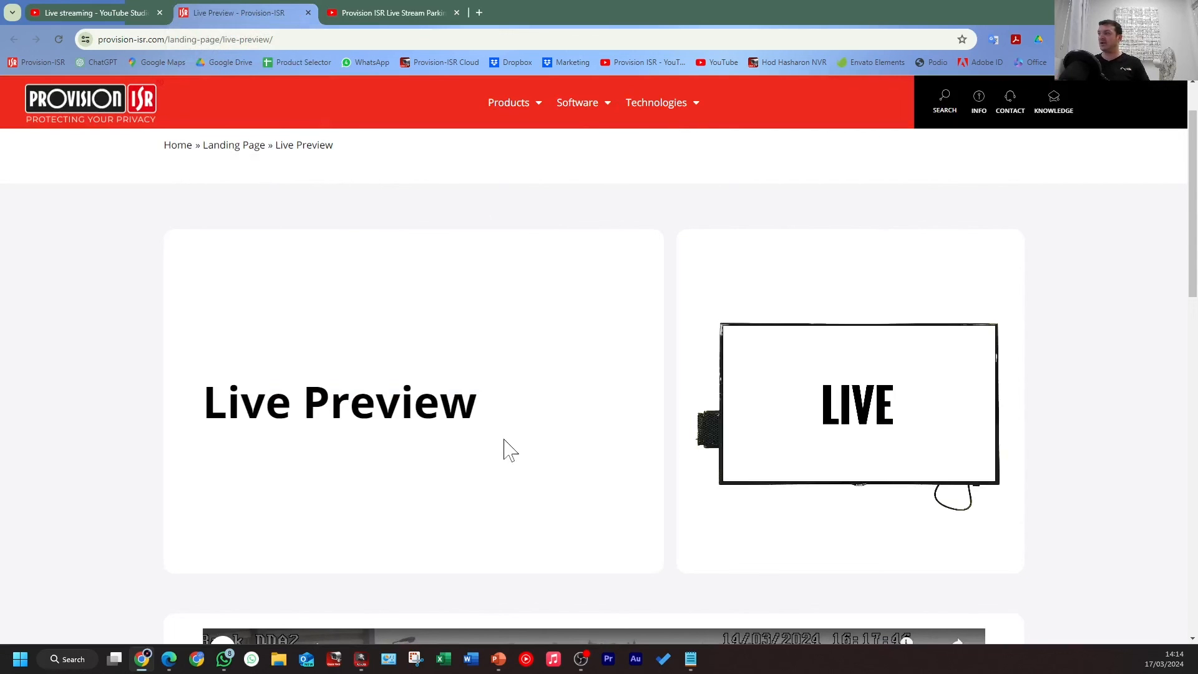
{"action": "scroll", "scroll_direction": "down", "scroll_amount": 3}
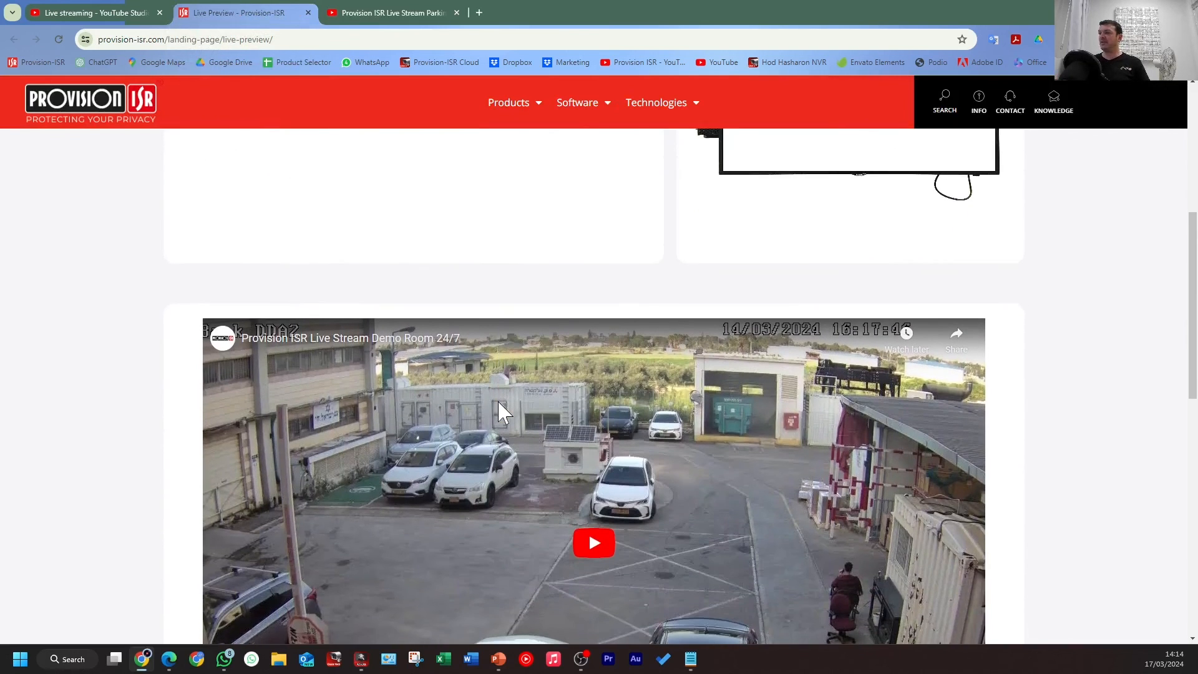
{"action": "left_click", "coordinate": [593, 543]}
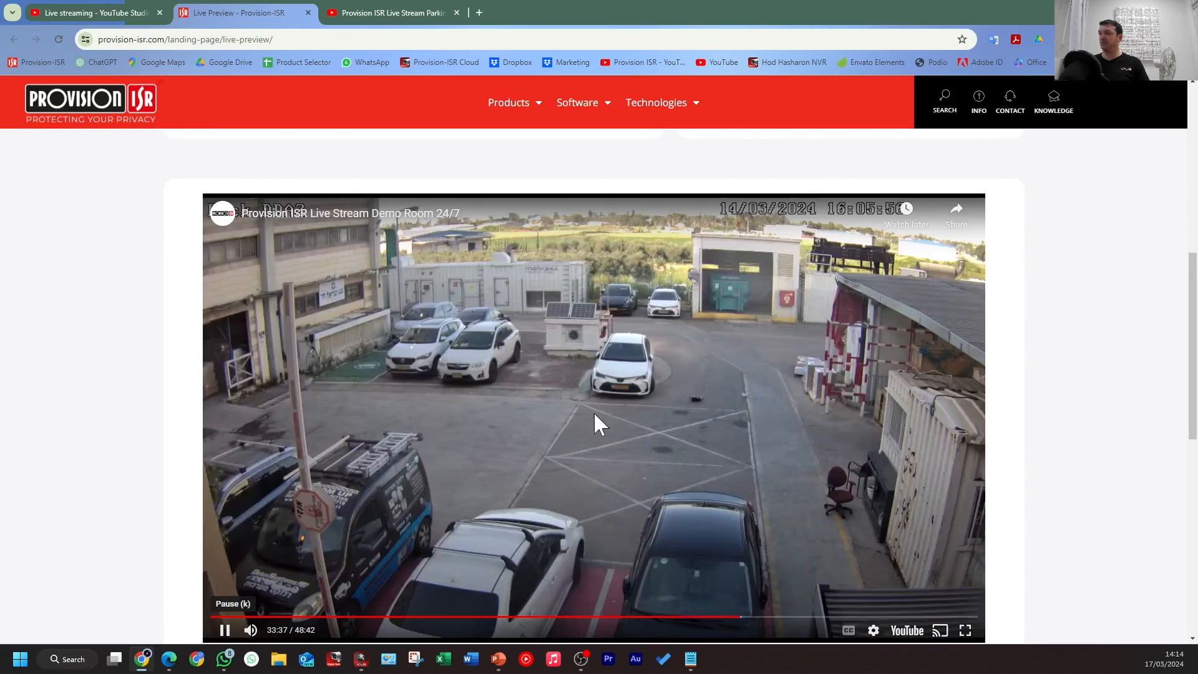
{"action": "mouse_move", "coordinate": [601, 431]}
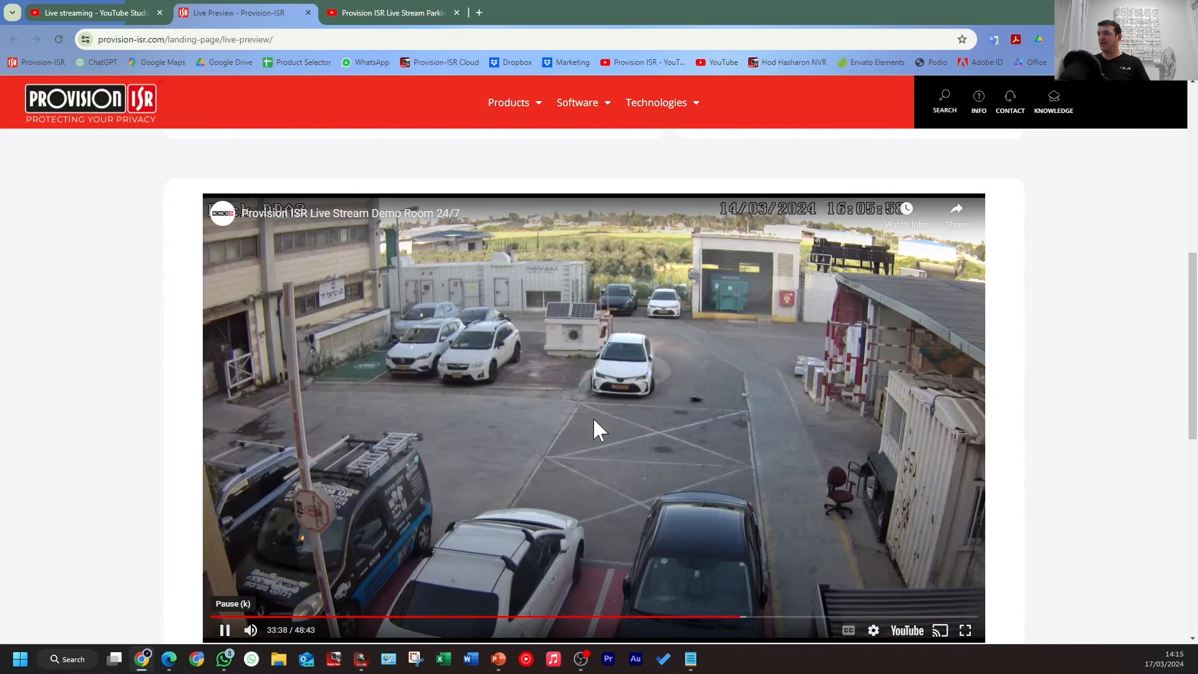
{"action": "mouse_move", "coordinate": [177, 321]}
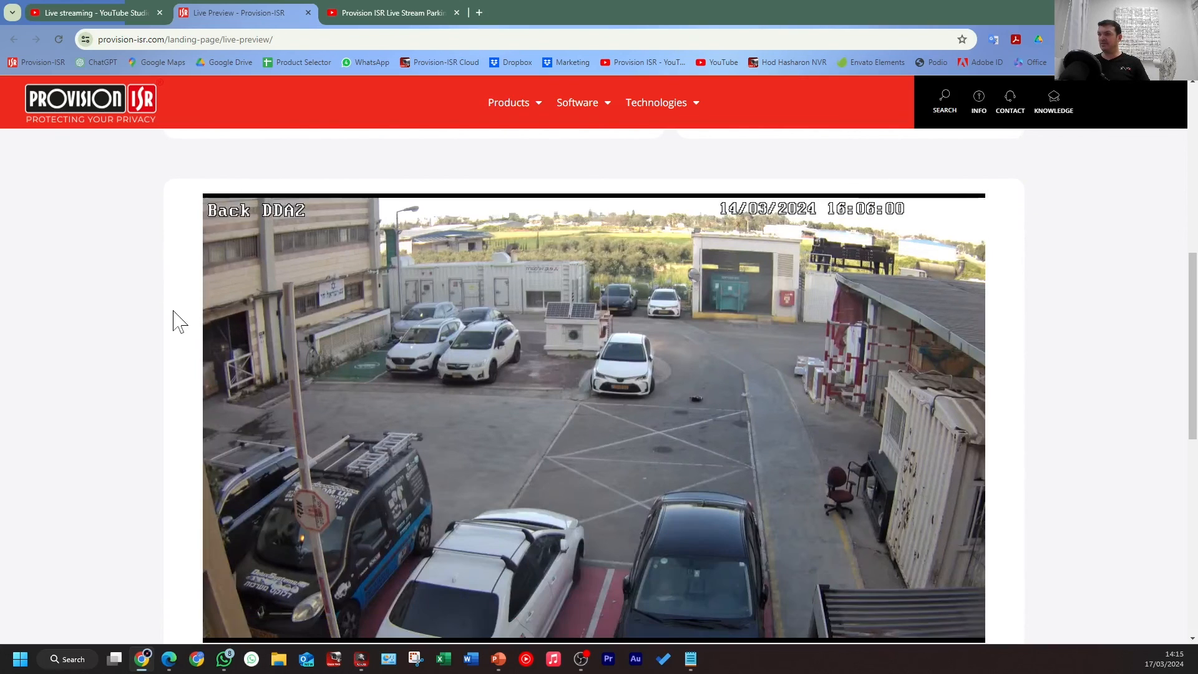